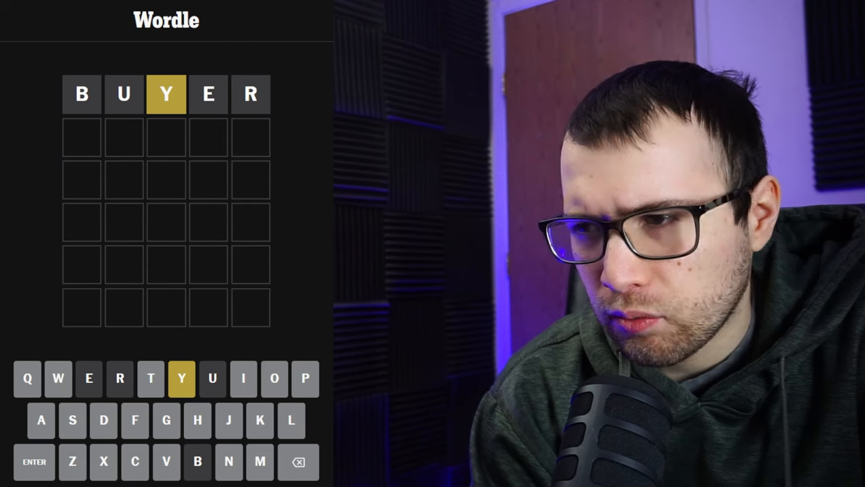
- Guess CANDY and HASTY below BUYER, then start row four with S
type("ANDY")
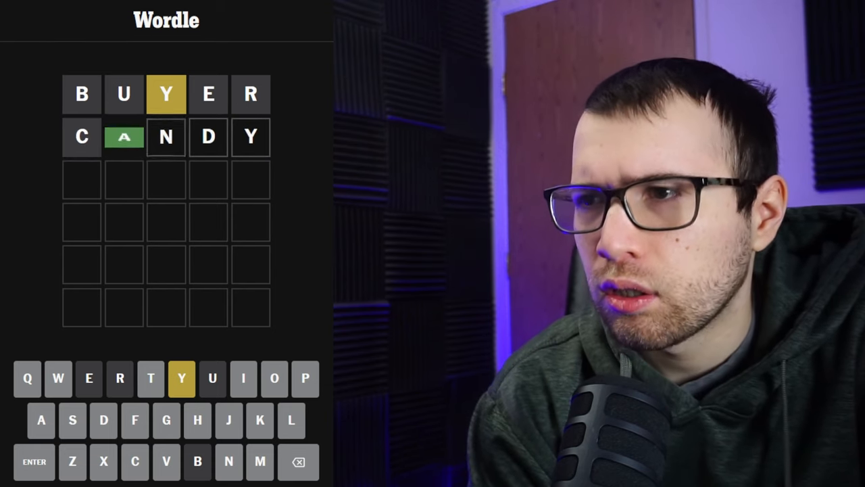
key("Enter")
type("HASTY")
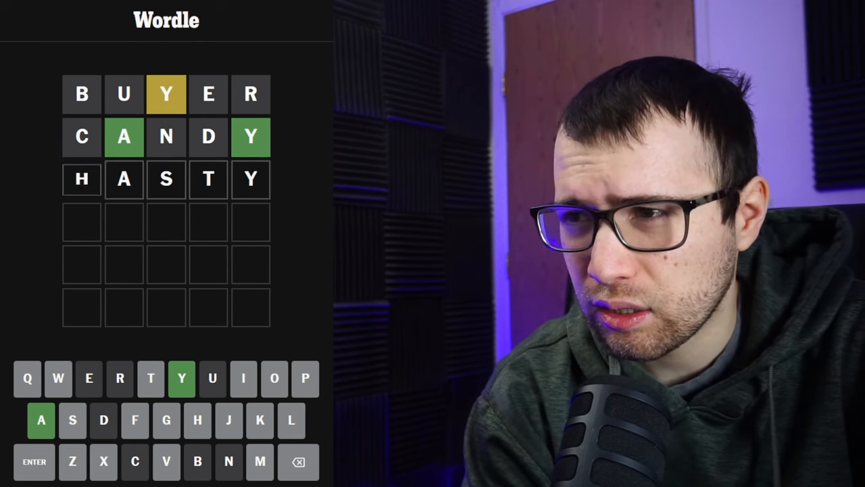
left_click(33, 460)
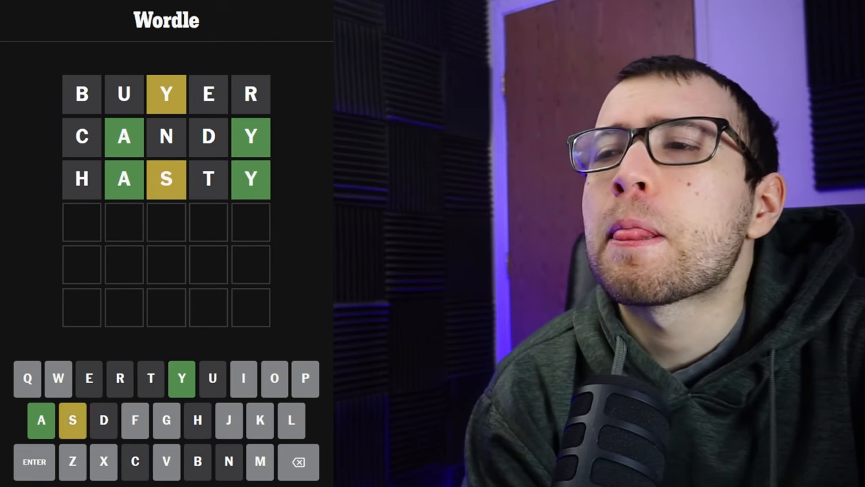
type("S")
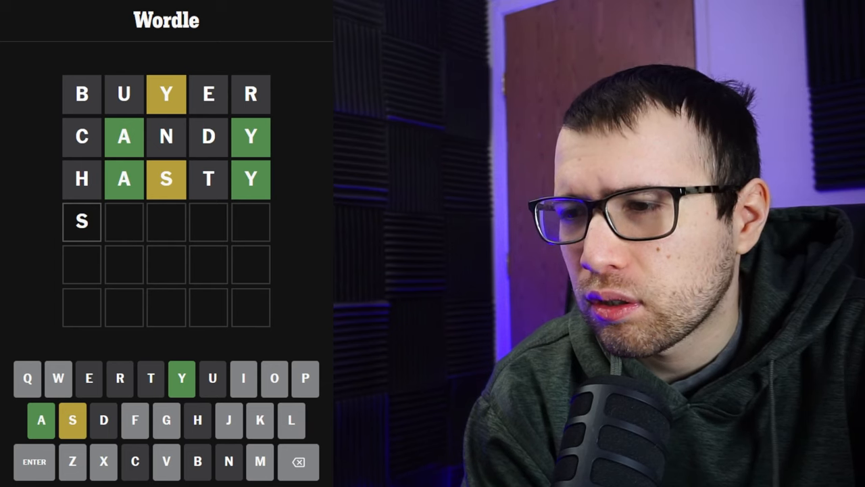
- Try AGGY after the S in row four, then clear the trial word
type("AGGY")
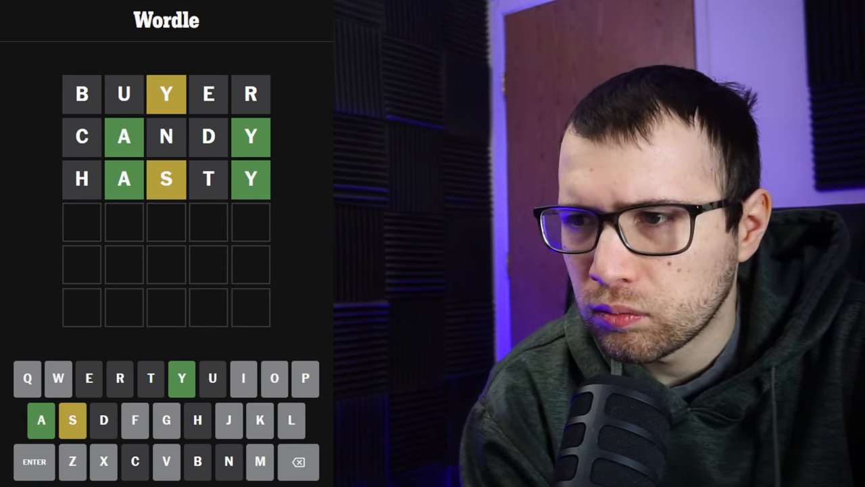
- Guess SAGGY and SAVVY, then enter SAPPY as the sixth guess
type("SAPPY")
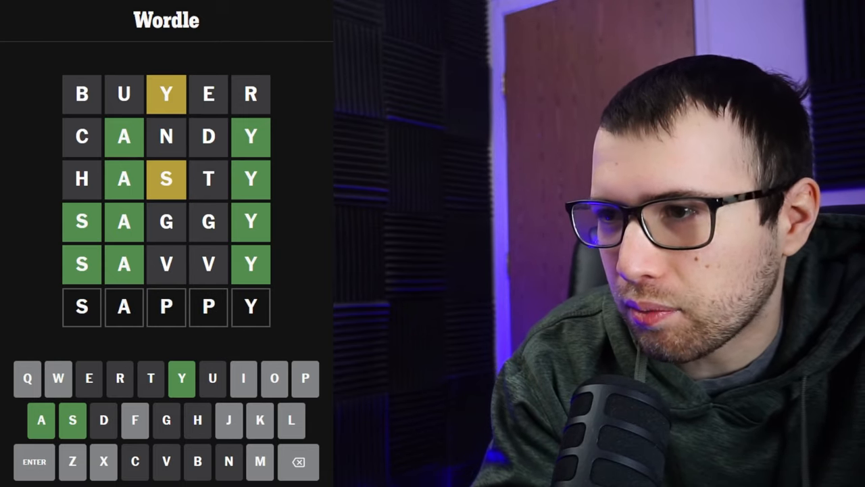
left_click(34, 461)
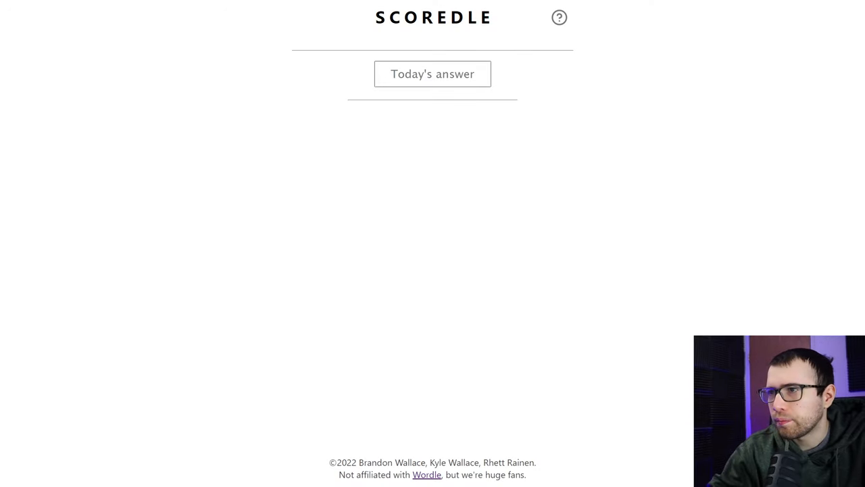
- Reveal answer SALLY in Scoredle, enter BUYER, CANDY, HASTY, and list remaining guesses
left_click(432, 74)
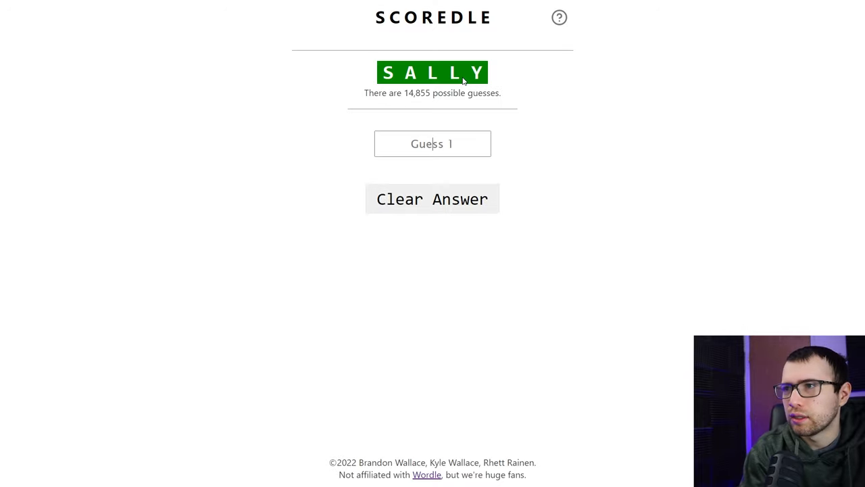
type("BUYER")
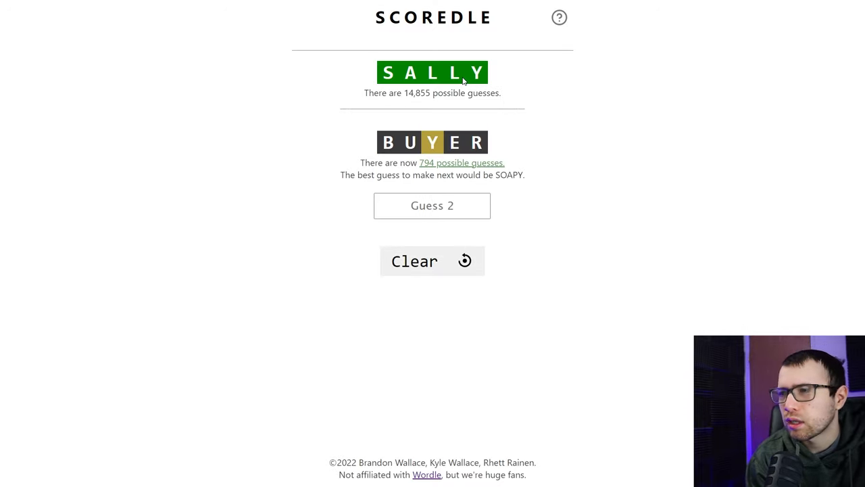
type("CAND")
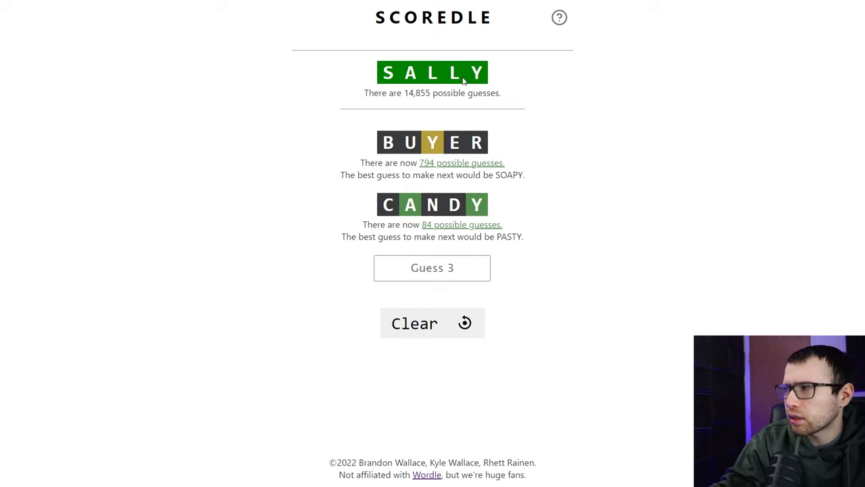
left_click(461, 224)
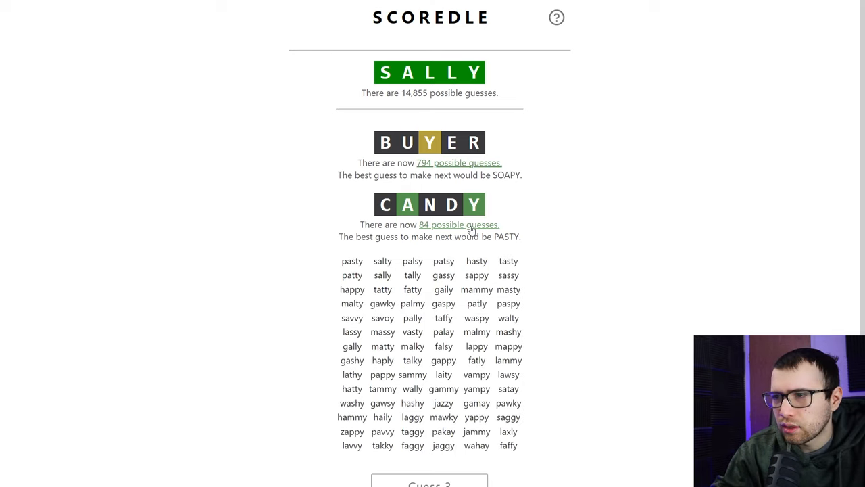
mouse_move(391, 273)
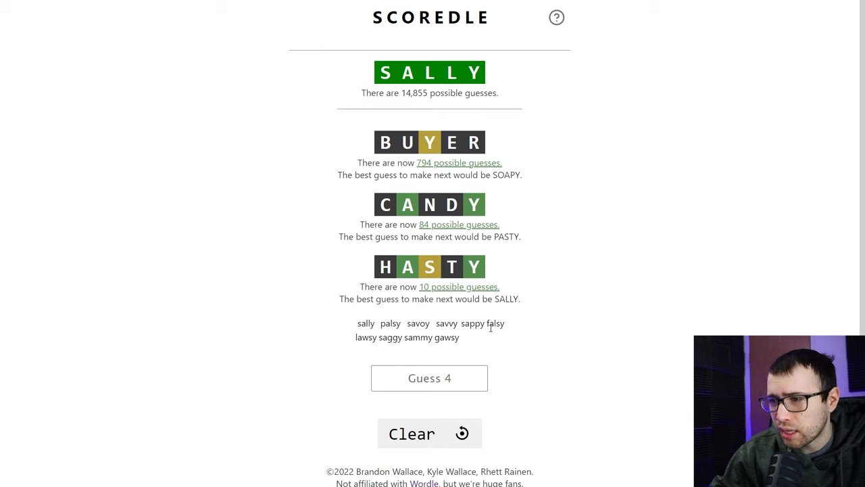
mouse_move(397, 346)
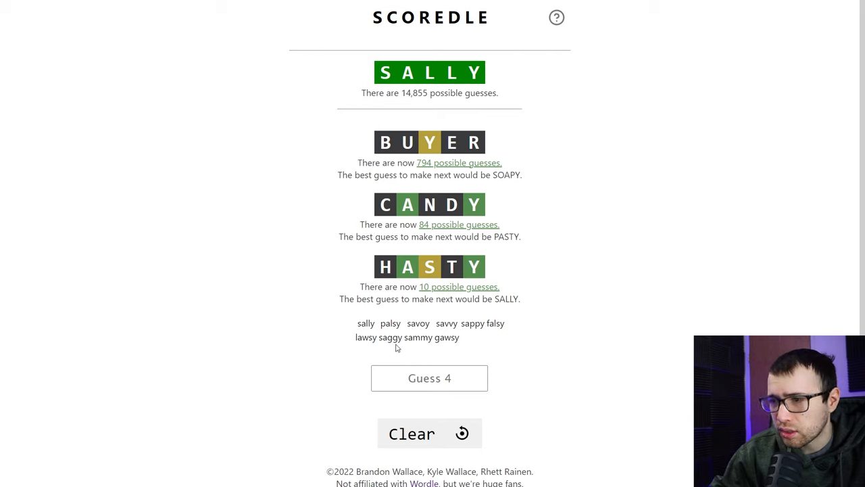
left_click(429, 378)
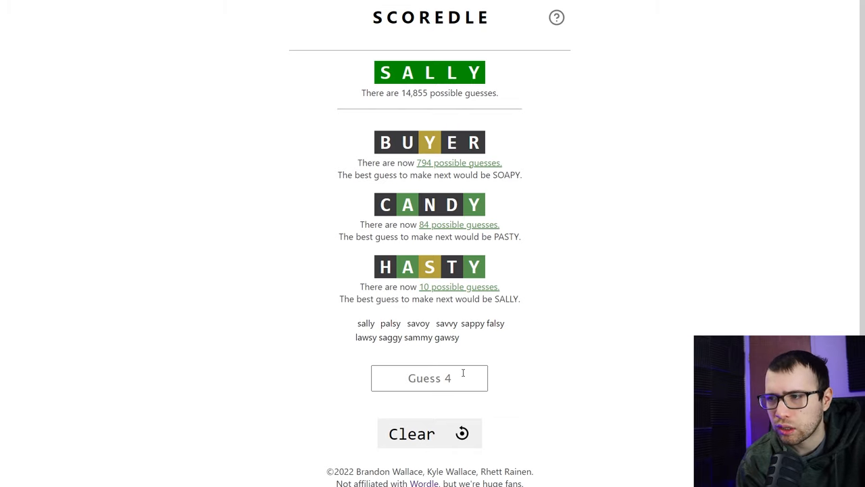
- Enter SAGGY and SAVVY in Scoredle, leaving sally, sappy and sammy
type("SA")
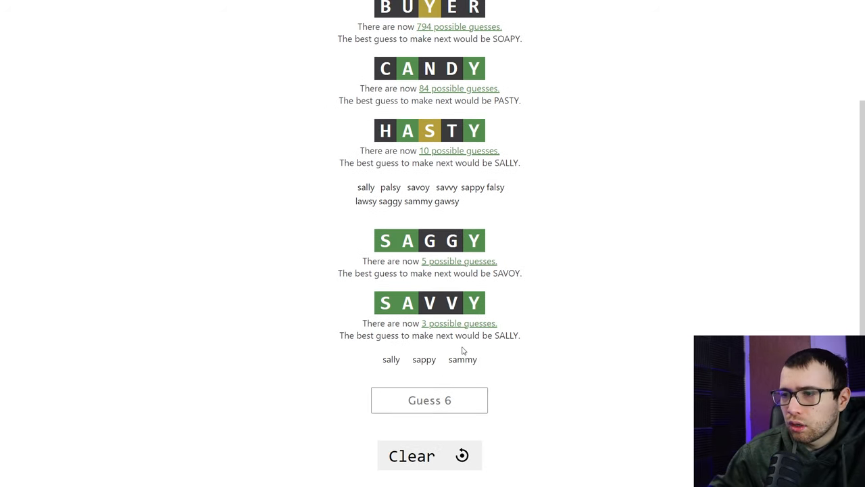
mouse_move(453, 386)
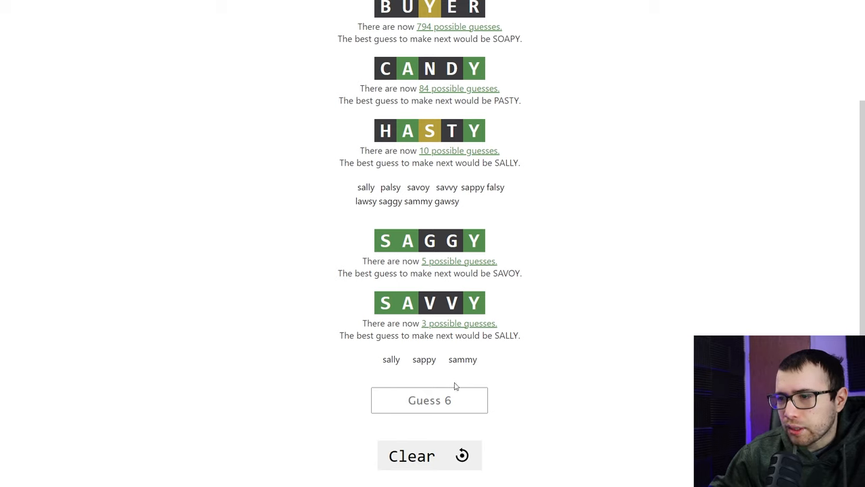
mouse_move(466, 371)
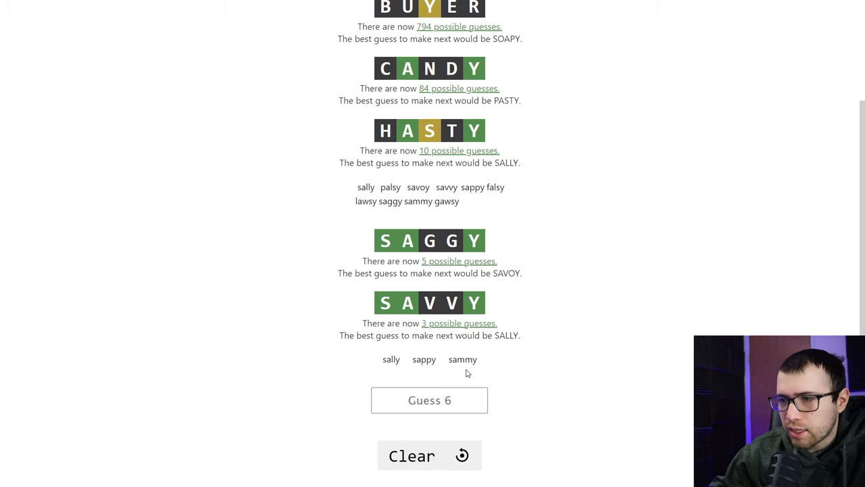
left_click(429, 399)
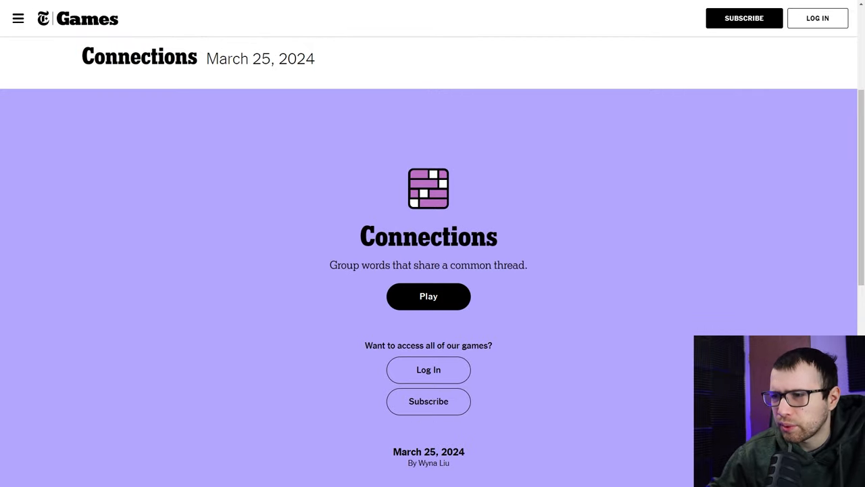
- Start the March 25, 2024 Connections puzzle and dismiss the How to Play dialog
left_click(428, 296)
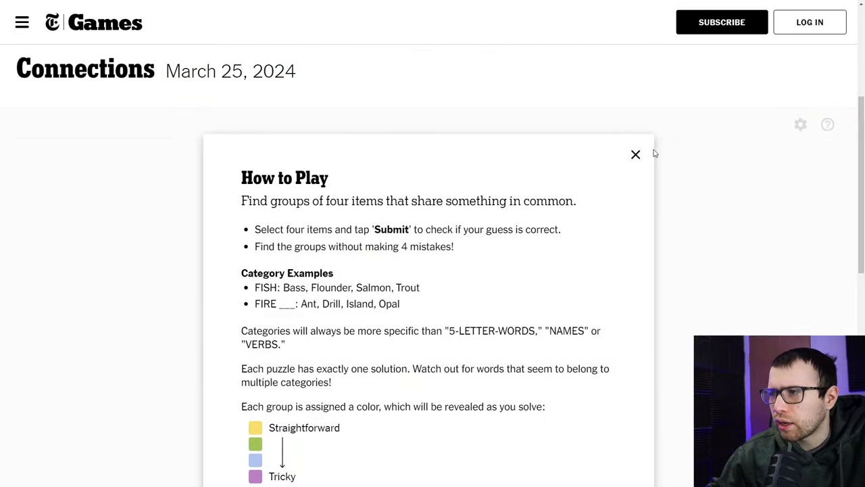
left_click(634, 154)
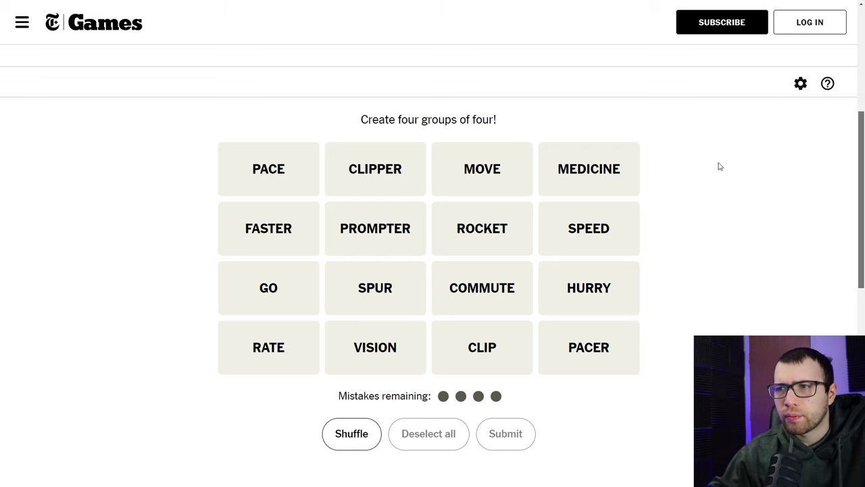
mouse_move(689, 208)
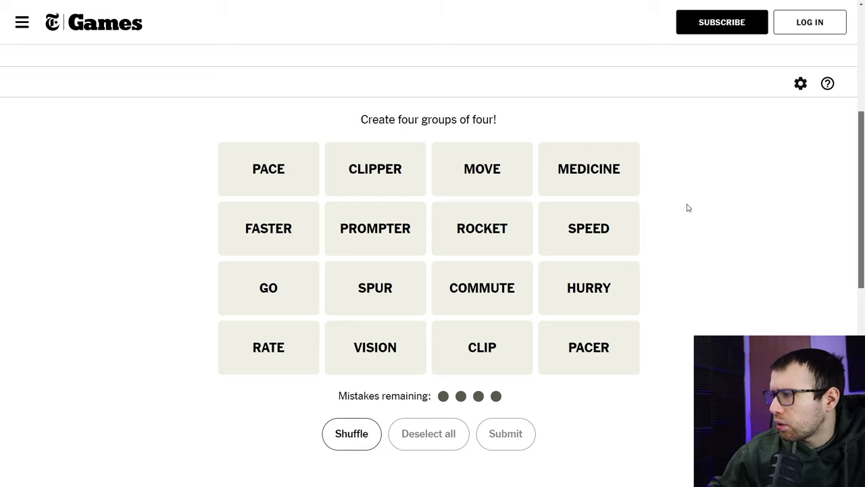
mouse_move(686, 226)
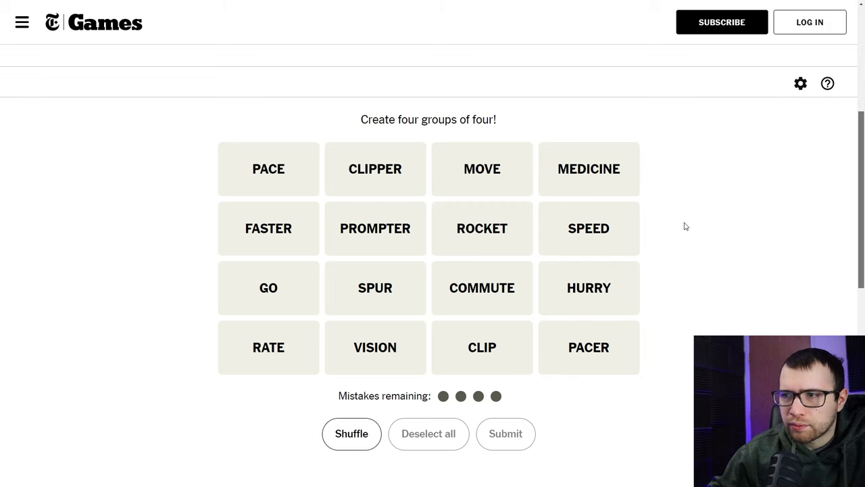
- Pick PACE and CLIPPER, then clear the selection
left_click(268, 168)
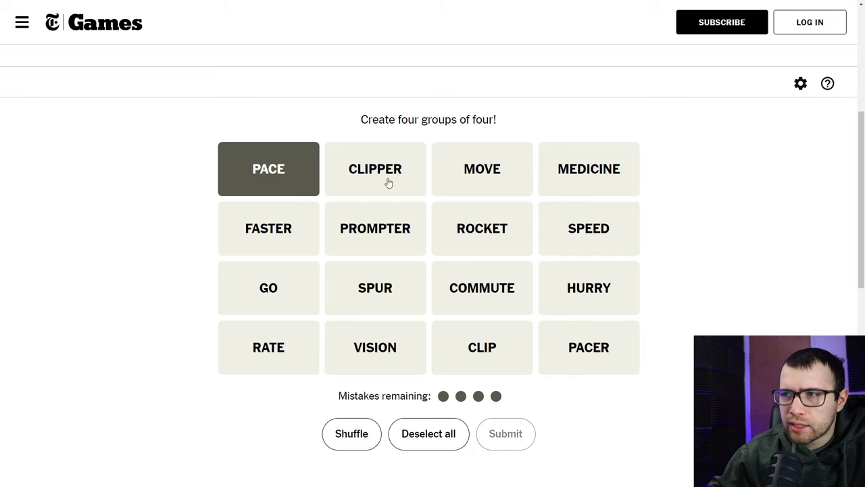
left_click(375, 169)
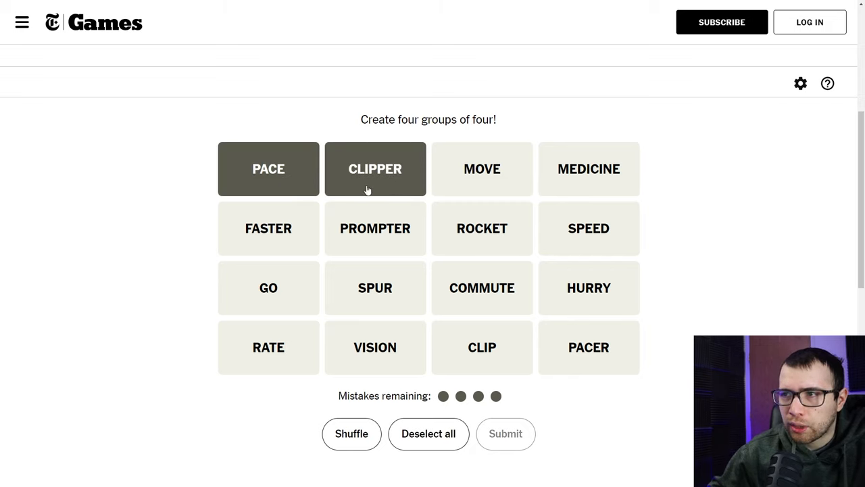
left_click(429, 433)
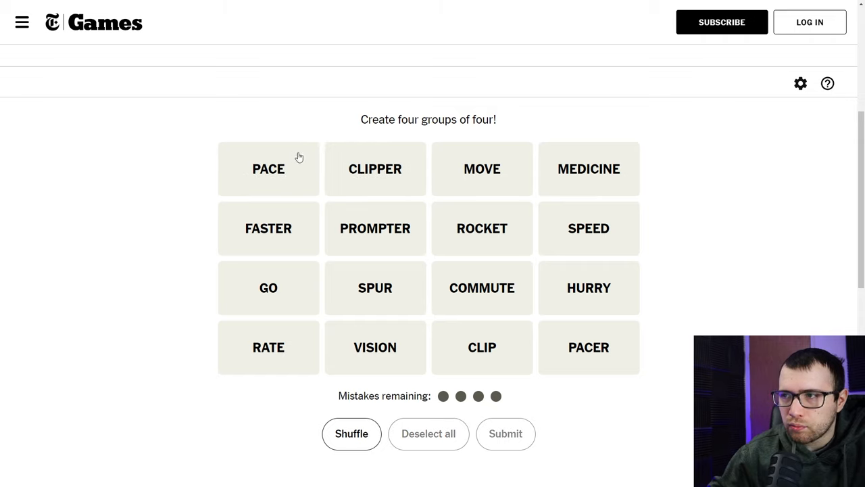
mouse_move(243, 190)
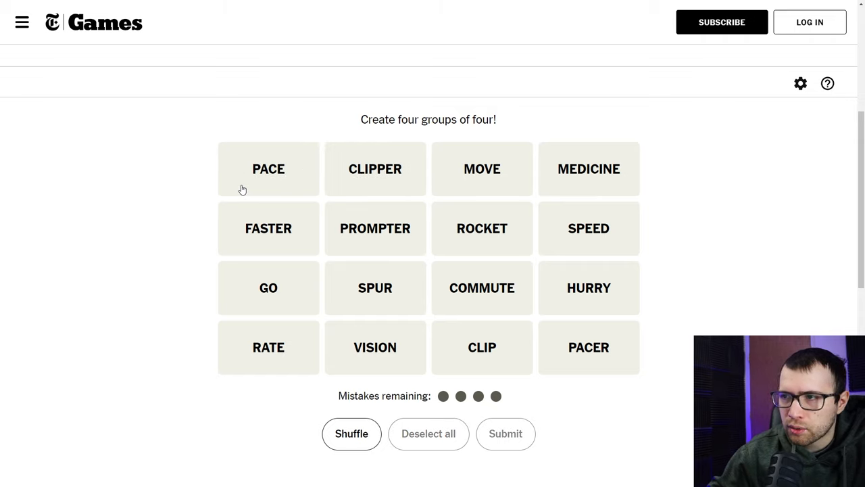
- Submit CLIPPER, ROCKET, SPUR and PACER, then pick SPEED, PACE and RATE
left_click(482, 228)
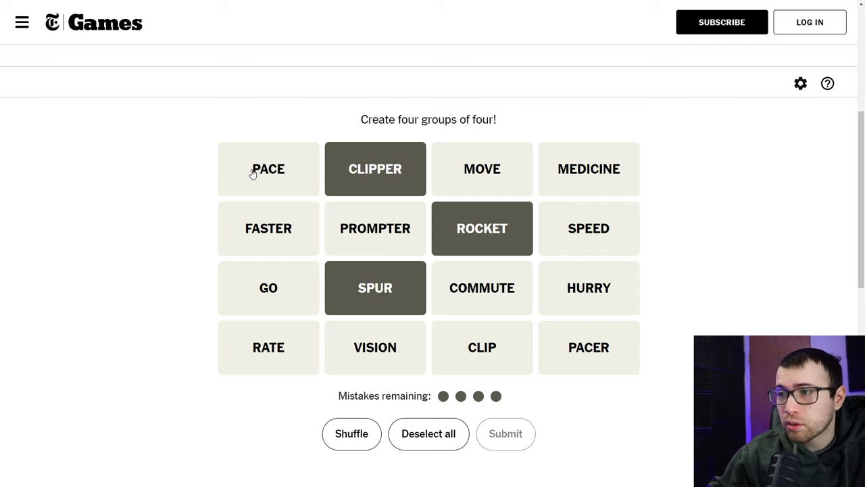
left_click(268, 168)
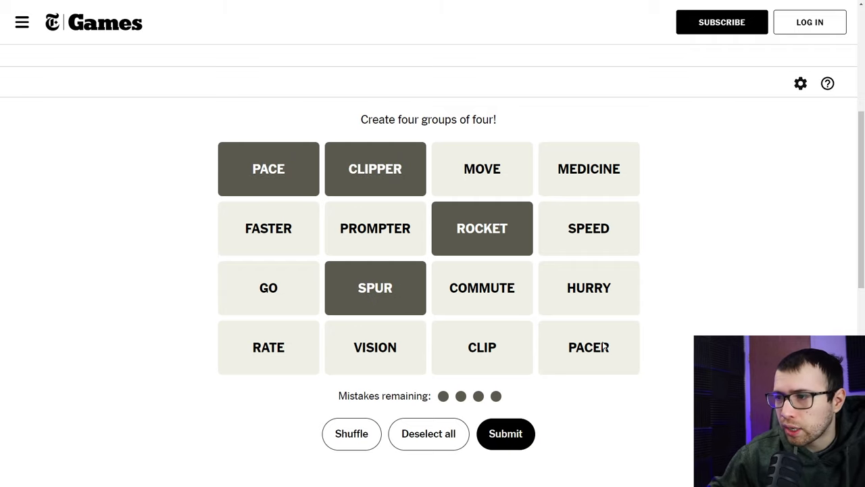
mouse_move(601, 356)
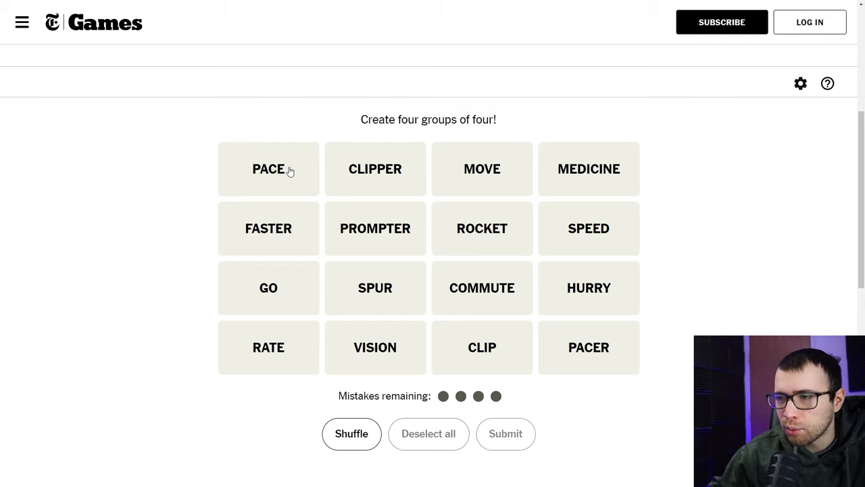
left_click(482, 168)
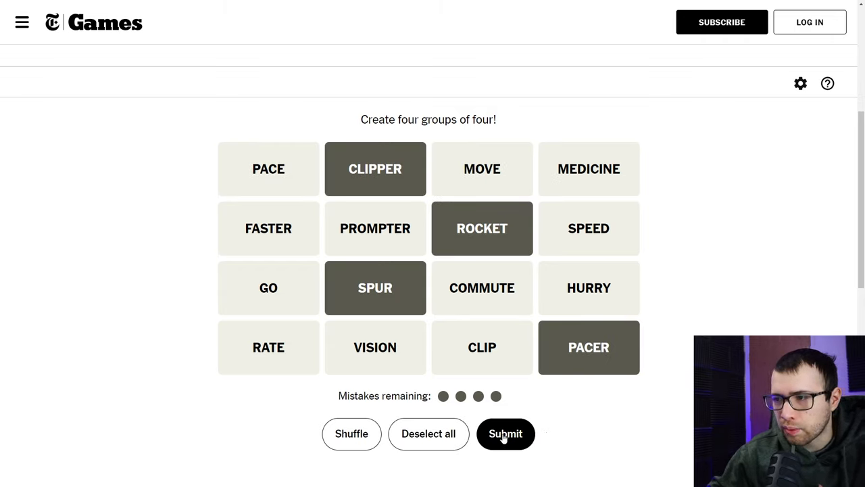
left_click(506, 433)
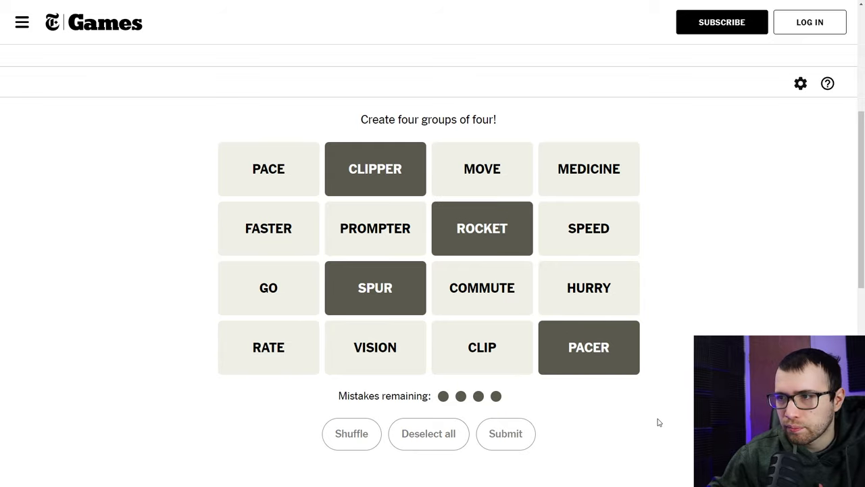
left_click(505, 434)
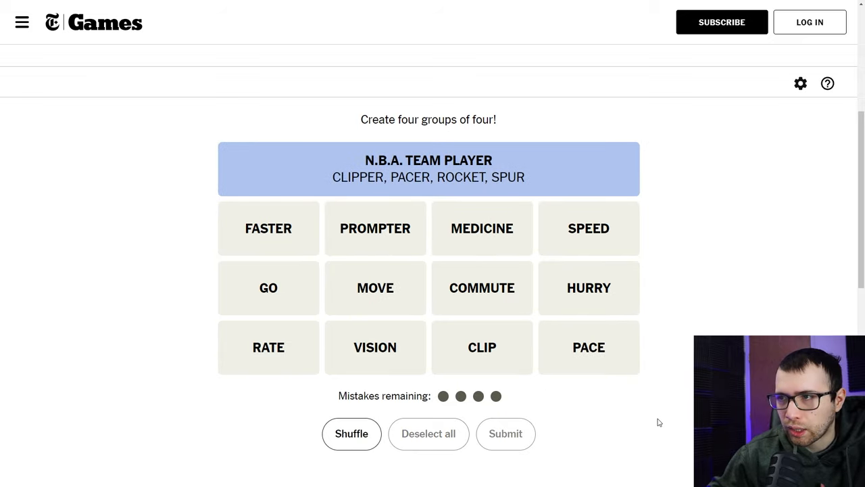
left_click(588, 347)
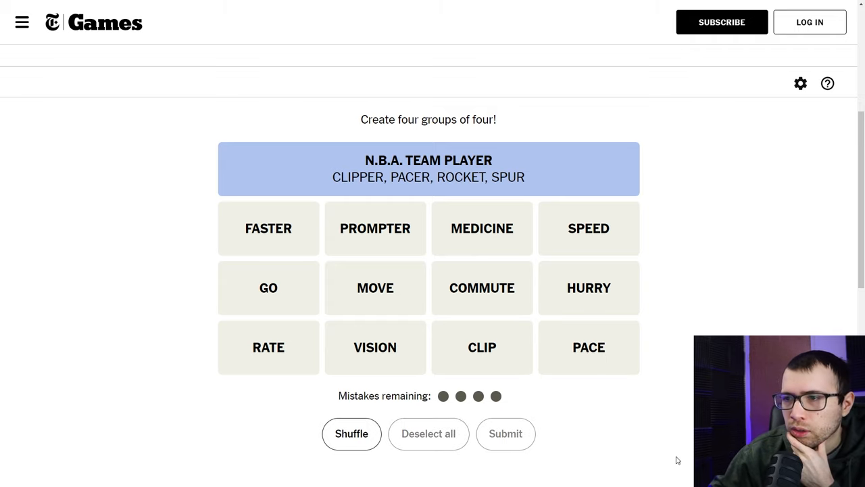
mouse_move(594, 303)
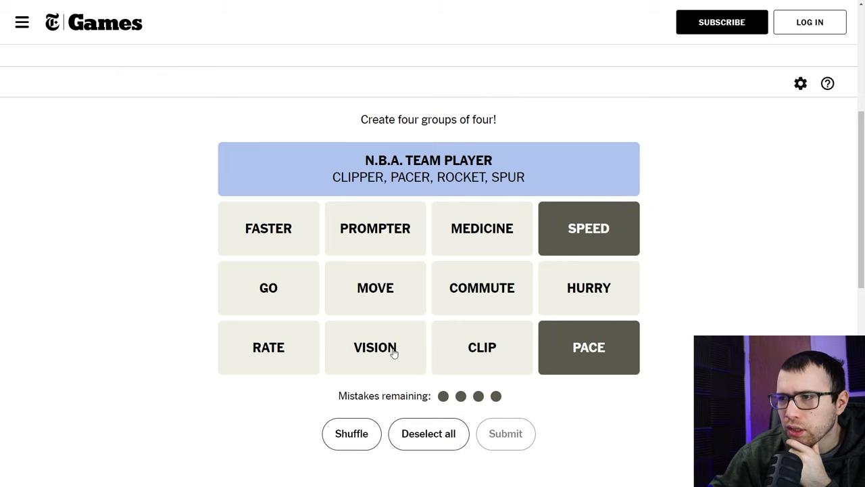
left_click(268, 347)
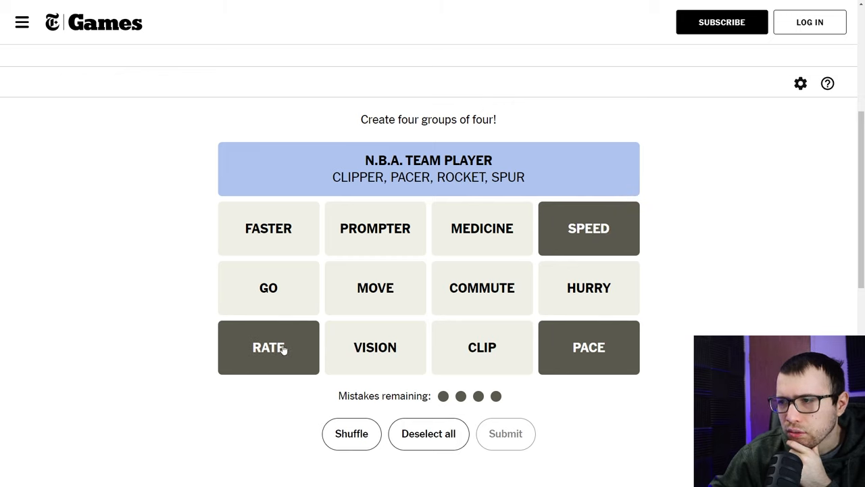
- Try FASTER, PROMPTER, GO and HURRY, then submit CLIP, PACE, RATE and SPEED
left_click(428, 433)
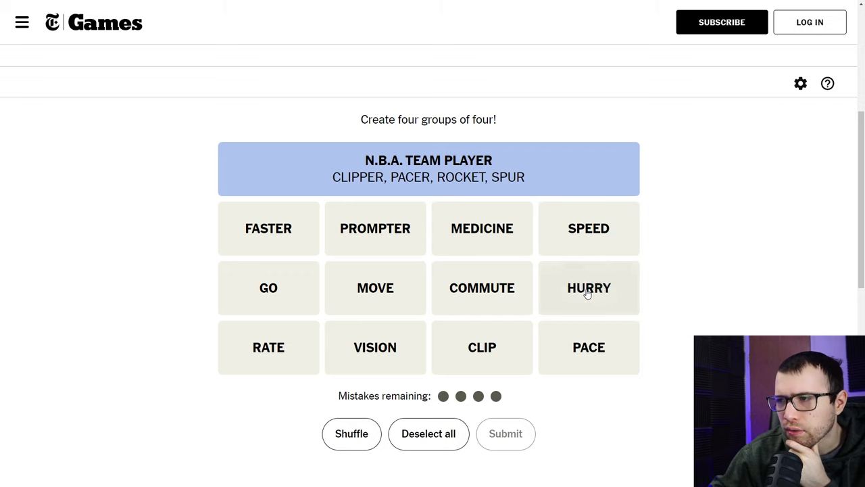
left_click(268, 228)
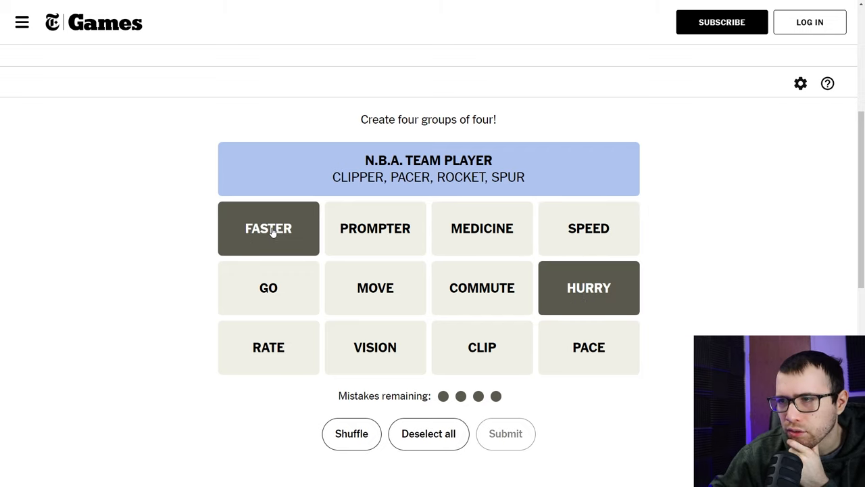
left_click(375, 227)
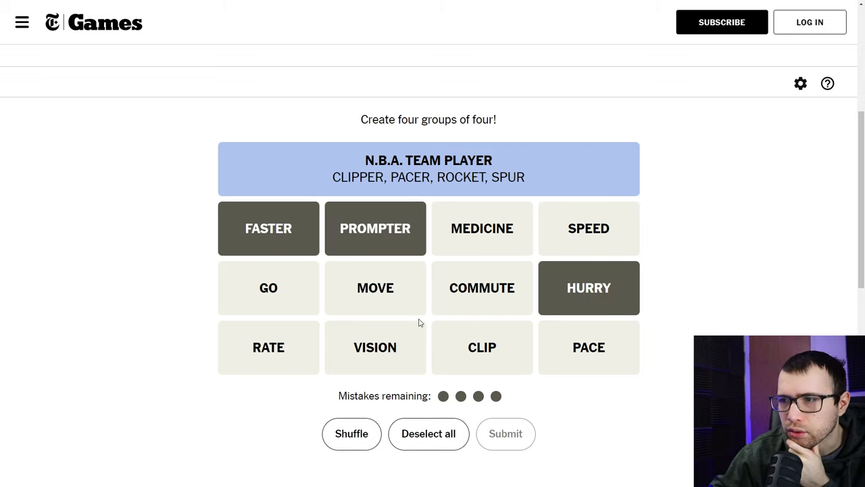
left_click(268, 287)
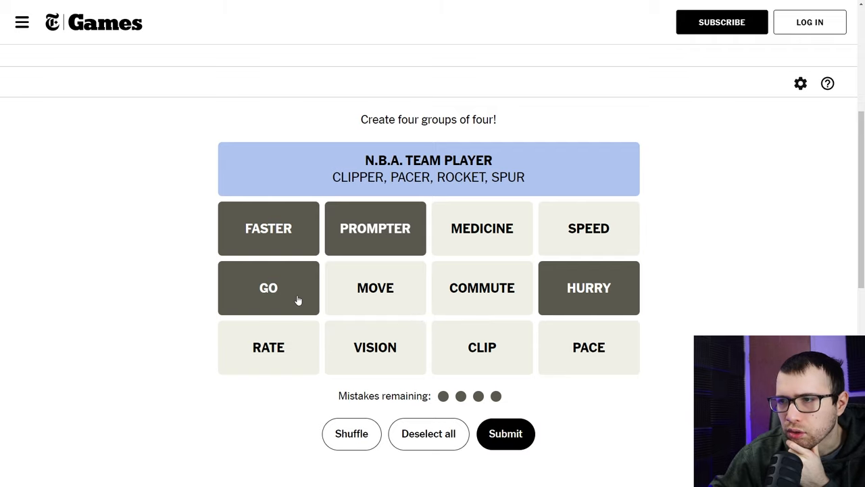
left_click(269, 288)
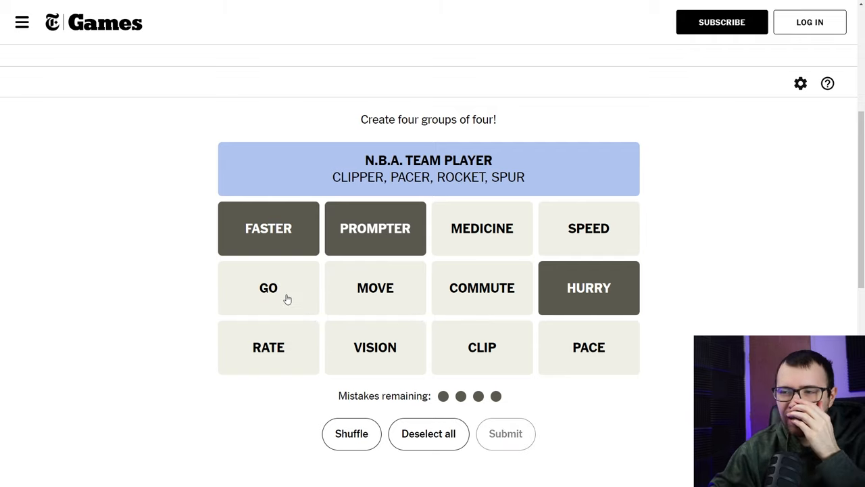
mouse_move(375, 228)
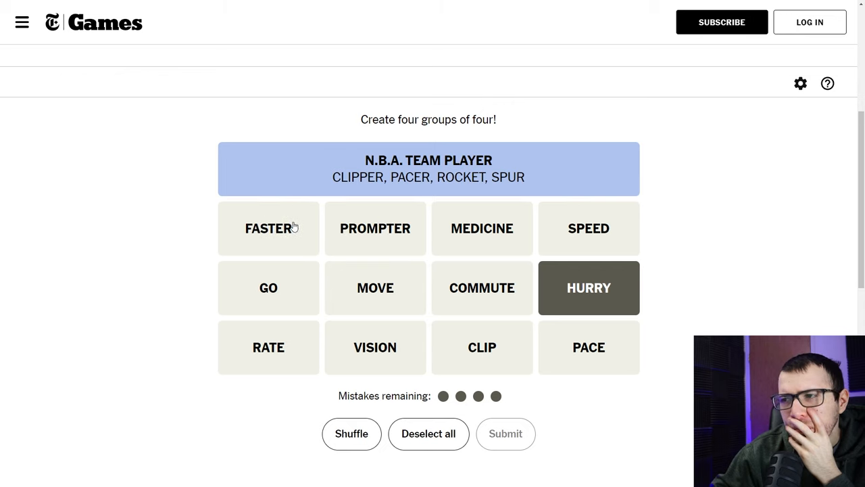
left_click(589, 288)
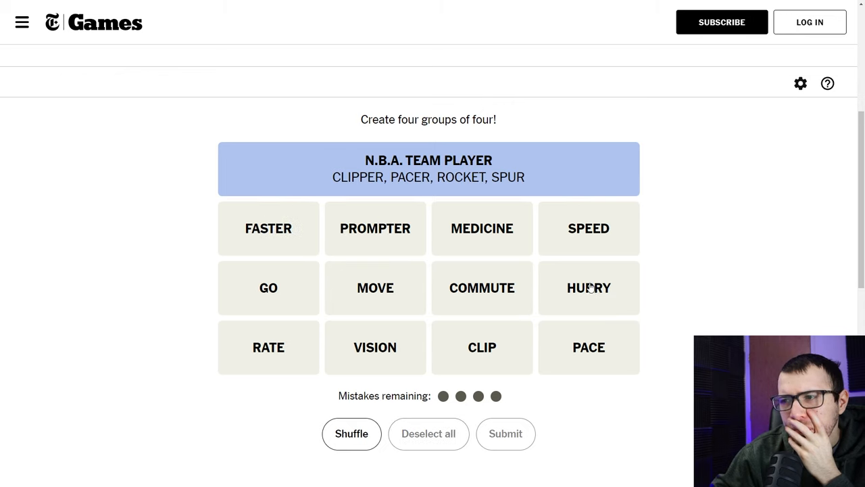
left_click(482, 346)
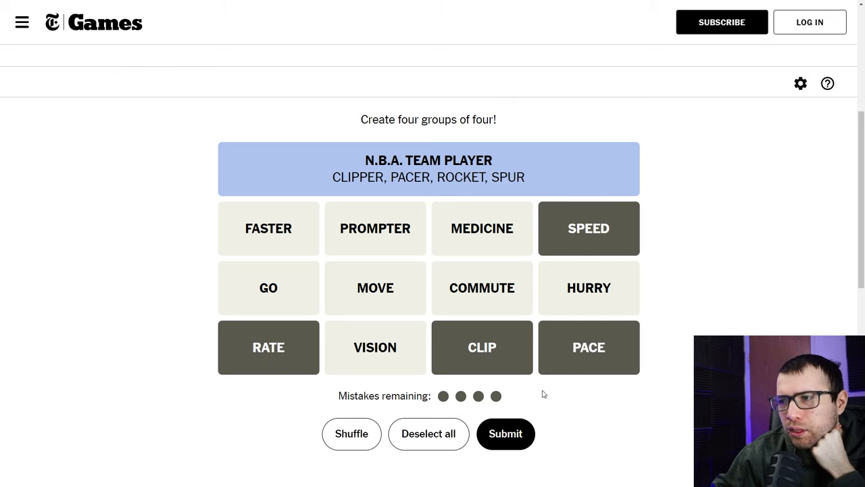
mouse_move(435, 304)
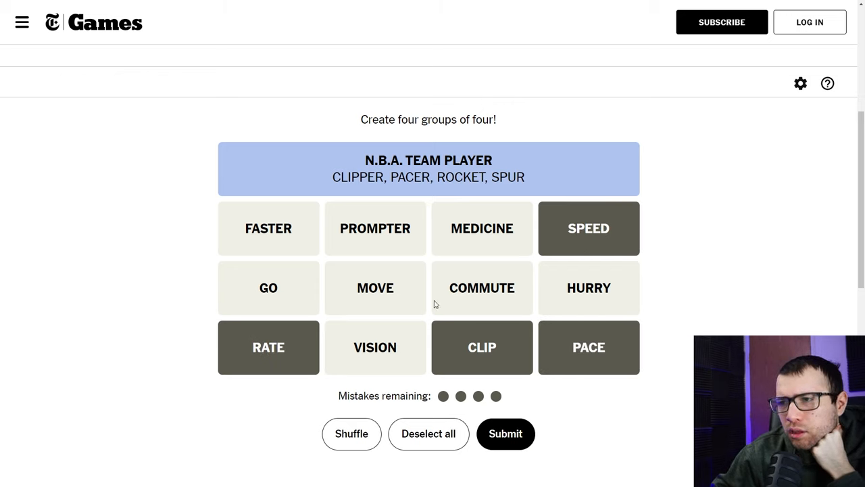
mouse_move(506, 433)
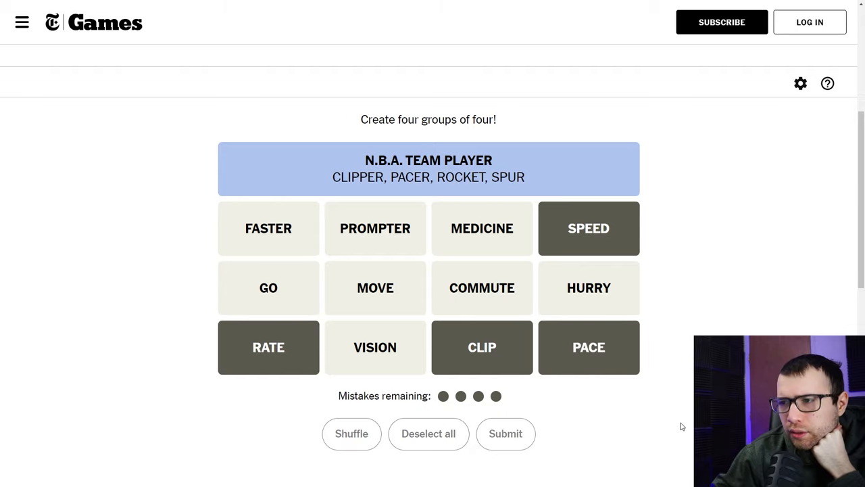
left_click(506, 433)
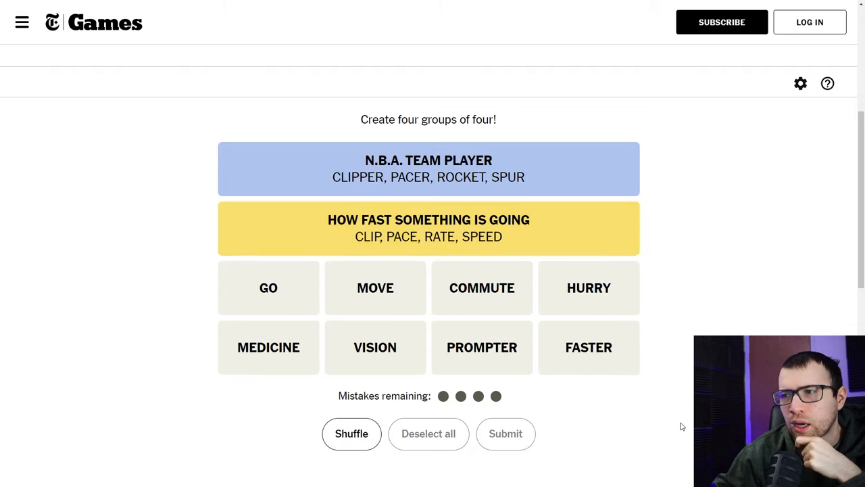
mouse_move(670, 438)
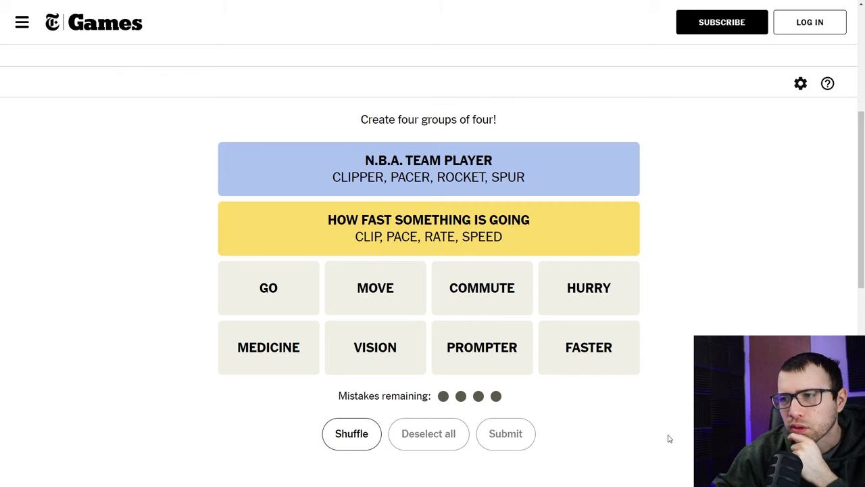
mouse_move(756, 332)
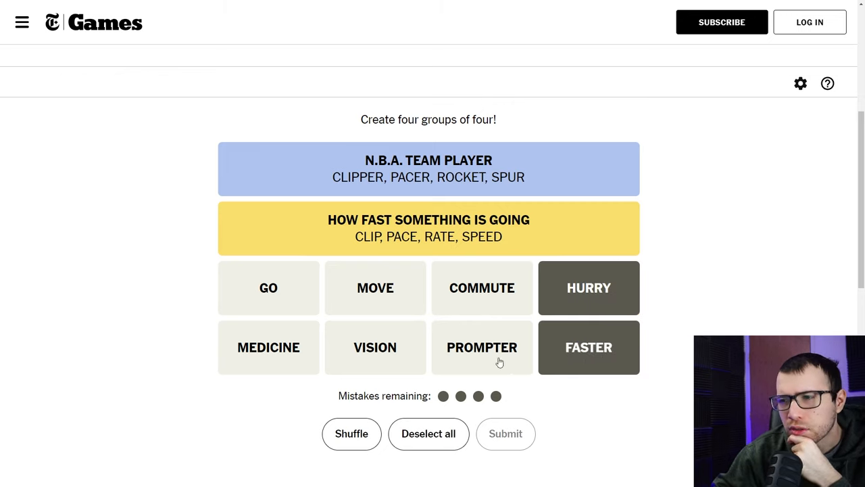
- Submit one-away guesses GO, HURRY, PROMPTER, FASTER, then with MOVE replacing GO
left_click(482, 347)
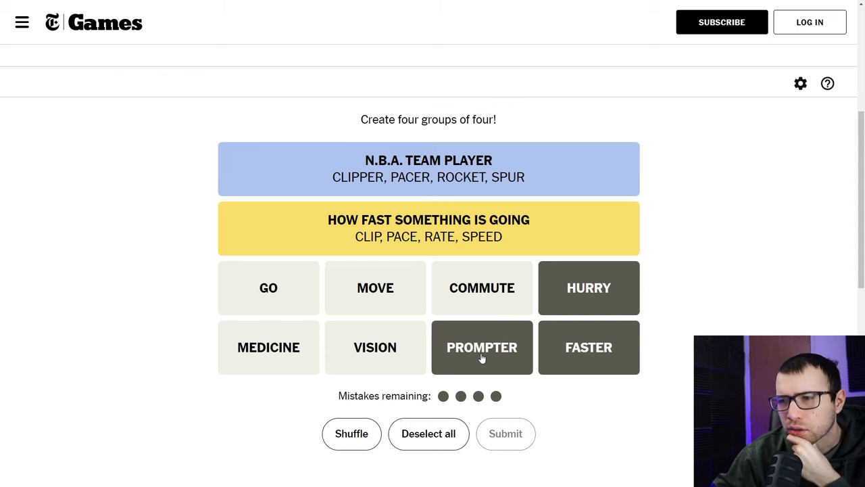
mouse_move(432, 348)
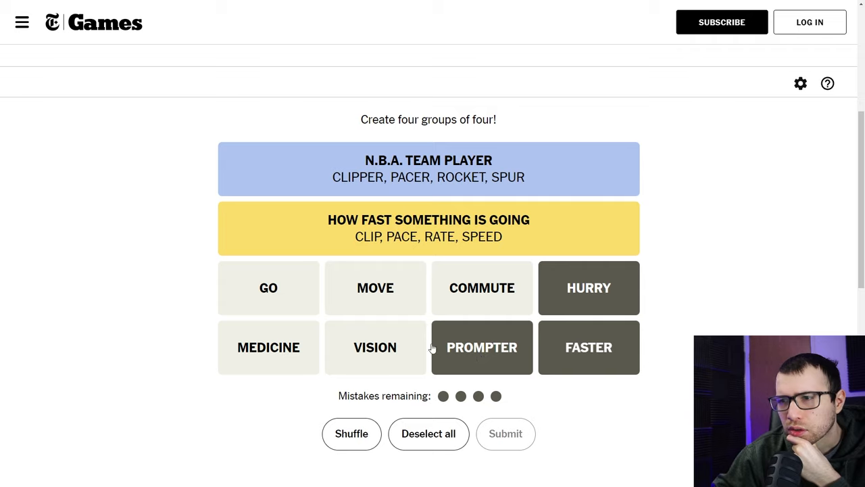
left_click(268, 287)
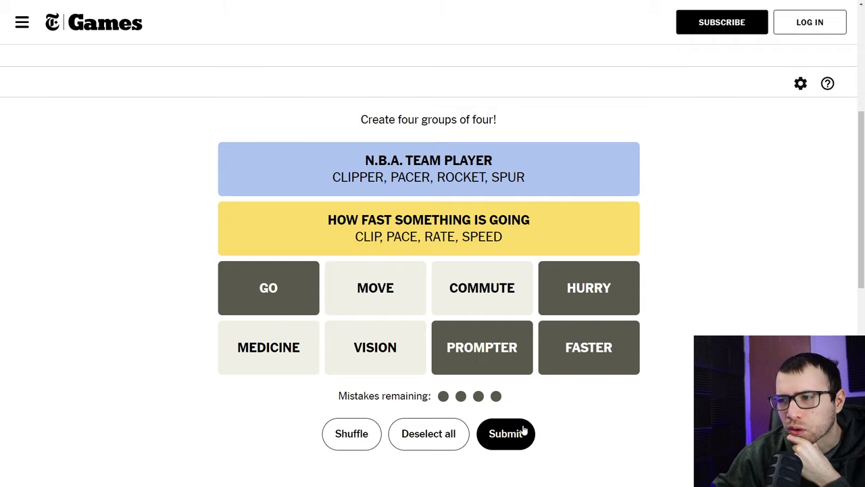
left_click(505, 433)
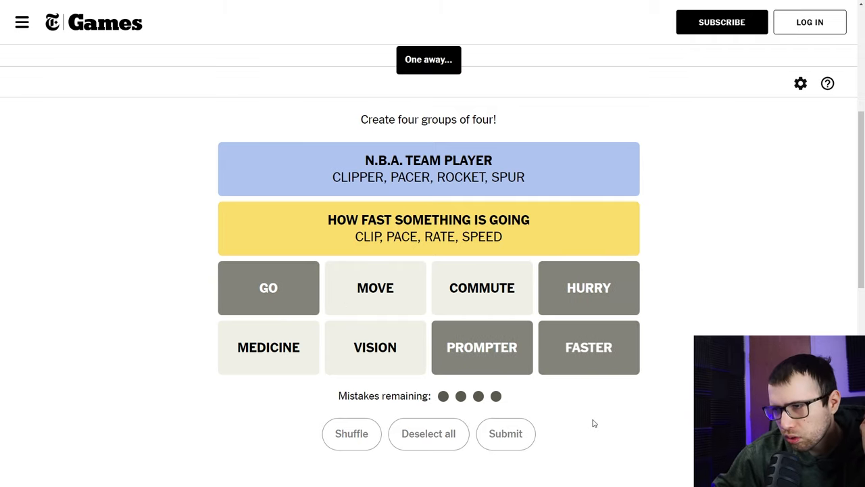
left_click(505, 433)
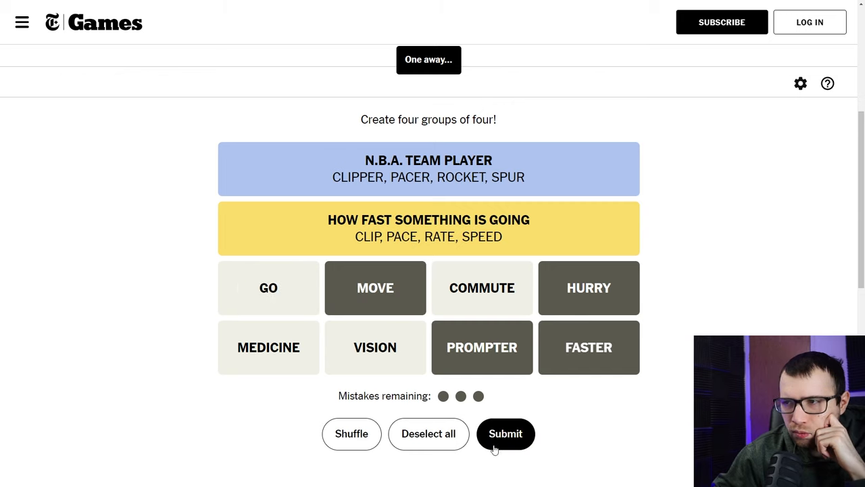
left_click(505, 433)
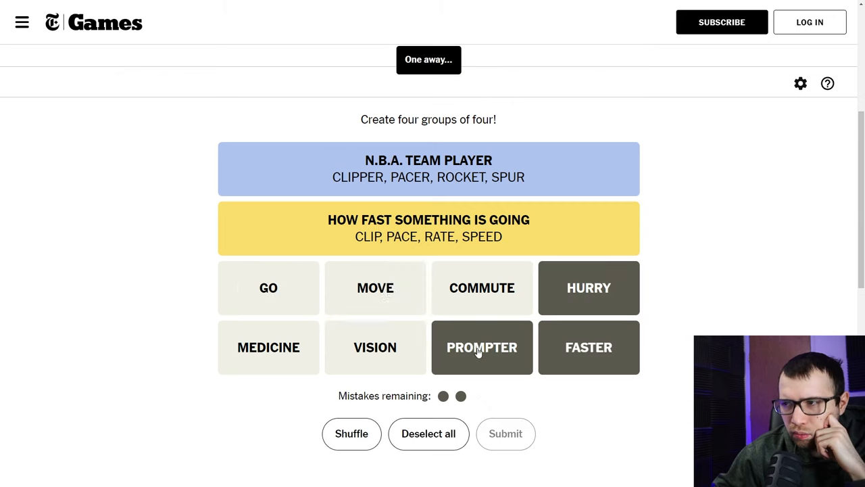
- Swap PROMPTER out and submit GO, MOVE, HURRY and FASTER
left_click(429, 433)
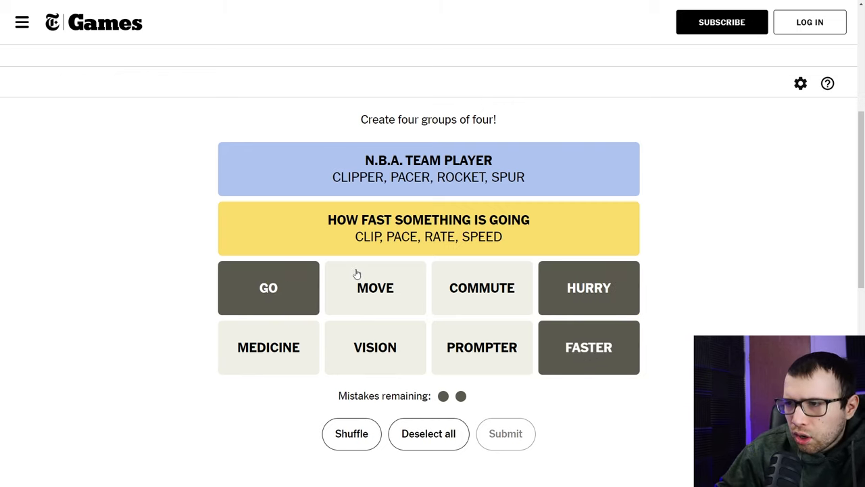
left_click(375, 287)
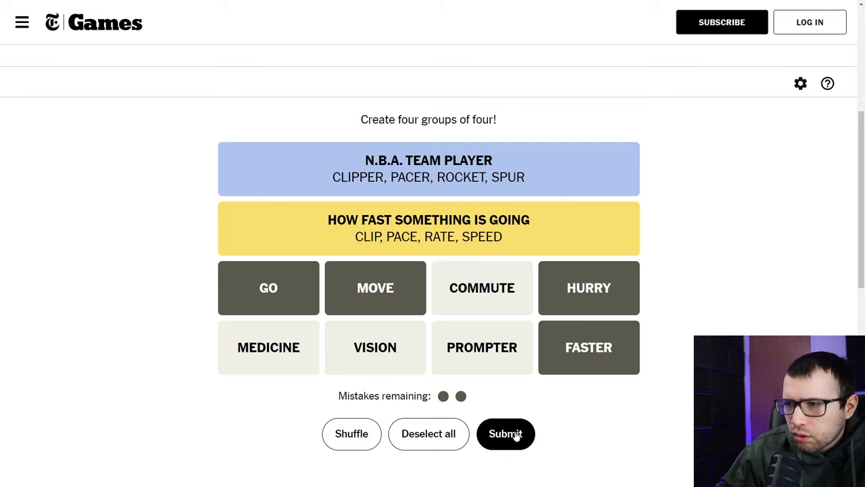
left_click(506, 434)
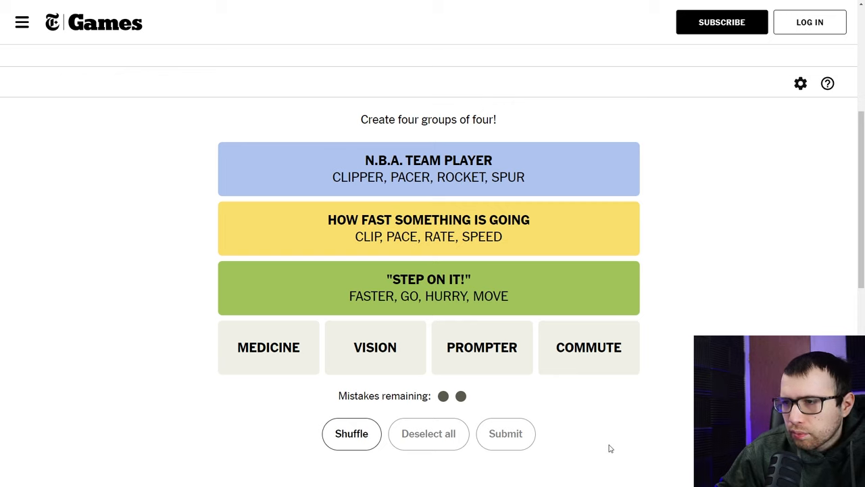
mouse_move(578, 442)
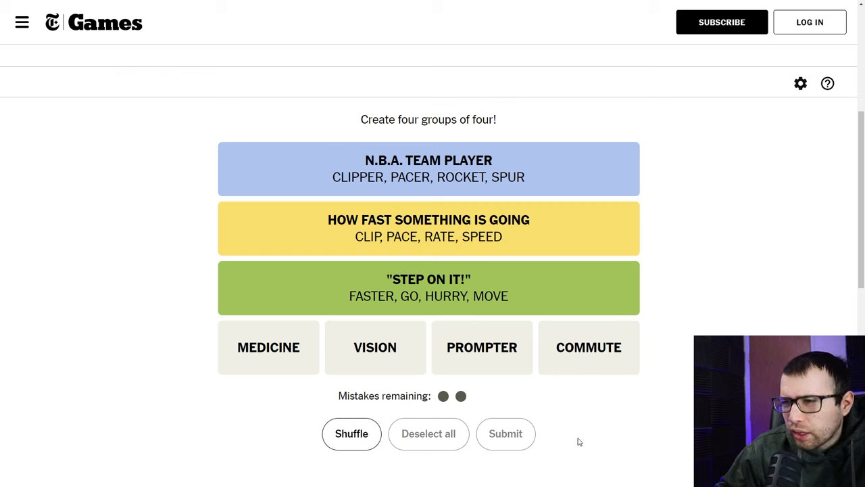
- Submit MEDICINE, VISION, PROMPTER and COMMUTE, reaching Connections #288's Solid! card
left_click(375, 346)
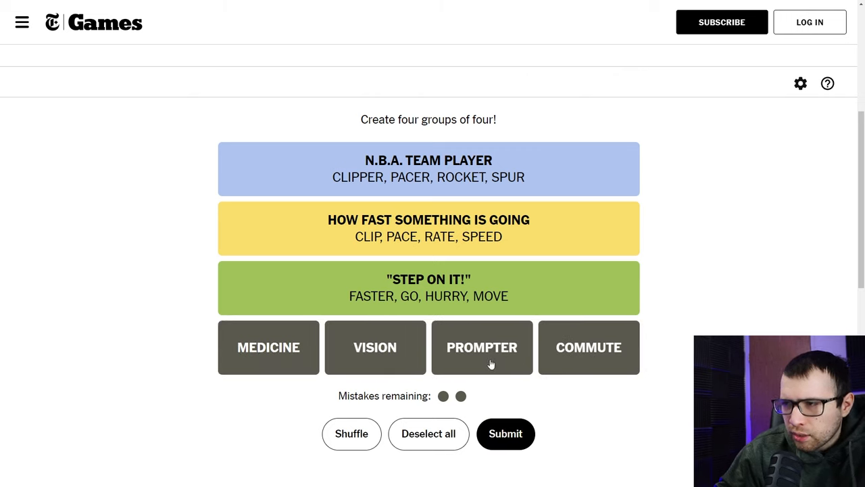
mouse_move(365, 360)
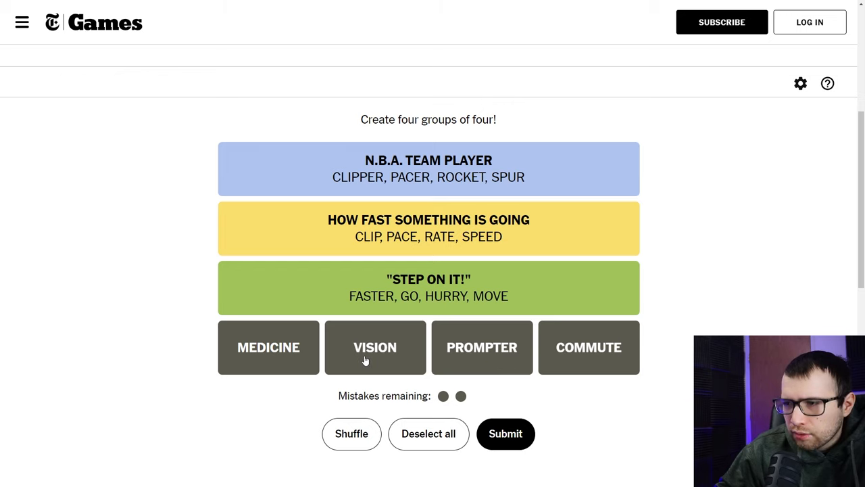
mouse_move(493, 362)
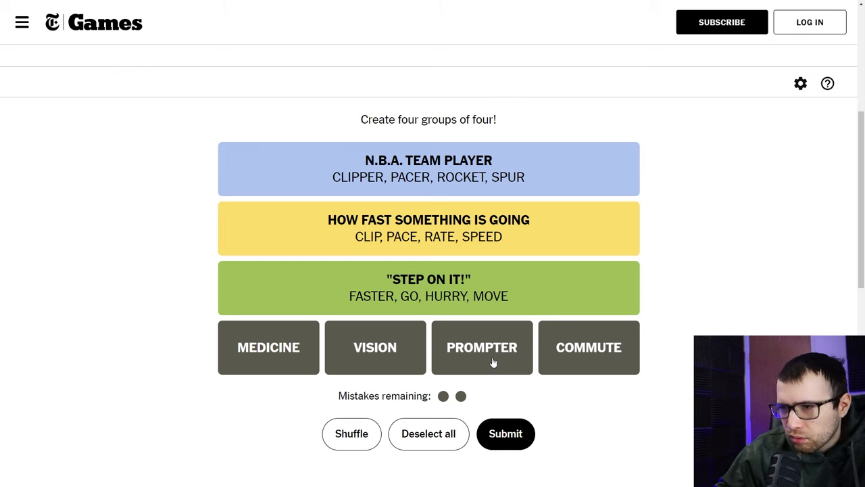
mouse_move(673, 339)
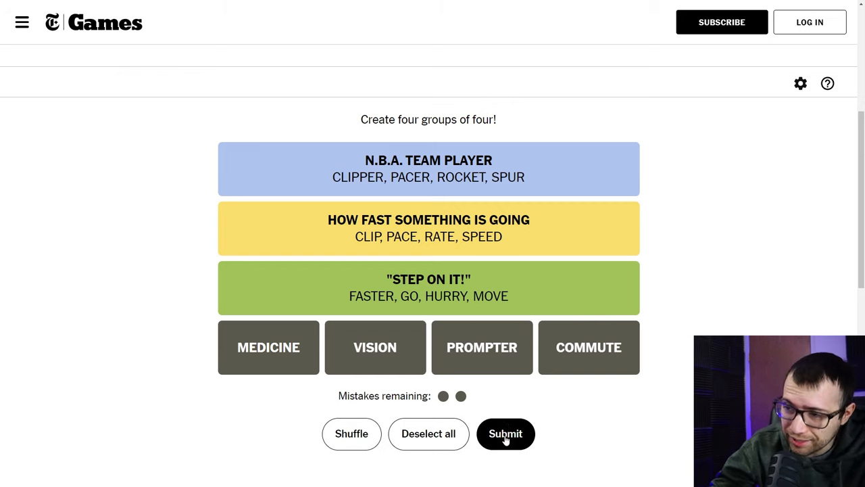
left_click(506, 433)
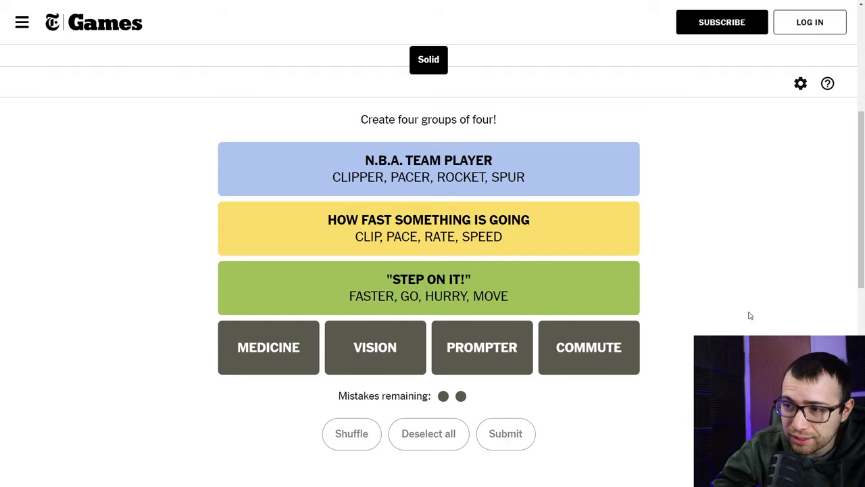
left_click(505, 433)
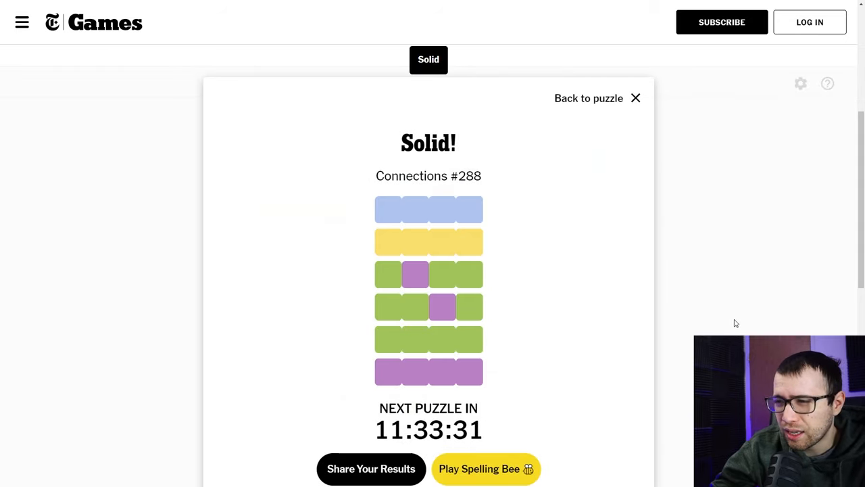
left_click(588, 98)
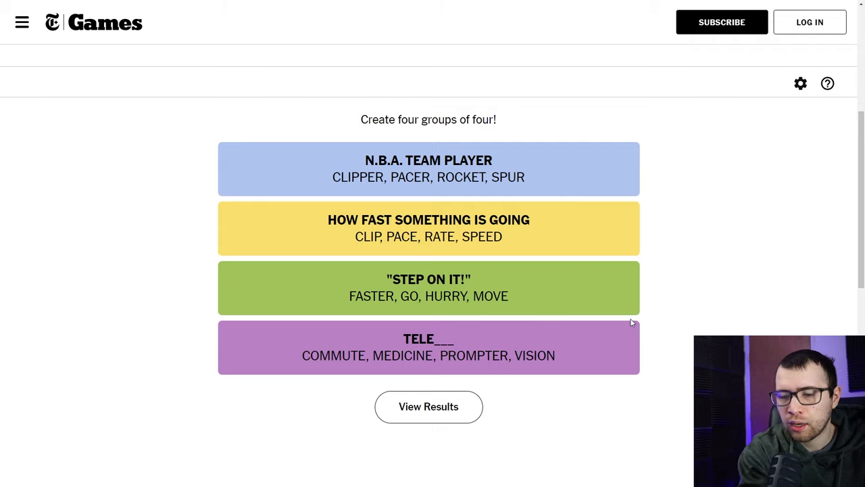
mouse_move(606, 317)
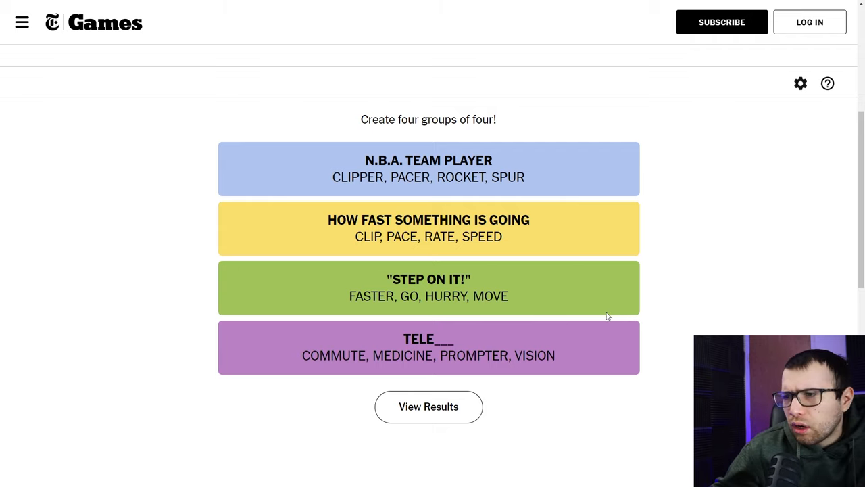
mouse_move(507, 314)
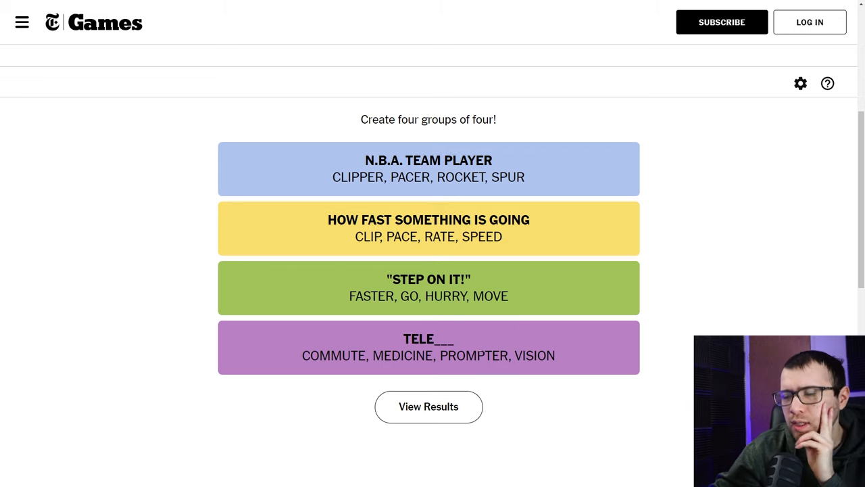
mouse_move(479, 346)
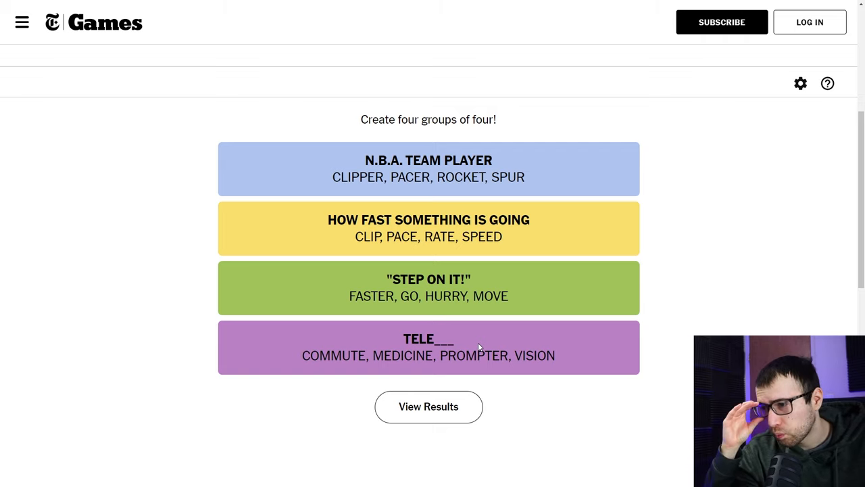
mouse_move(494, 346)
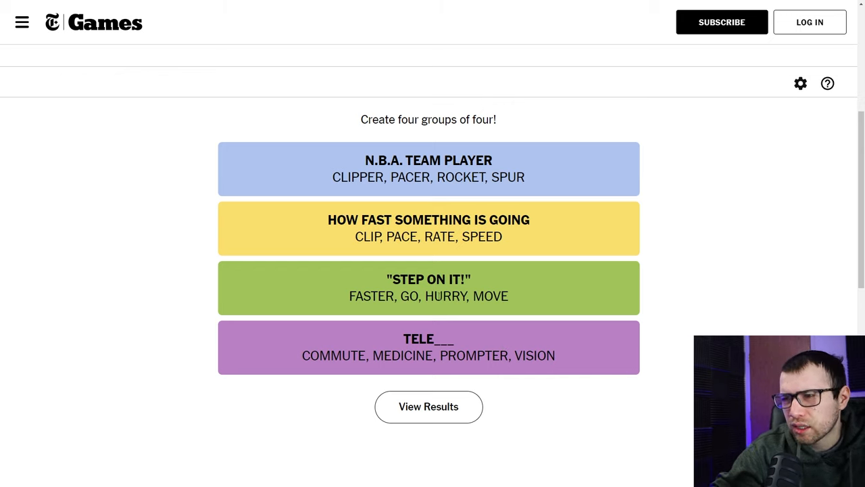
mouse_move(425, 283)
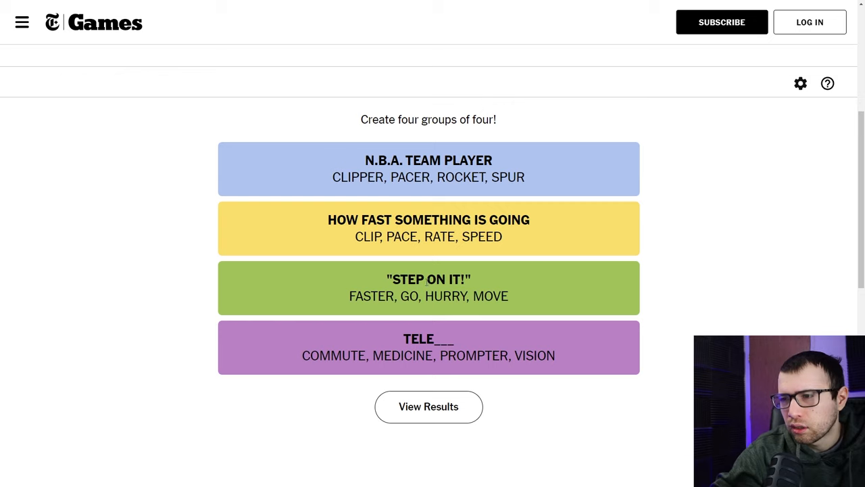
mouse_move(390, 254)
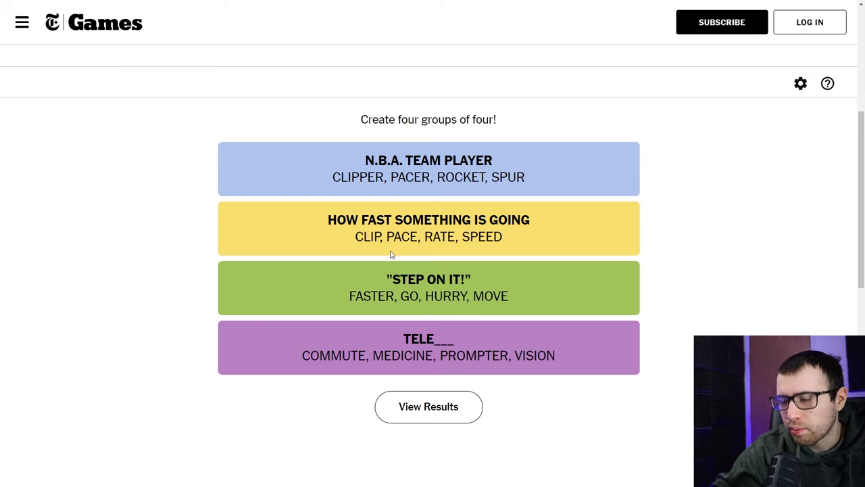
mouse_move(640, 308)
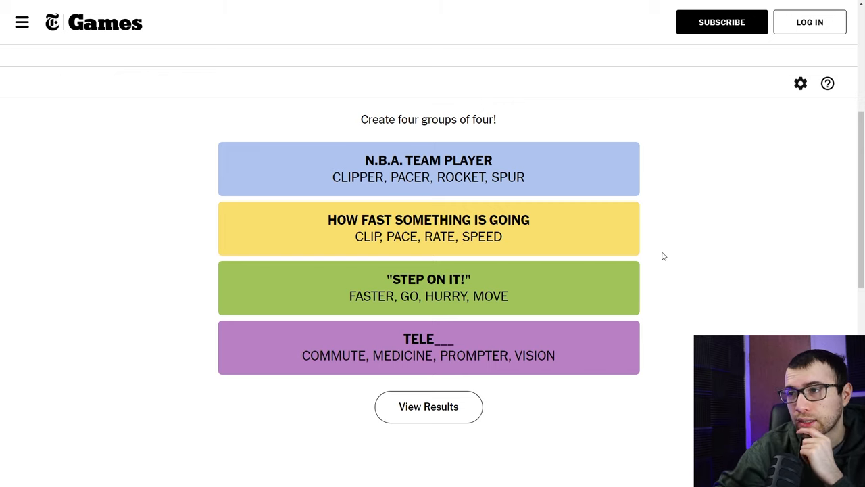
mouse_move(667, 253)
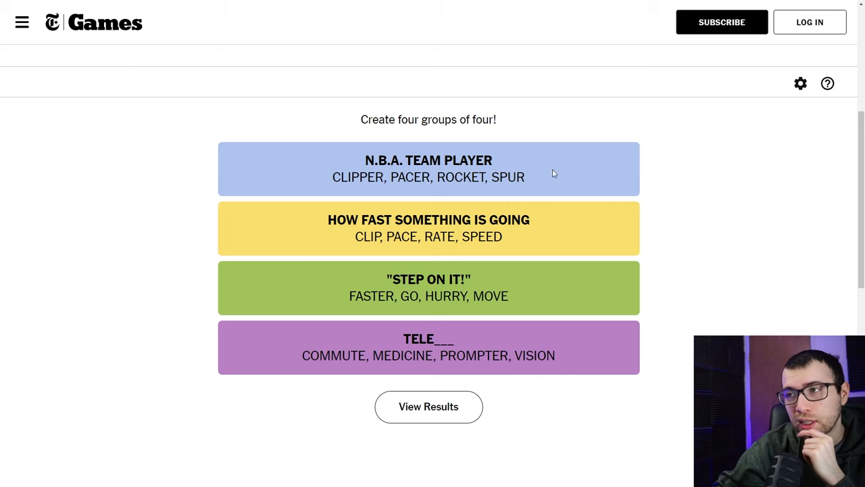
mouse_move(564, 168)
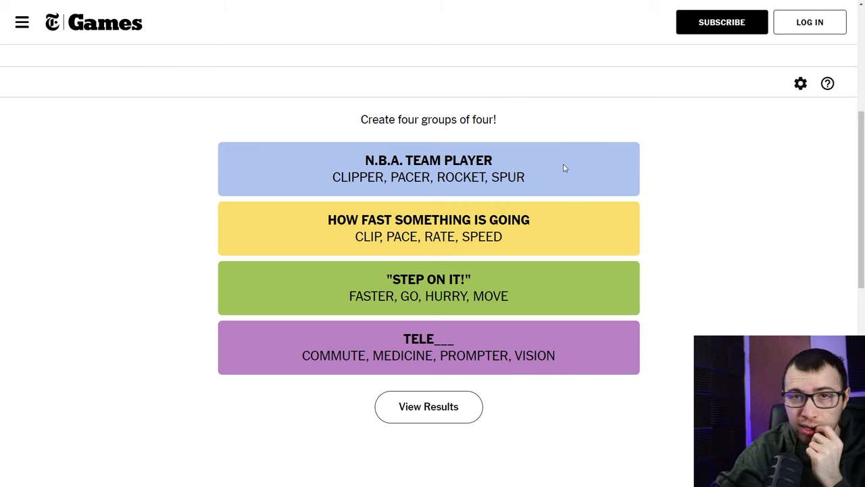
mouse_move(531, 199)
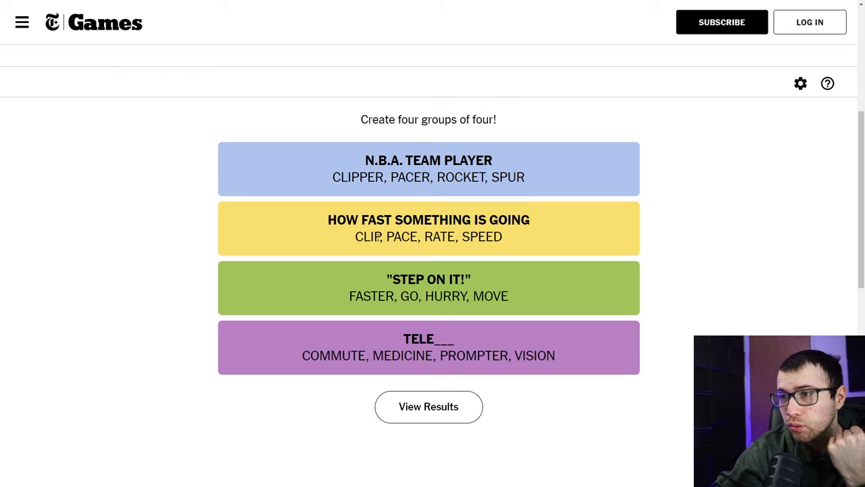
mouse_move(511, 255)
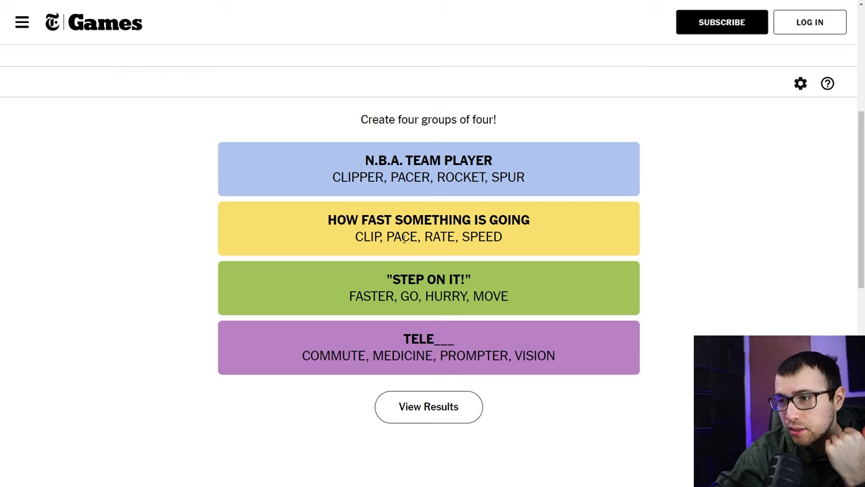
mouse_move(404, 238)
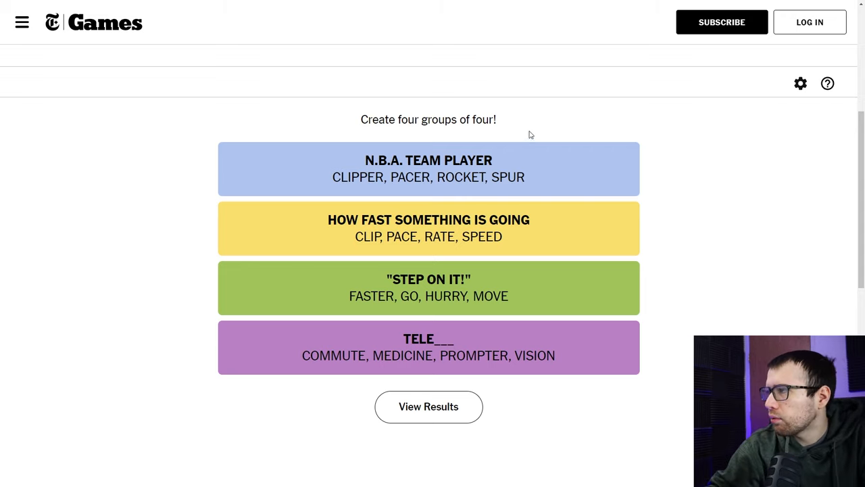
mouse_move(677, 188)
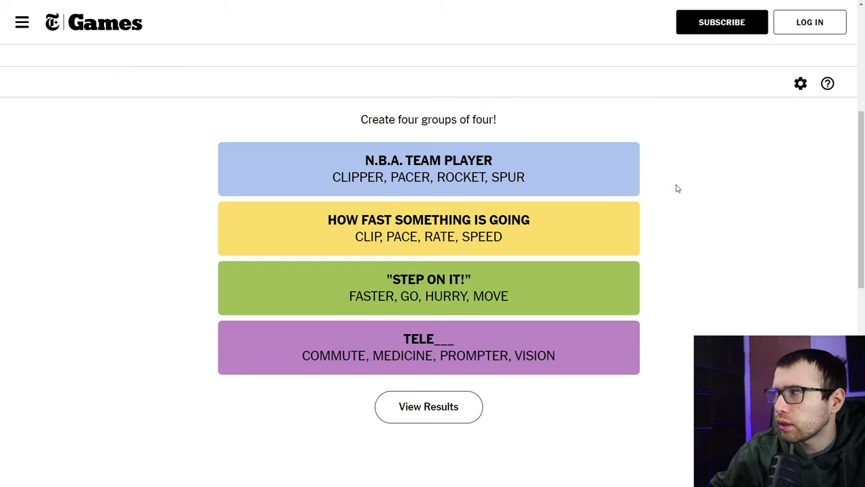
mouse_move(763, 219)
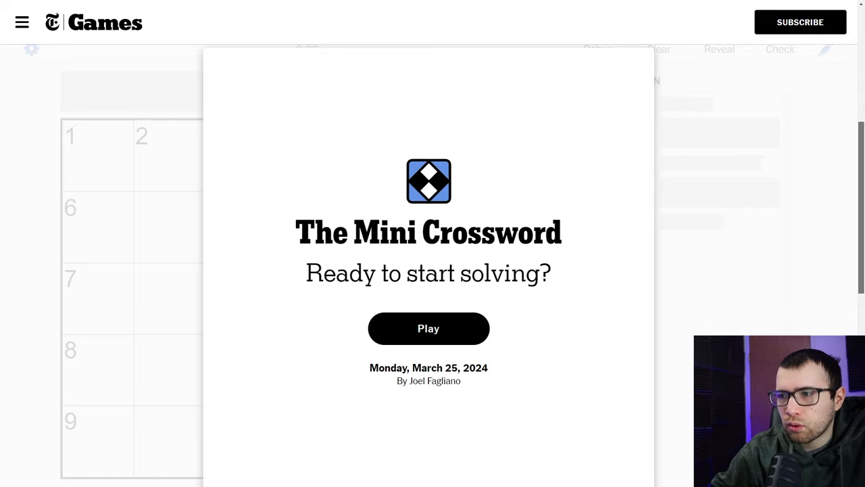
- Start the Monday, March 25, 2024 Mini Crossword from its start screen
left_click(429, 328)
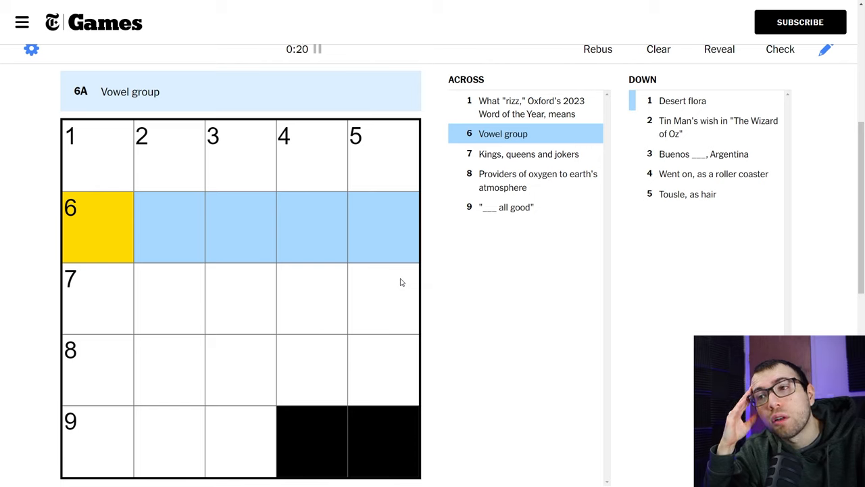
- Enter AEIOU and CARDS into the Mini Crossword grid
type("A")
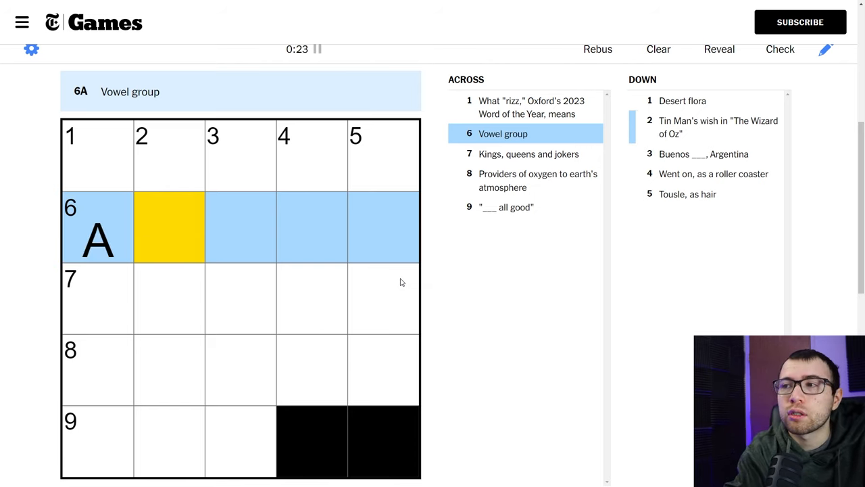
type("EIOU")
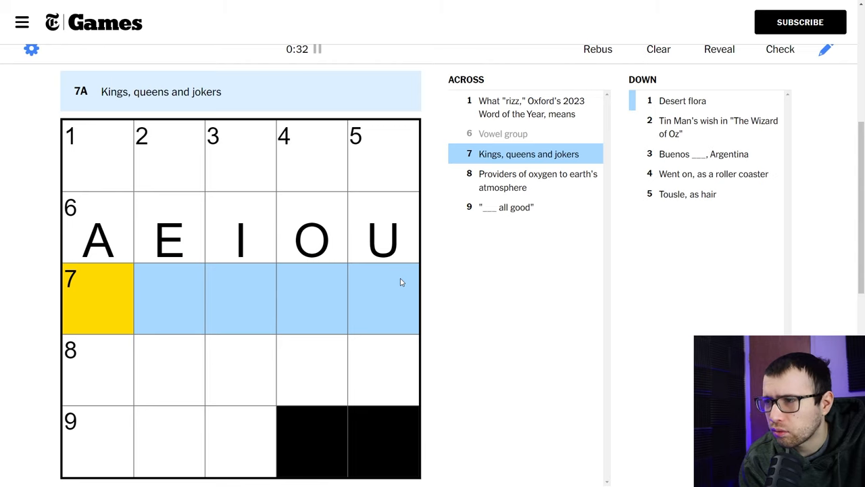
type("CA")
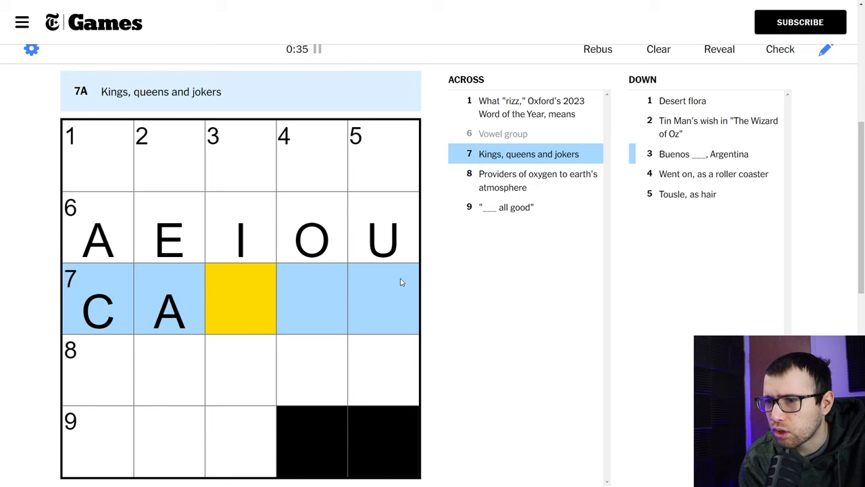
type("RDS")
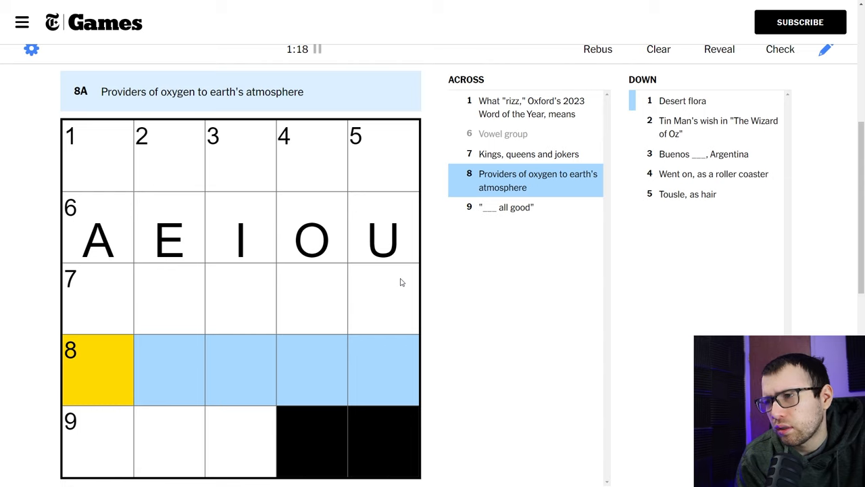
- Enter TREES and the final letters C, H and U to solve in 1:54
type("TREES")
left_click(169, 441)
type("ITS")
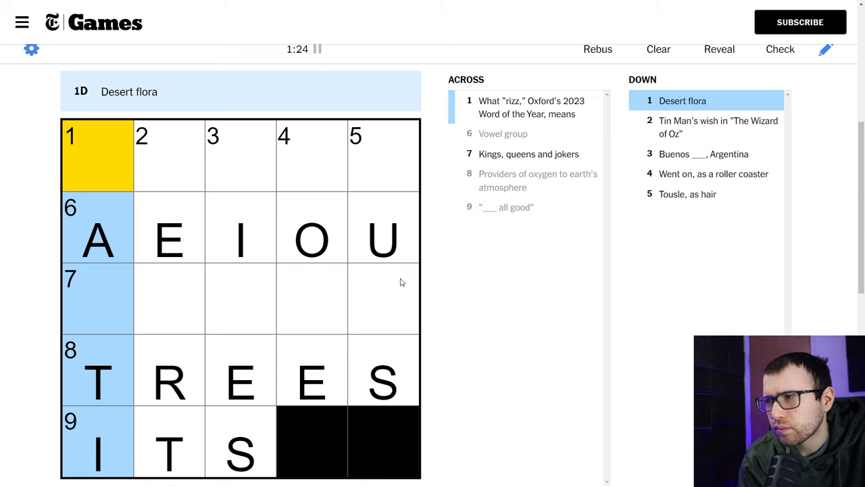
type("CAC")
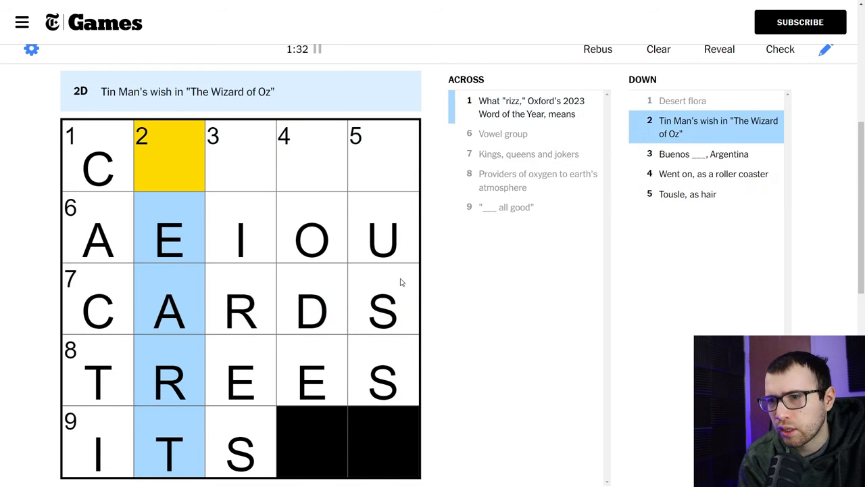
type("HAR")
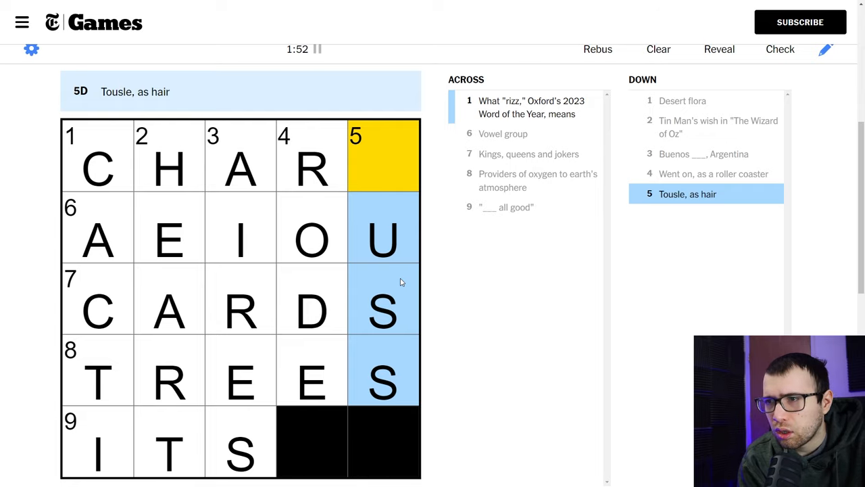
type("U")
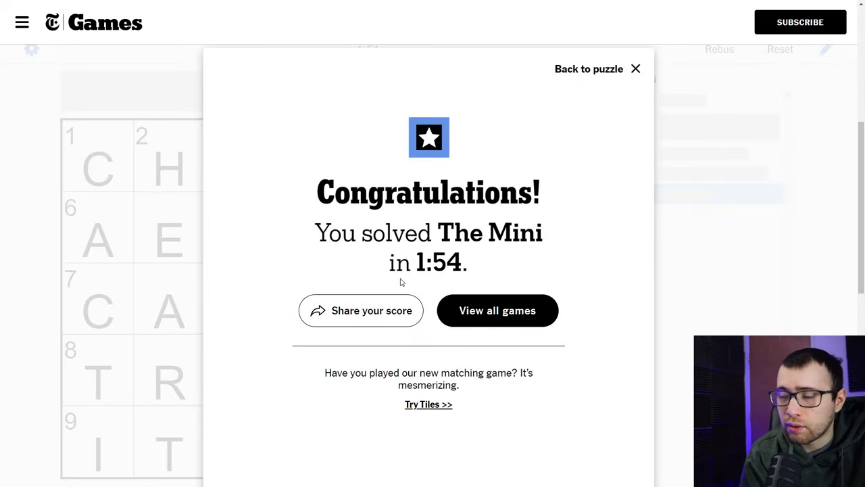
- Close the congratulations message to reveal the finished grid with CHARM on top
left_click(634, 68)
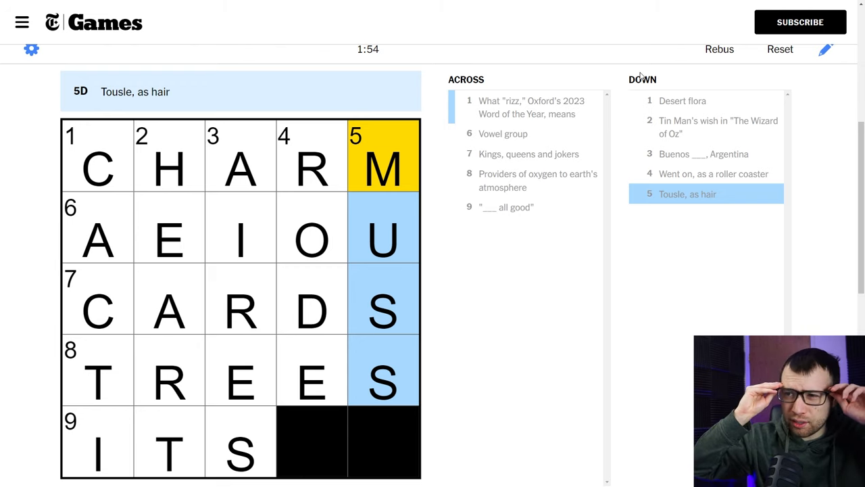
mouse_move(601, 13)
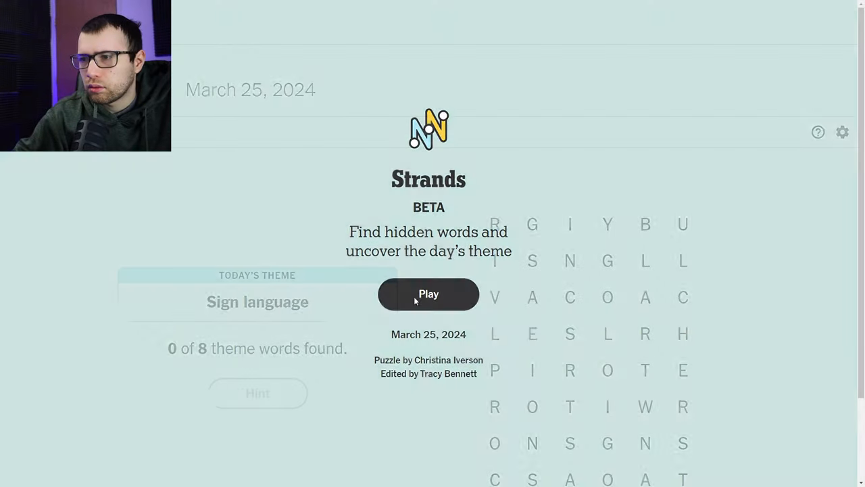
- Start the Sign language Strands puzzle and scroll to show the full letter board
left_click(428, 293)
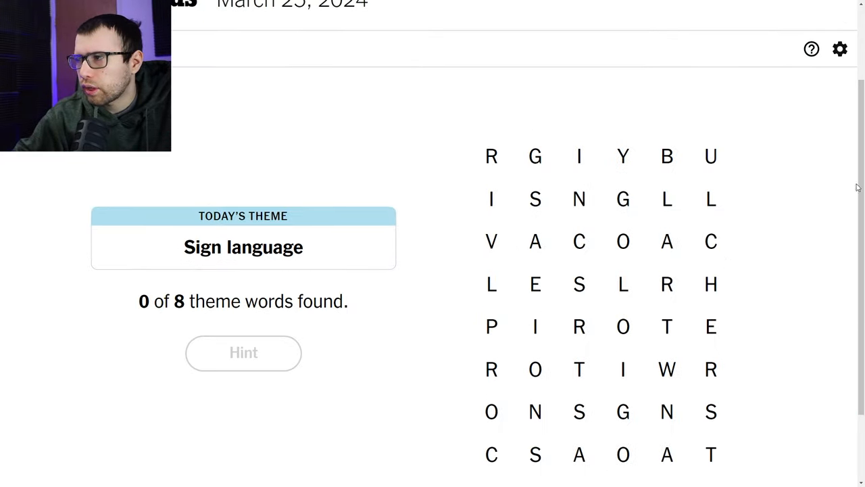
scroll("down", 3)
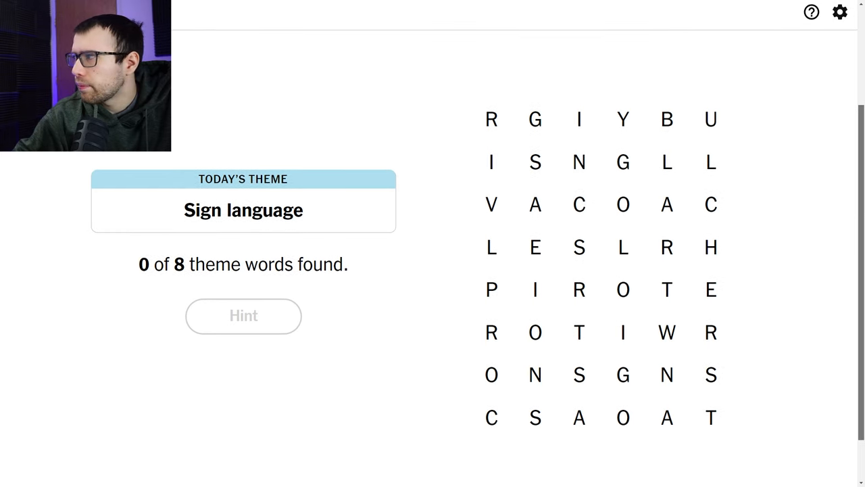
mouse_move(412, 161)
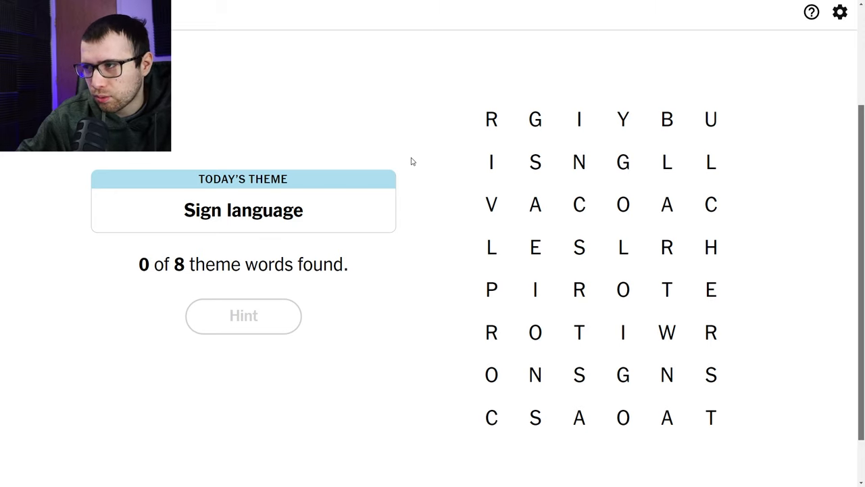
mouse_move(498, 184)
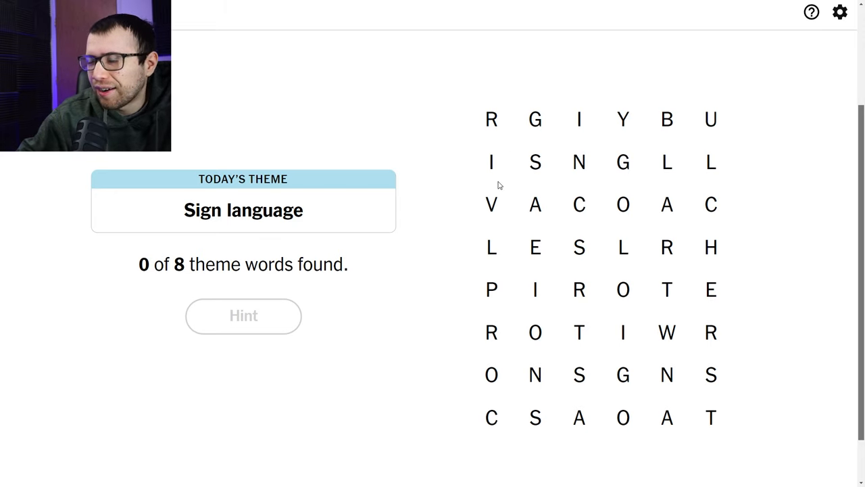
mouse_move(465, 170)
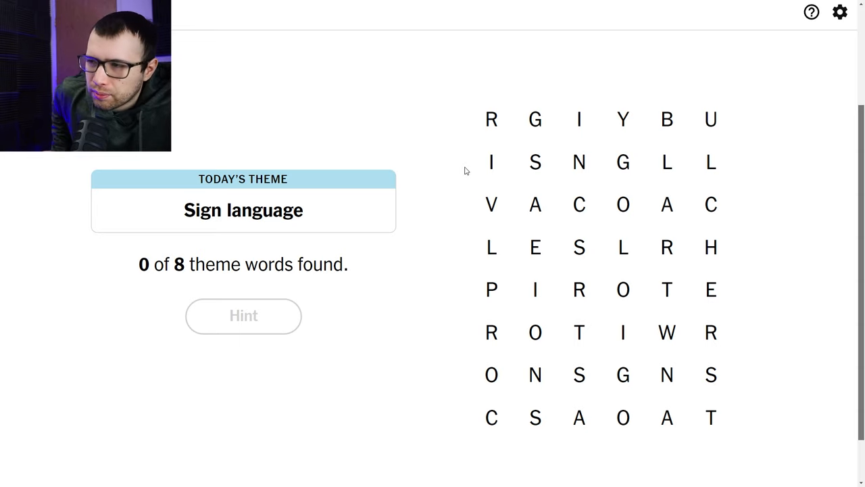
mouse_move(456, 204)
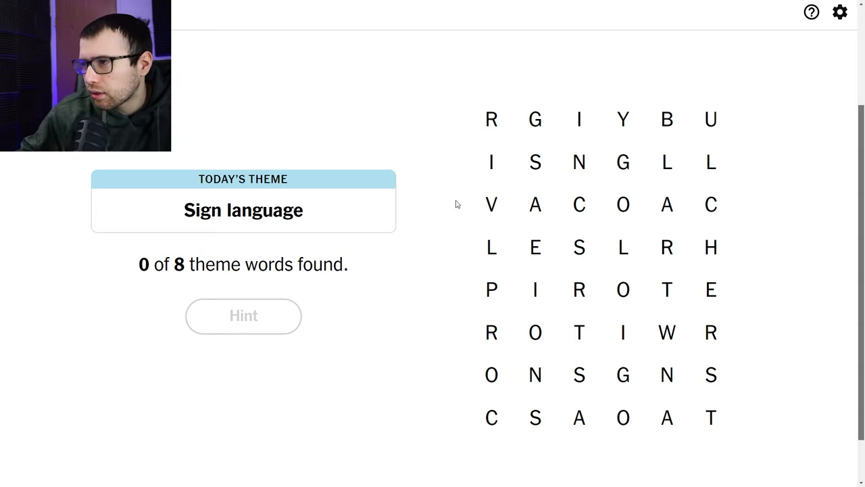
mouse_move(687, 335)
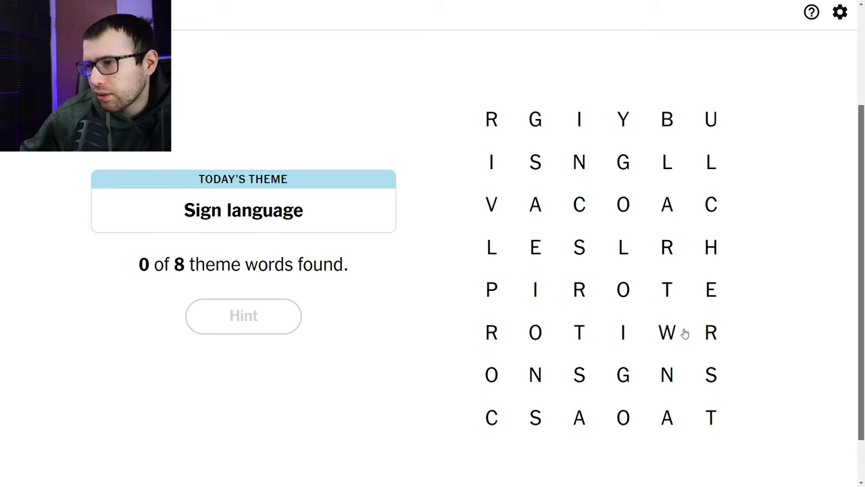
mouse_move(723, 410)
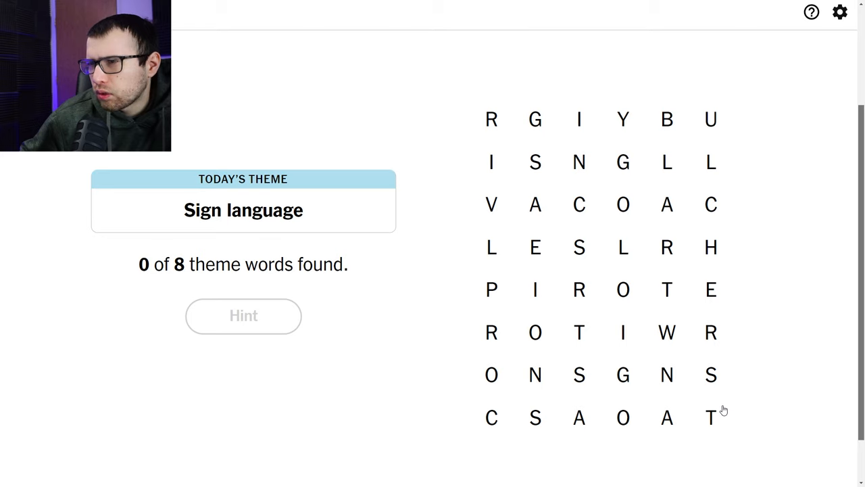
mouse_move(711, 399)
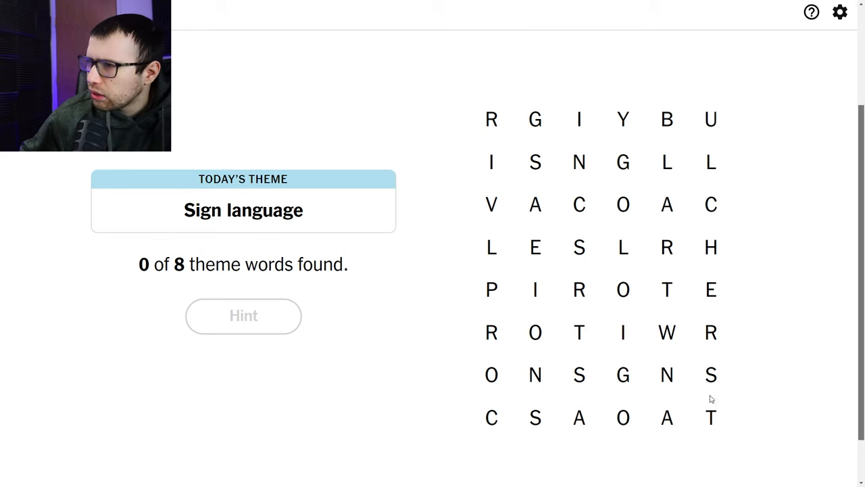
mouse_move(697, 315)
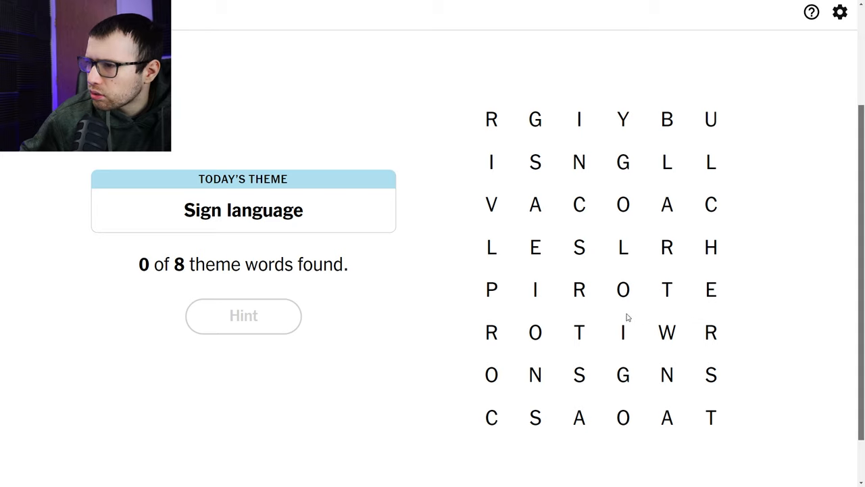
mouse_move(530, 287)
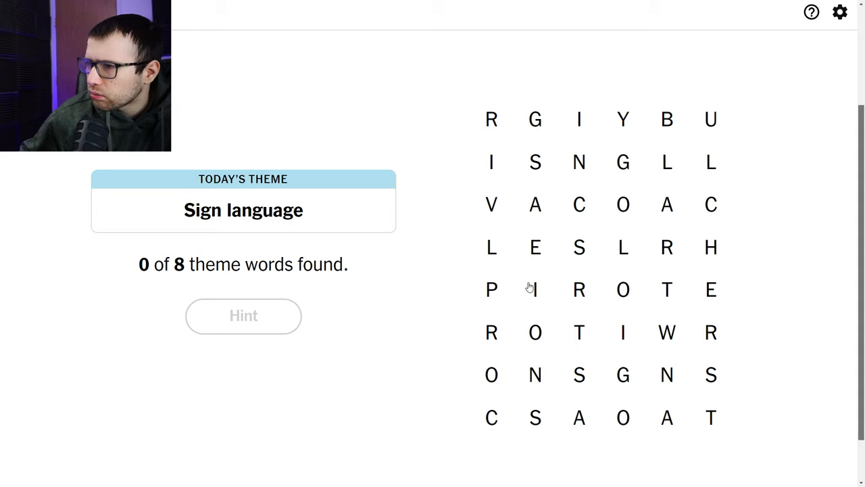
mouse_move(621, 257)
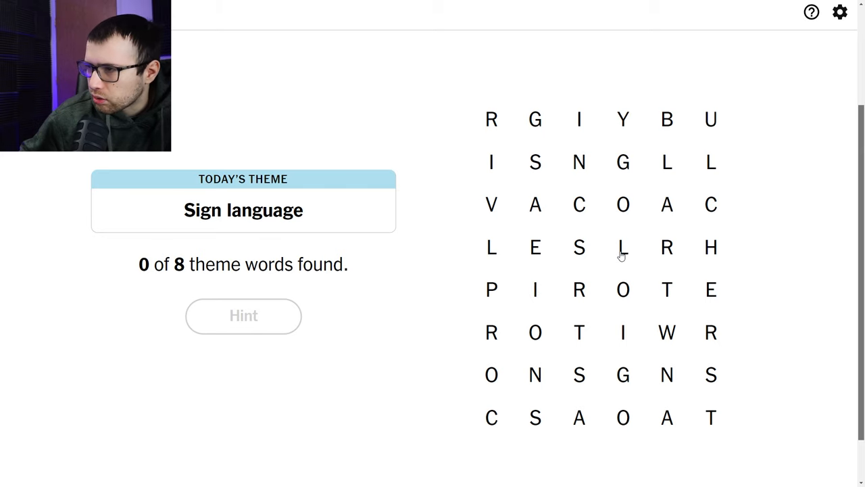
mouse_move(681, 271)
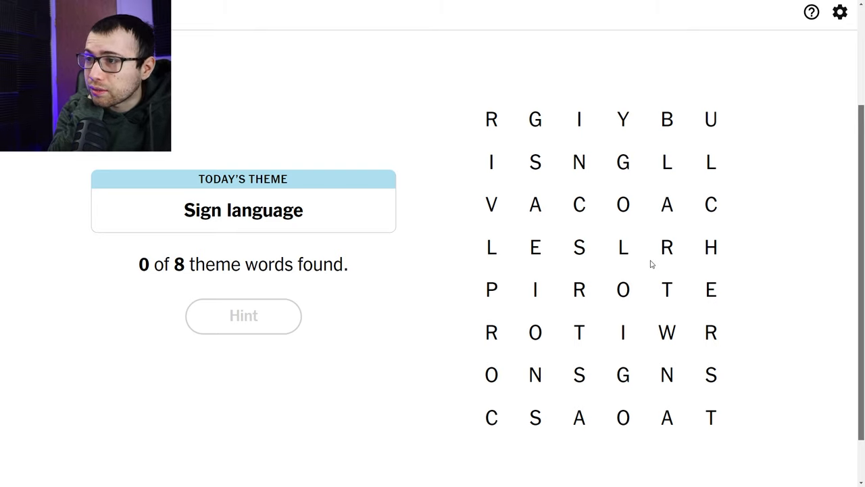
mouse_move(673, 344)
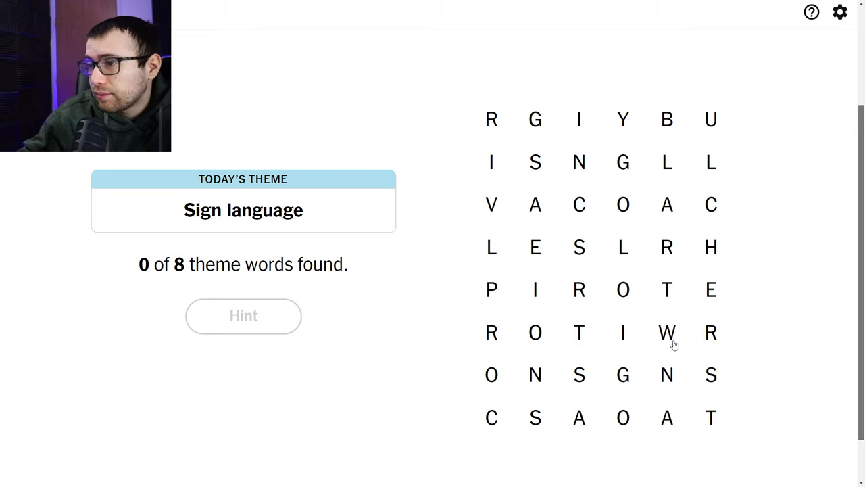
mouse_move(685, 359)
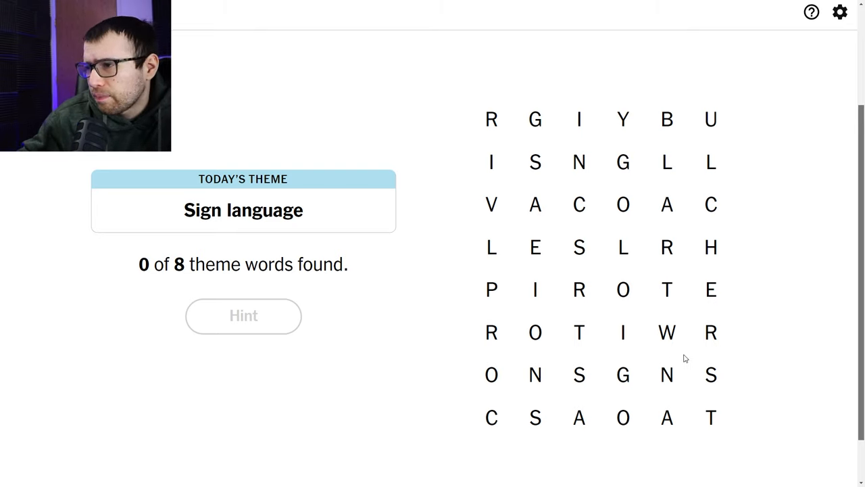
- Trace non-theme words SIGNS, SING and COLOR to earn a hint
left_click_drag(579, 374, 622, 332)
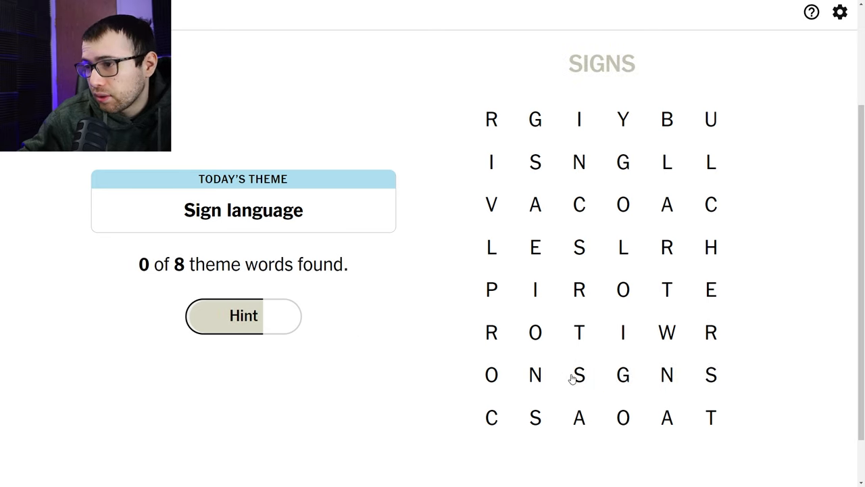
left_click_drag(579, 375, 710, 375)
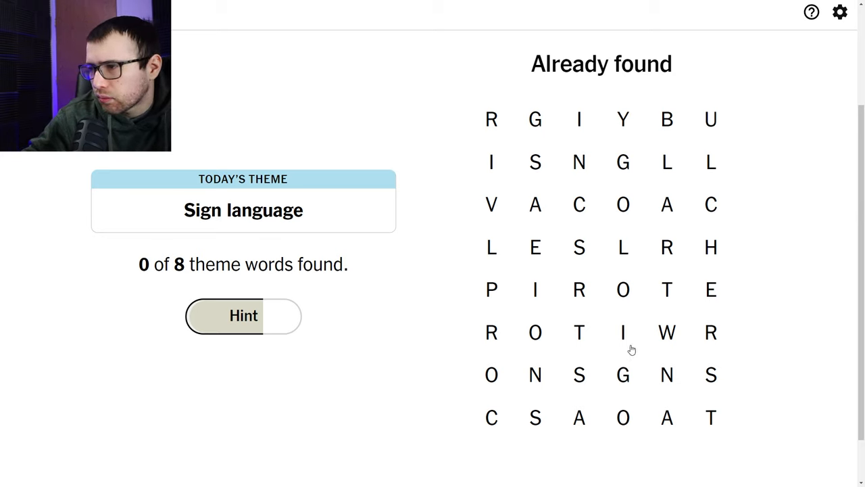
left_click_drag(534, 417, 710, 417)
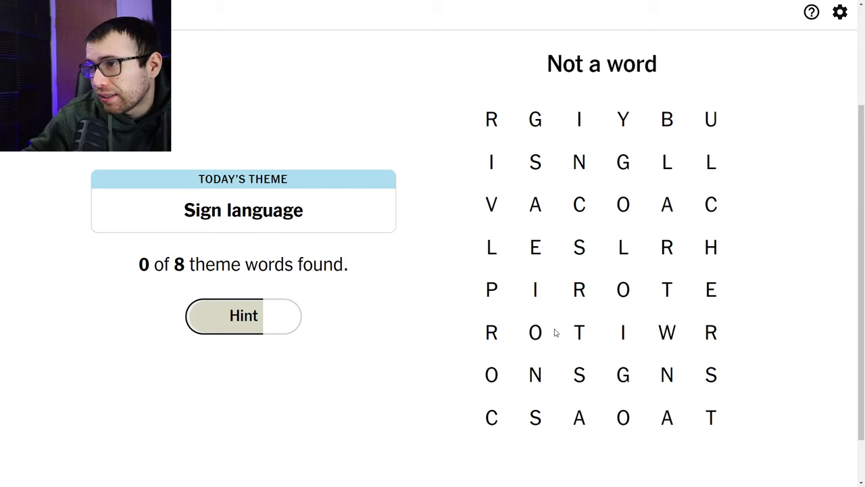
left_click_drag(535, 119, 535, 161)
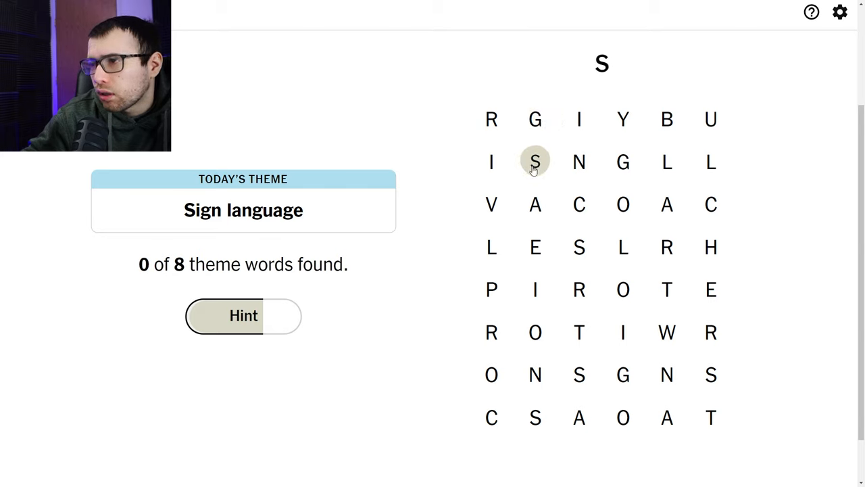
left_click_drag(536, 163, 622, 162)
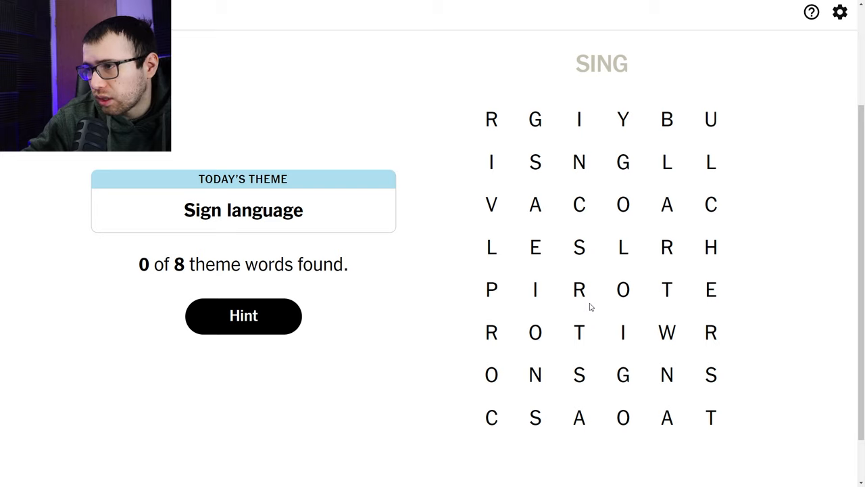
mouse_move(621, 303)
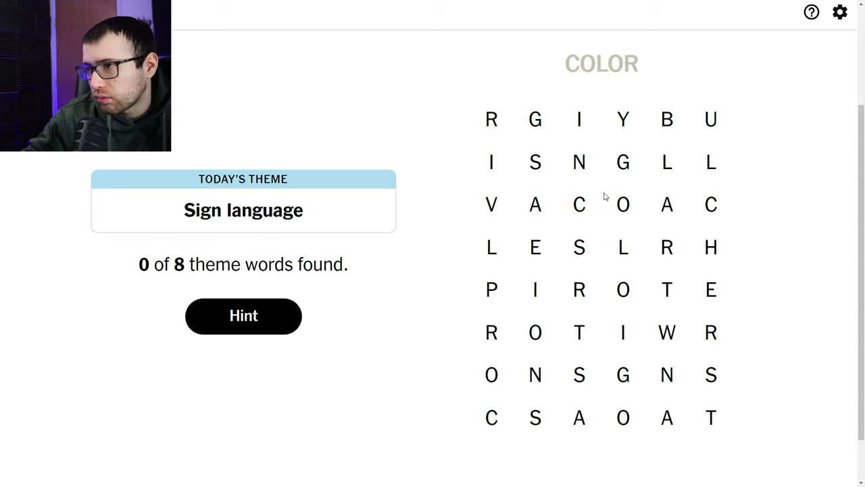
- Try CLOWN, RIVER and other paths, then find SCORPION as the first theme word
left_click(623, 162)
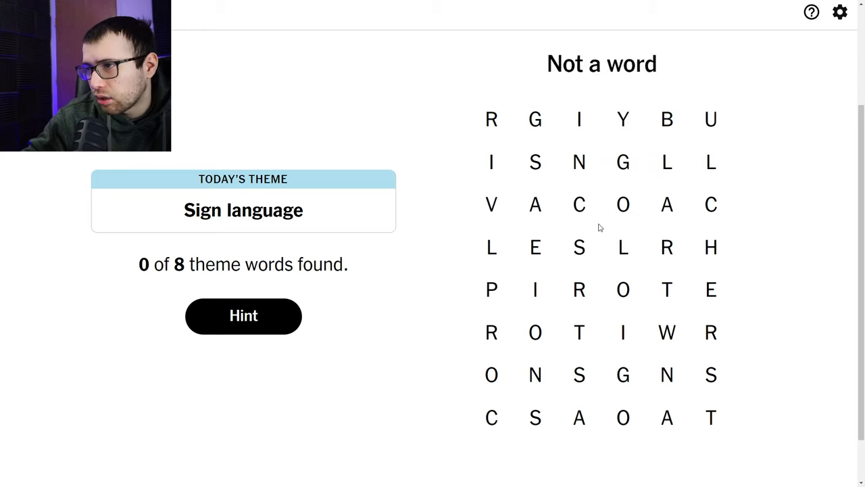
mouse_move(475, 188)
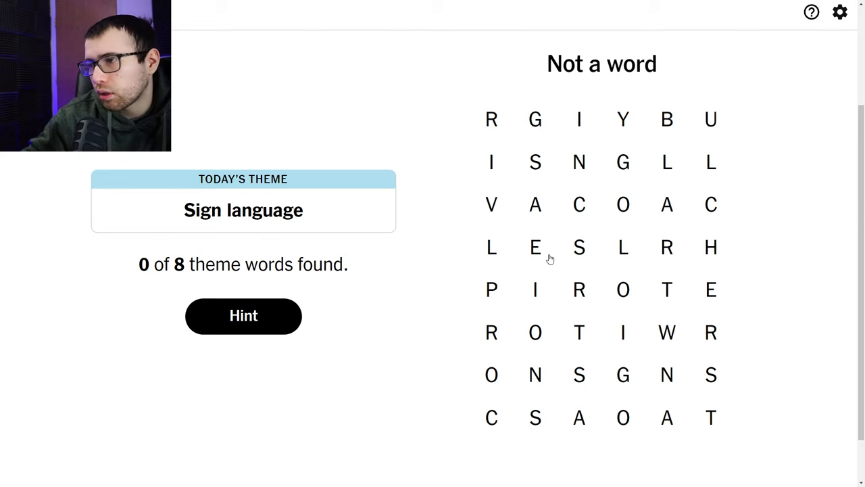
mouse_move(621, 307)
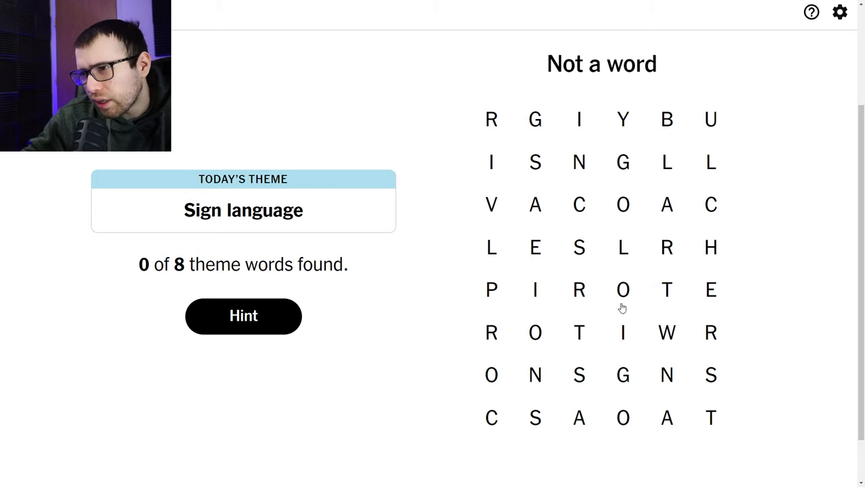
mouse_move(676, 124)
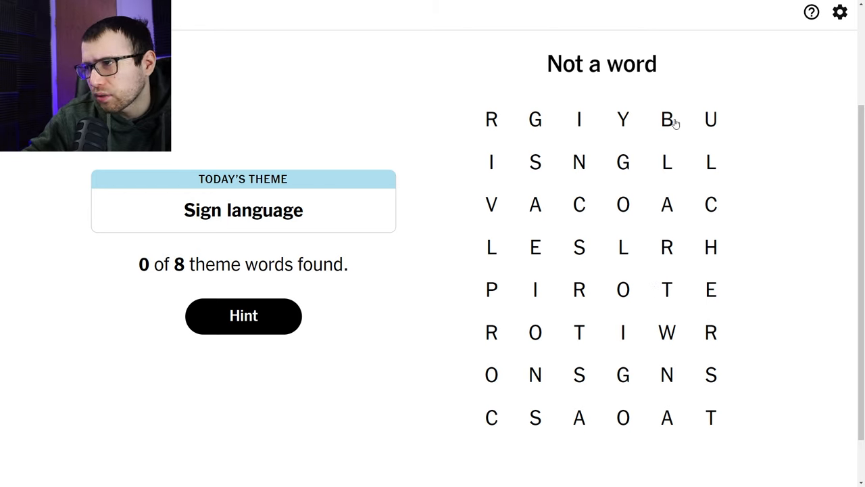
mouse_move(712, 218)
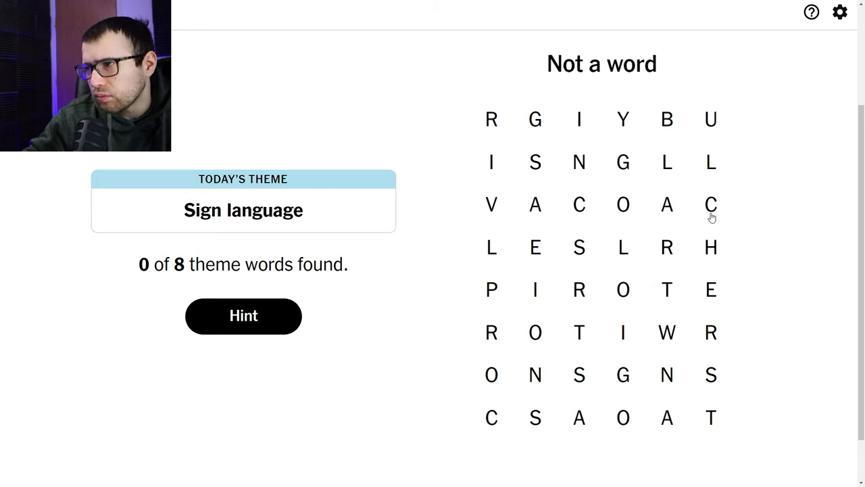
mouse_move(701, 271)
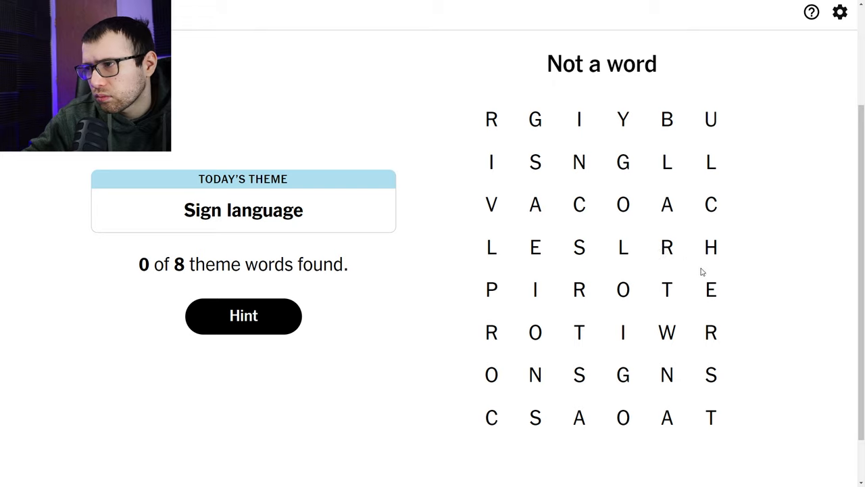
mouse_move(731, 273)
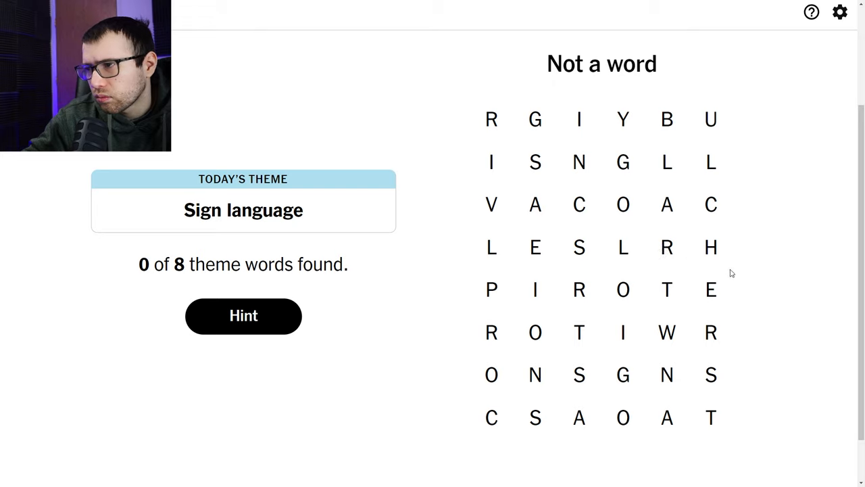
mouse_move(625, 268)
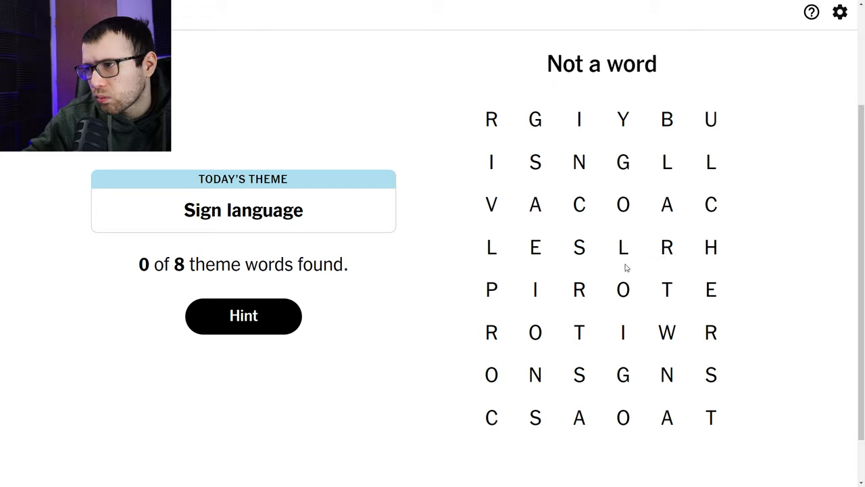
mouse_move(594, 264)
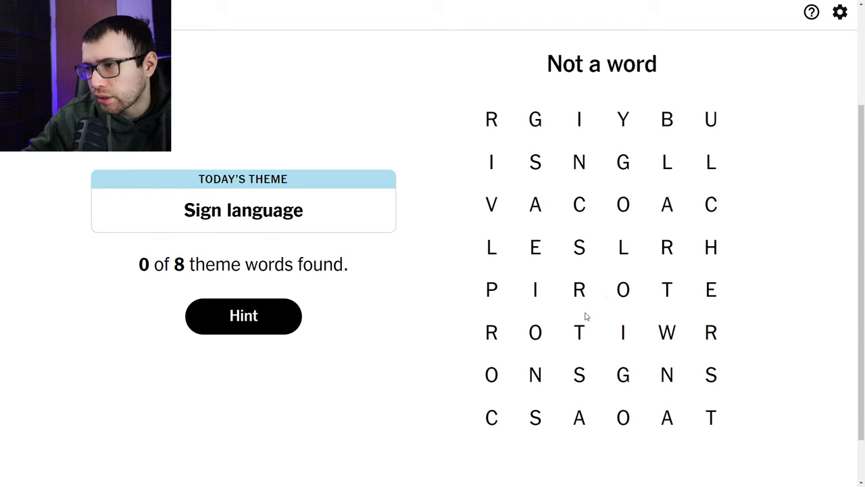
mouse_move(589, 398)
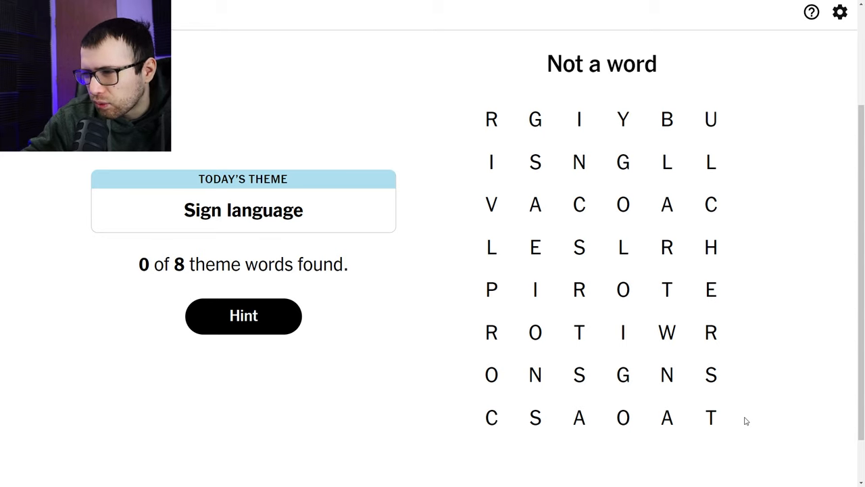
mouse_move(574, 375)
type("STING")
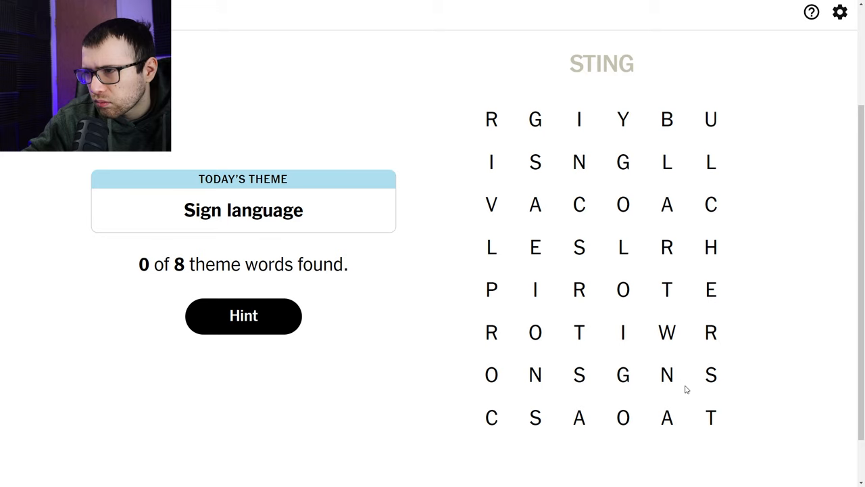
mouse_move(650, 268)
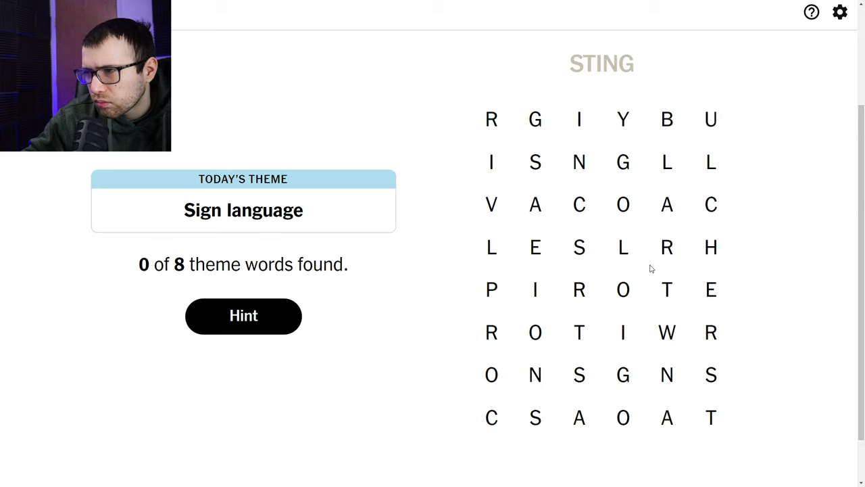
left_click_drag(579, 204, 666, 374)
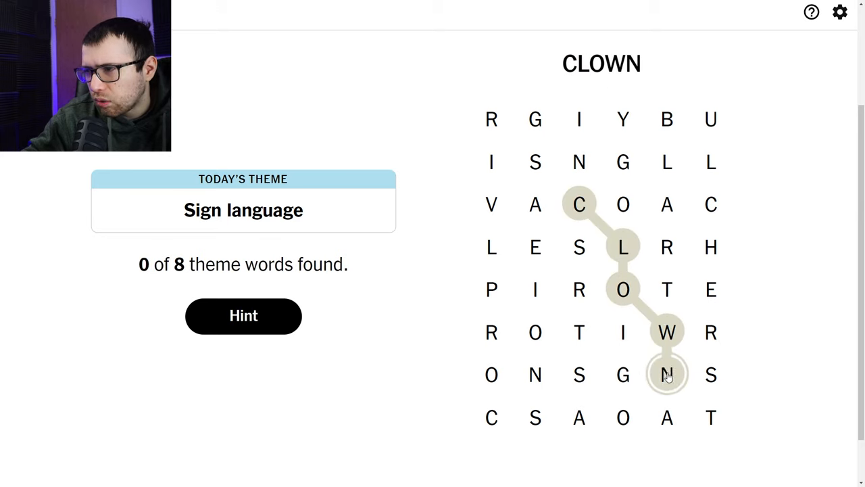
left_click(666, 374)
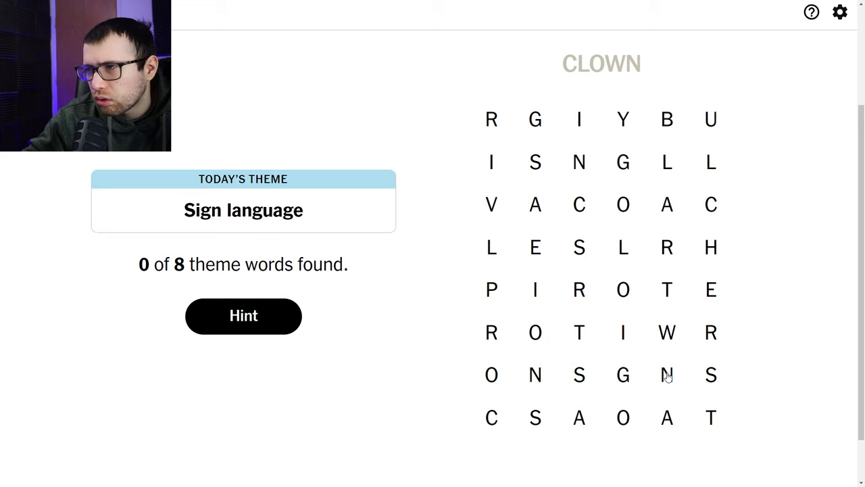
mouse_move(654, 360)
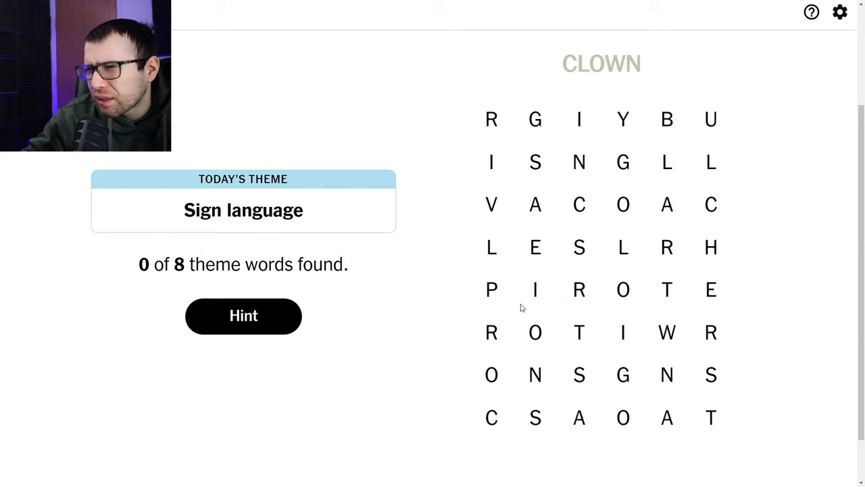
left_click_drag(491, 119, 535, 246)
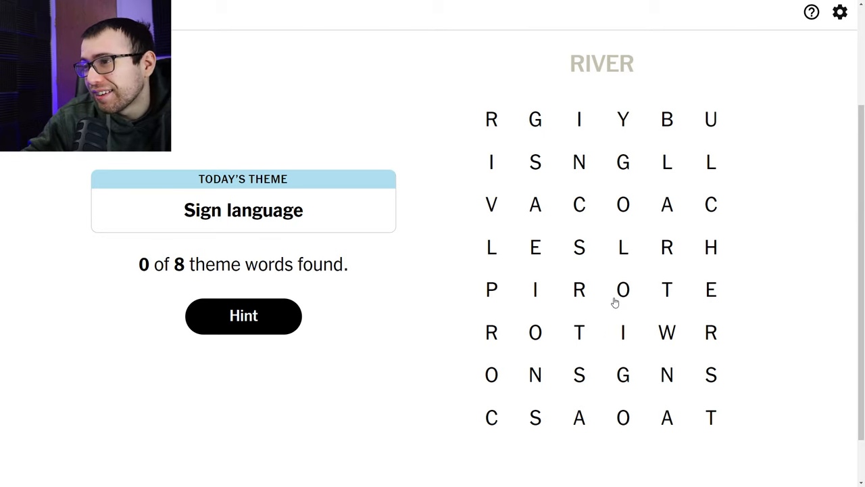
mouse_move(488, 251)
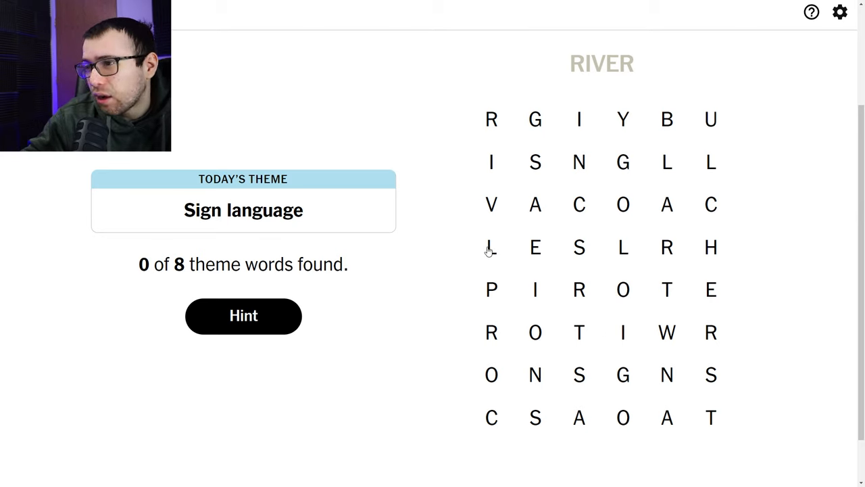
left_click_drag(491, 246, 623, 161)
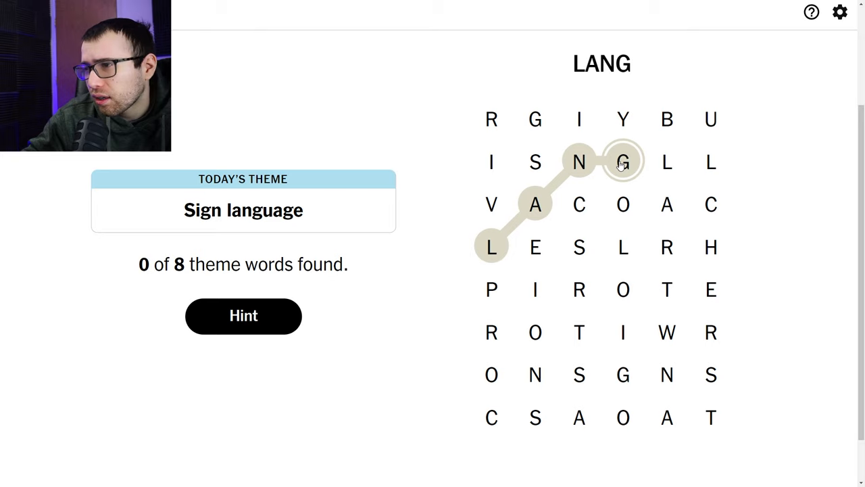
left_click_drag(622, 163, 492, 331)
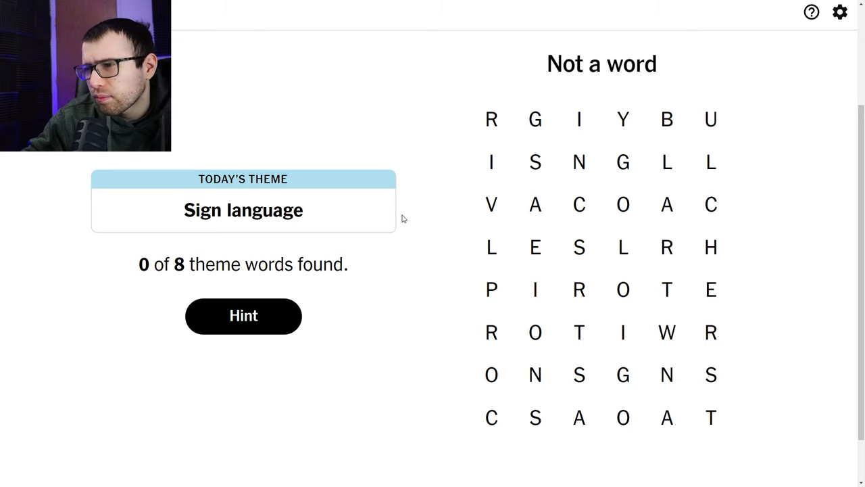
left_click_drag(535, 417, 491, 332)
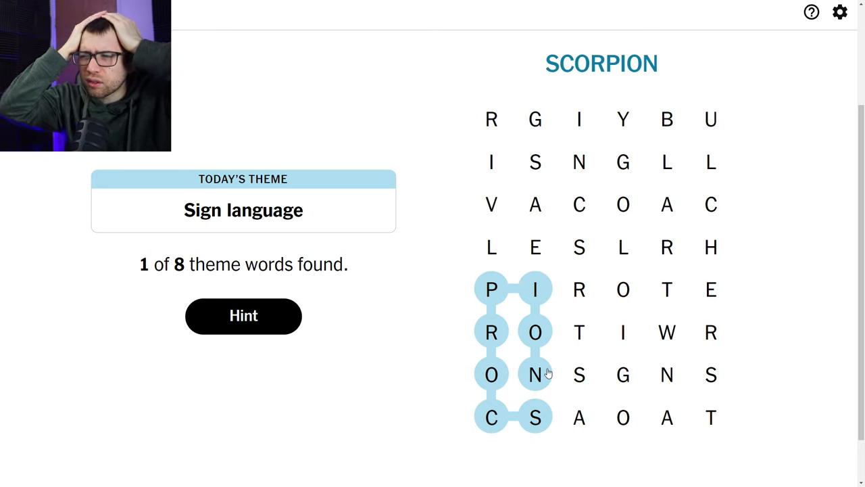
- Trace ASTROLOGY from the bottom A to the top-row Y for 2 of 8
left_click_drag(578, 332, 578, 417)
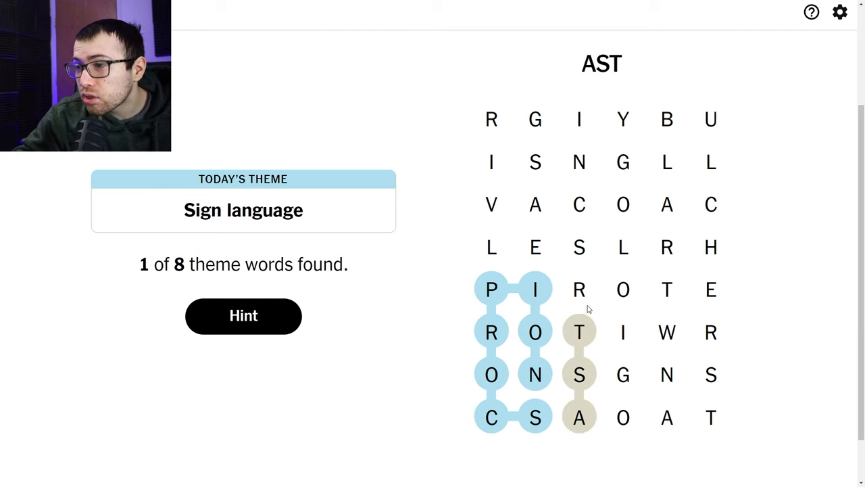
left_click_drag(578, 332, 623, 162)
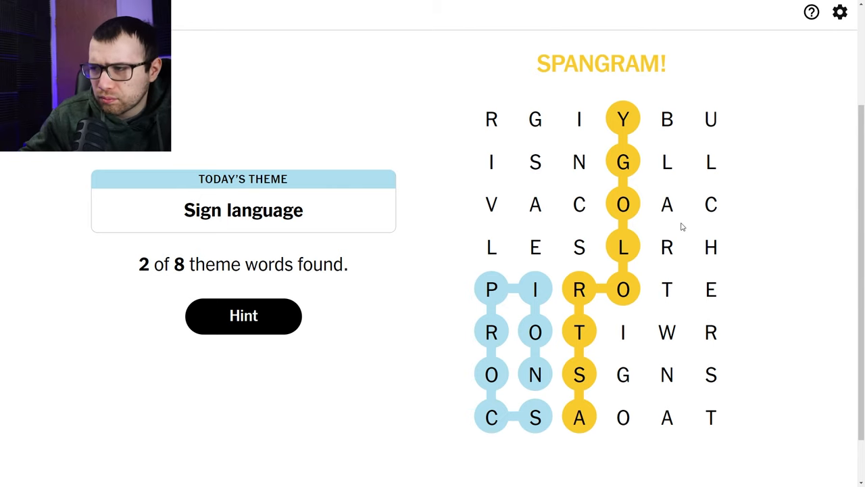
mouse_move(698, 247)
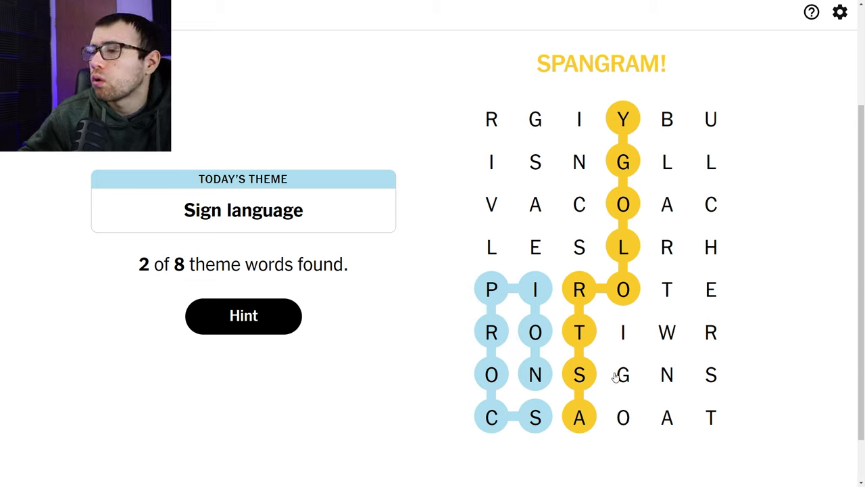
left_click_drag(622, 373, 711, 417)
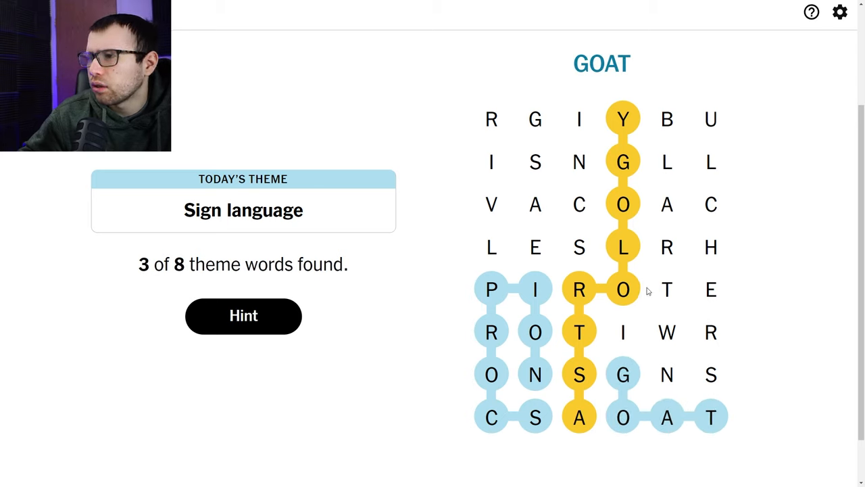
left_click_drag(667, 290, 711, 374)
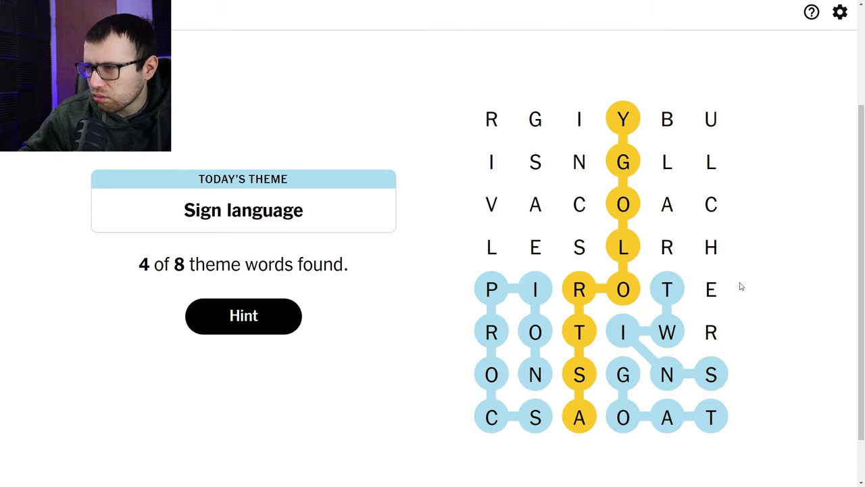
mouse_move(748, 275)
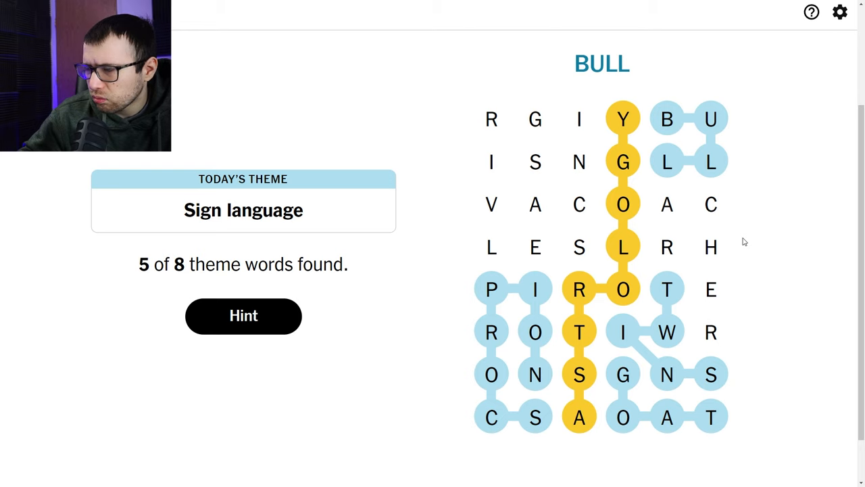
mouse_move(688, 217)
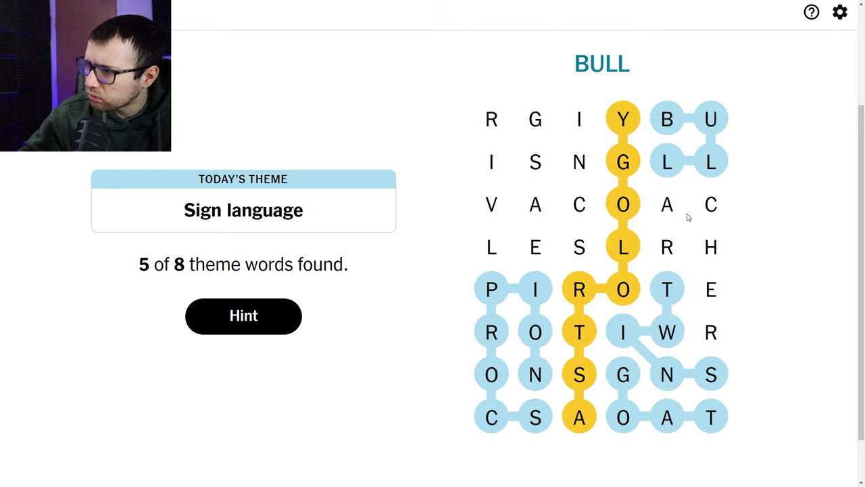
left_click_drag(666, 204, 711, 332)
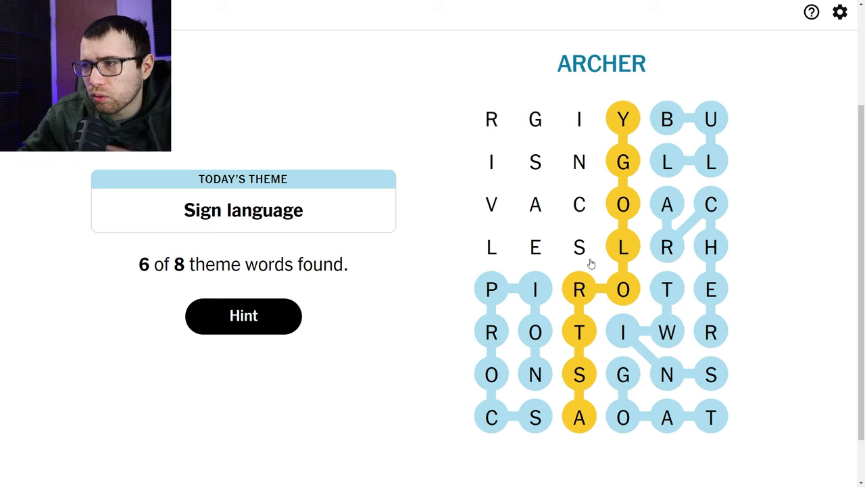
mouse_move(667, 273)
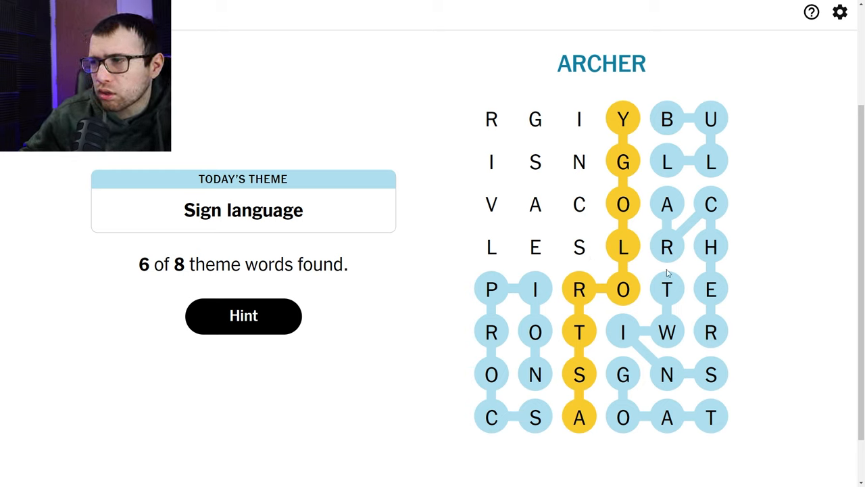
mouse_move(573, 234)
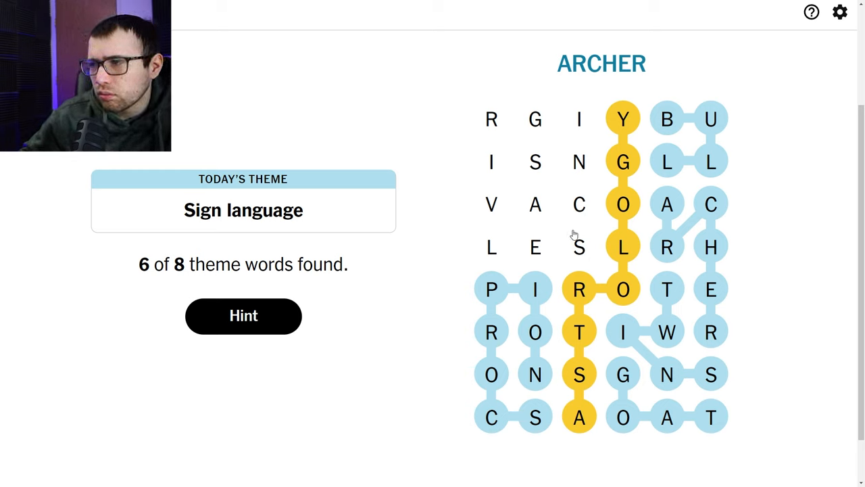
mouse_move(550, 232)
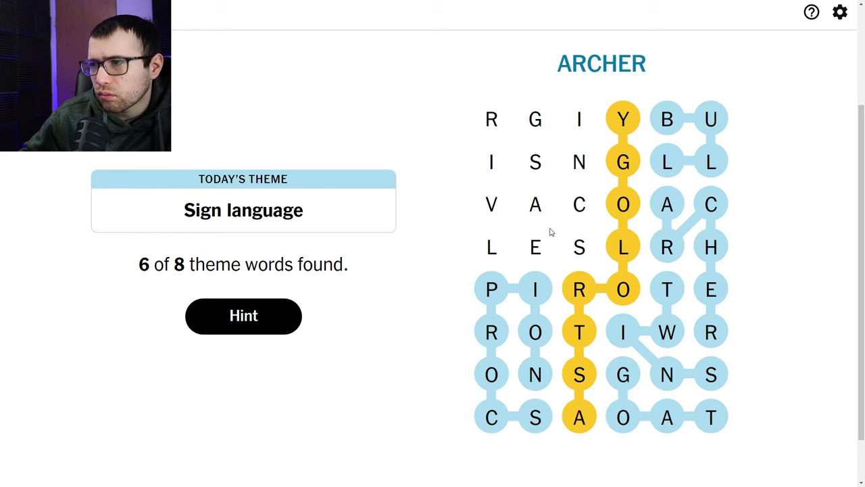
mouse_move(622, 289)
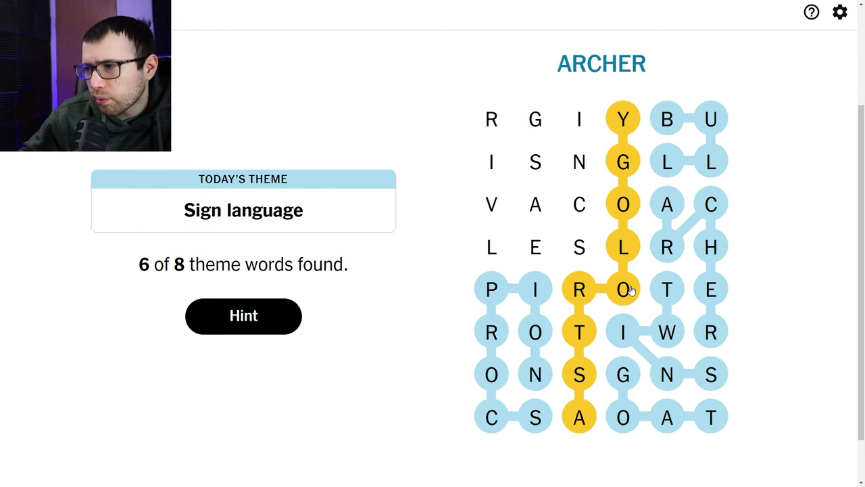
mouse_move(664, 373)
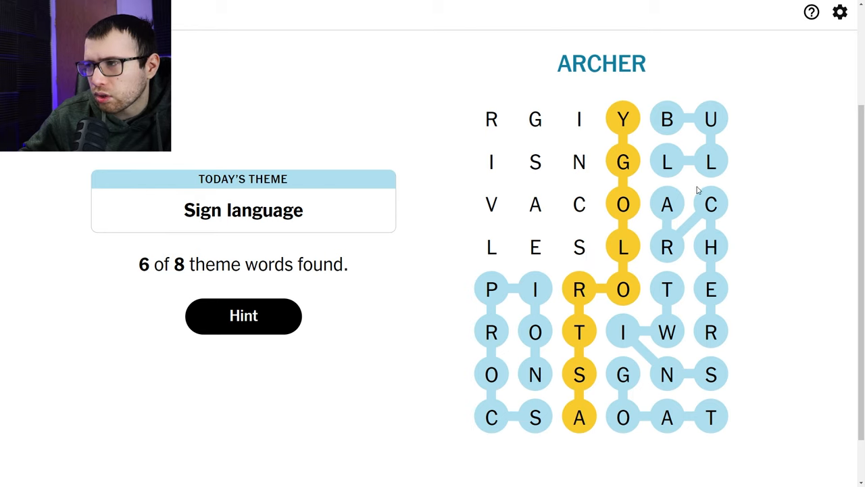
mouse_move(507, 244)
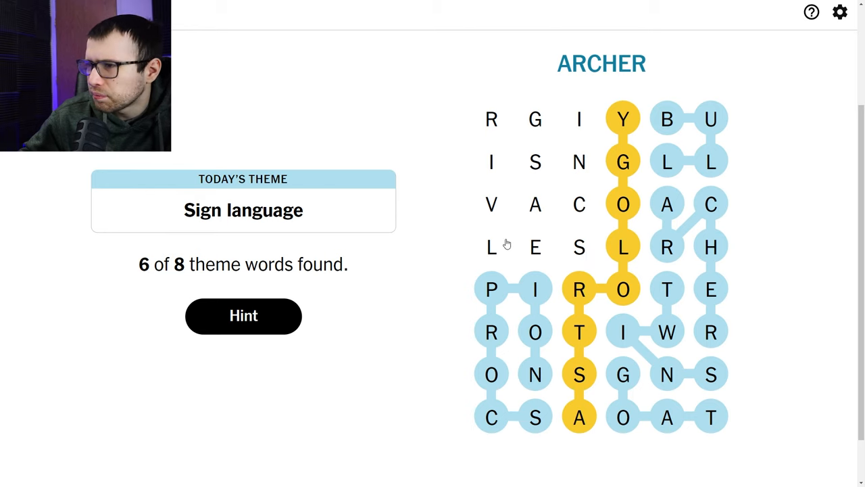
mouse_move(582, 200)
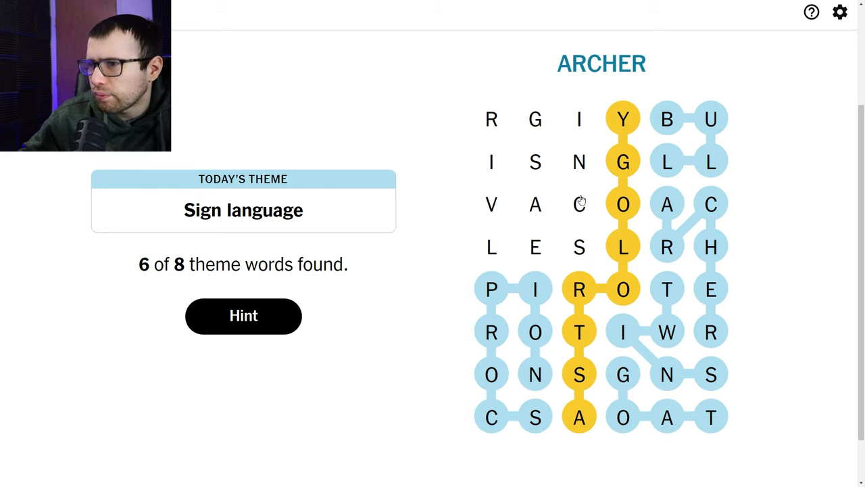
mouse_move(601, 194)
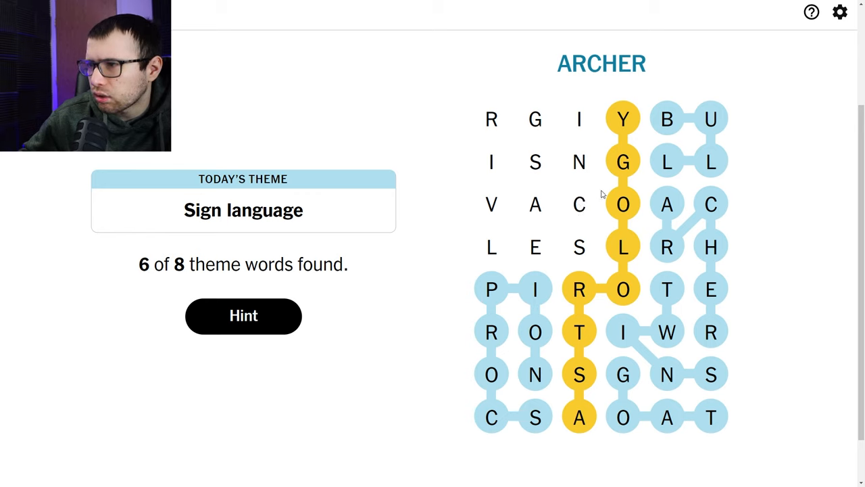
mouse_move(601, 235)
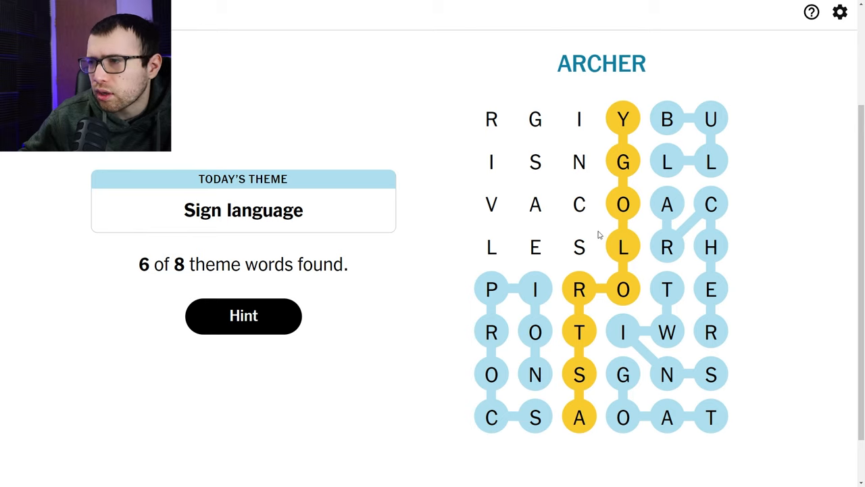
mouse_move(529, 228)
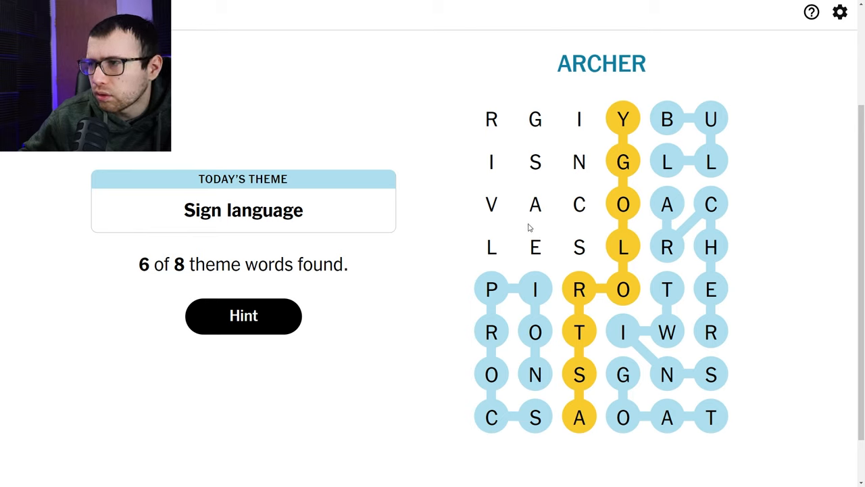
mouse_move(586, 215)
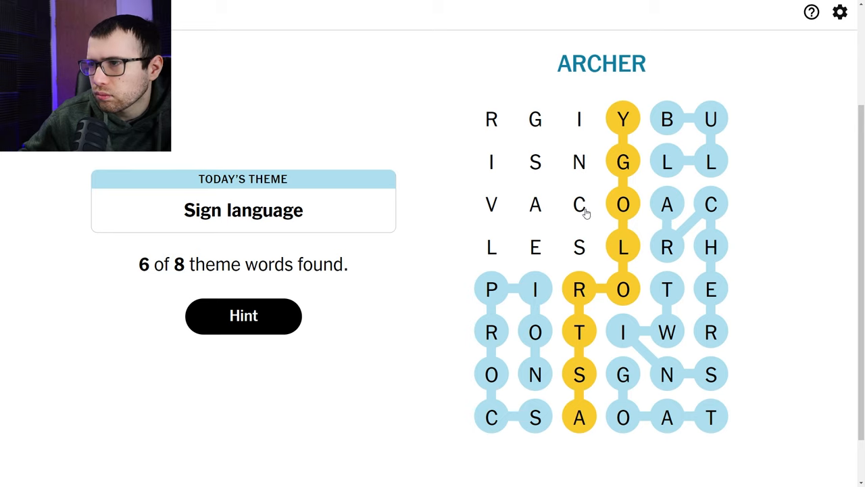
mouse_move(606, 215)
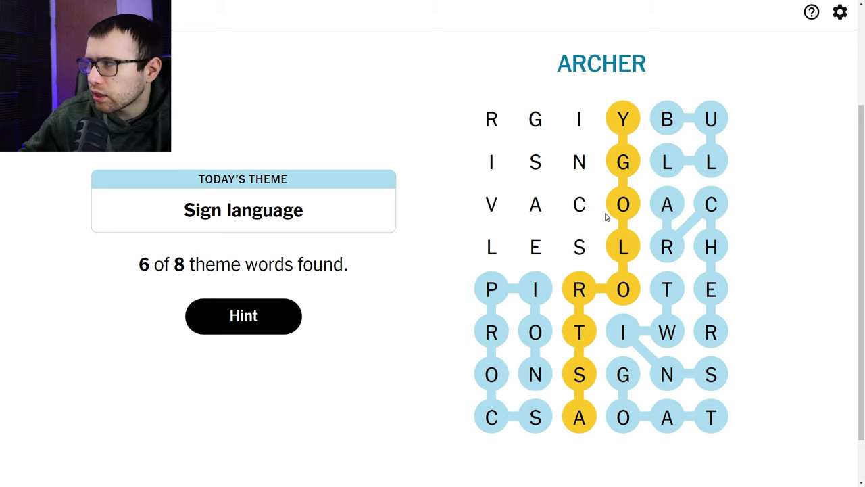
mouse_move(548, 217)
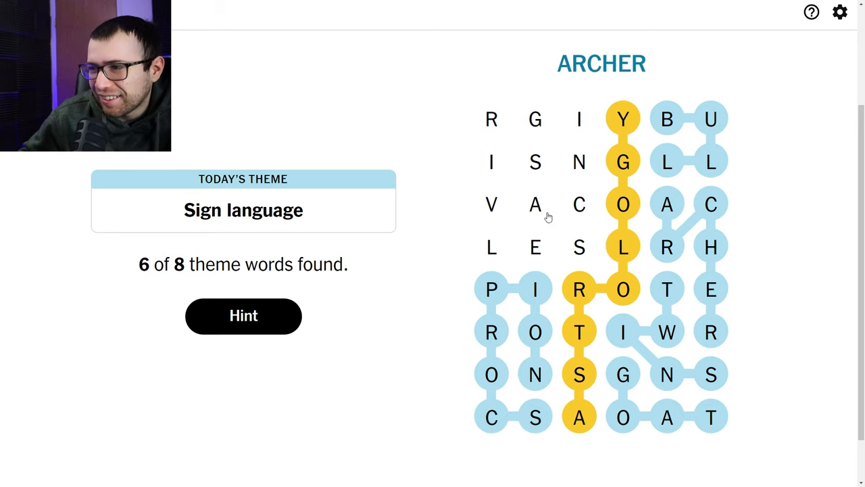
mouse_move(598, 292)
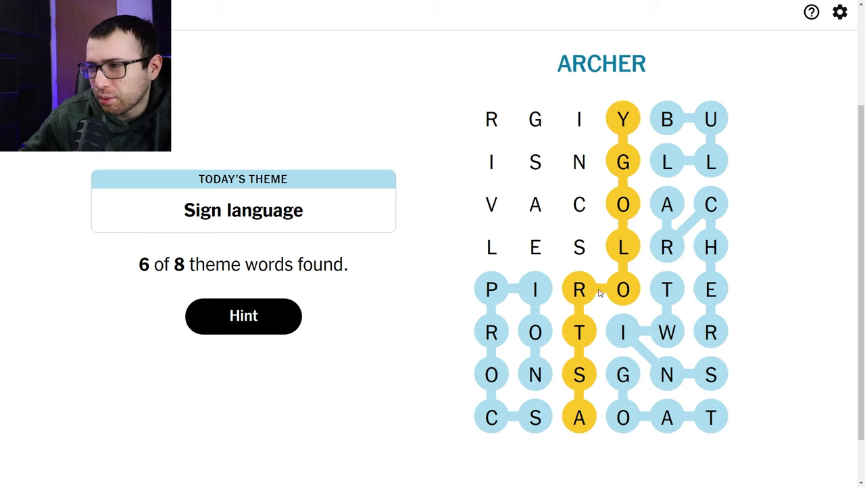
mouse_move(571, 217)
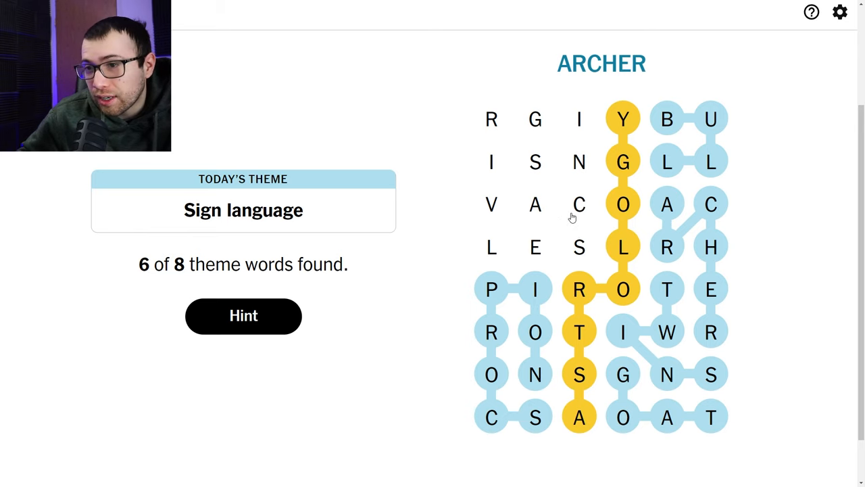
mouse_move(546, 219)
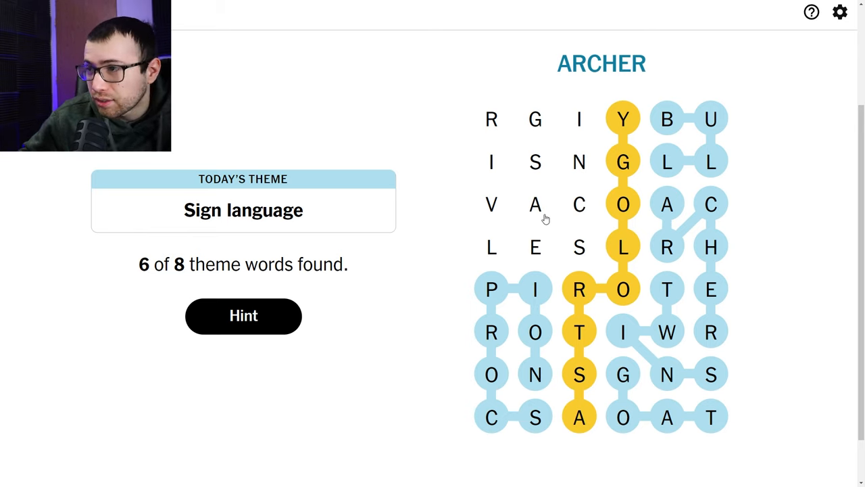
mouse_move(590, 246)
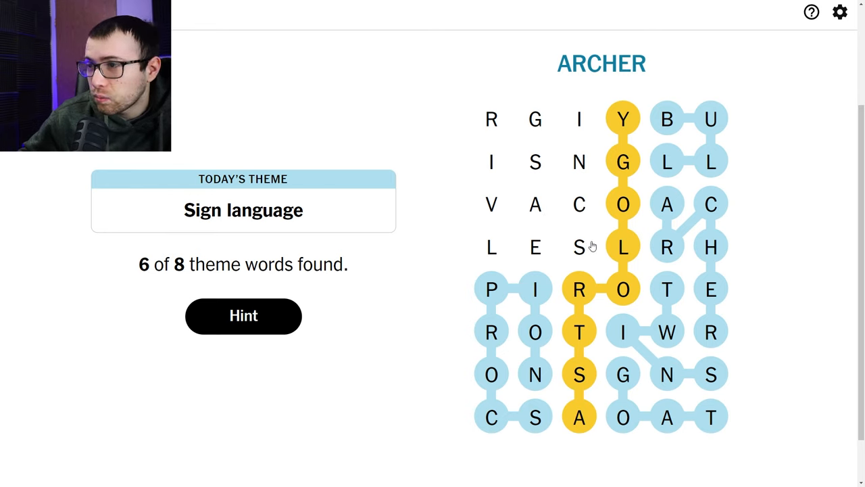
- Find SCALES and VIRGIN, view the Perfect result, then return to the board
left_click_drag(579, 204, 579, 245)
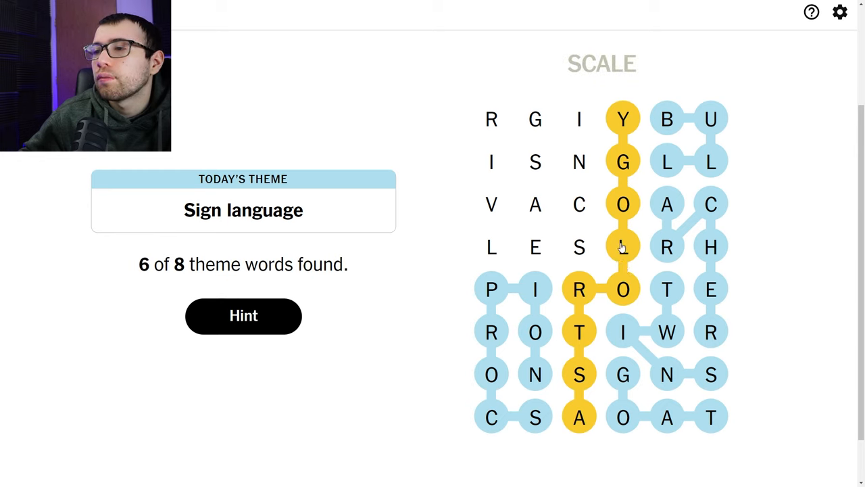
mouse_move(615, 245)
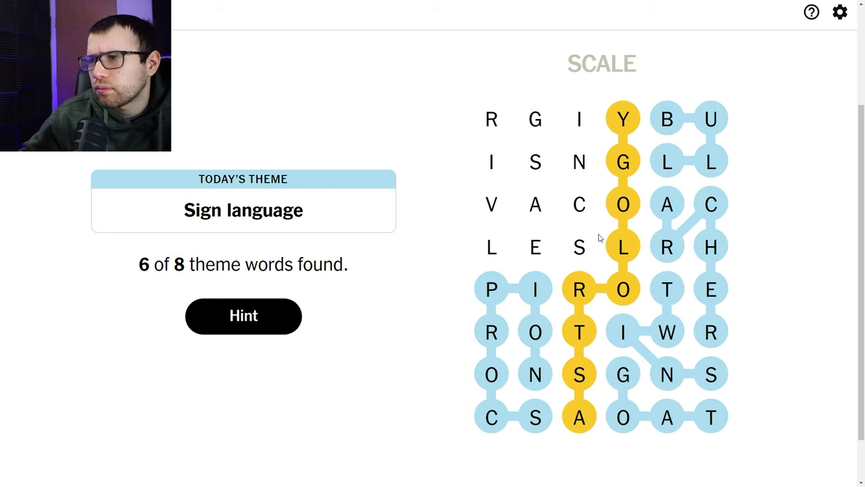
mouse_move(582, 187)
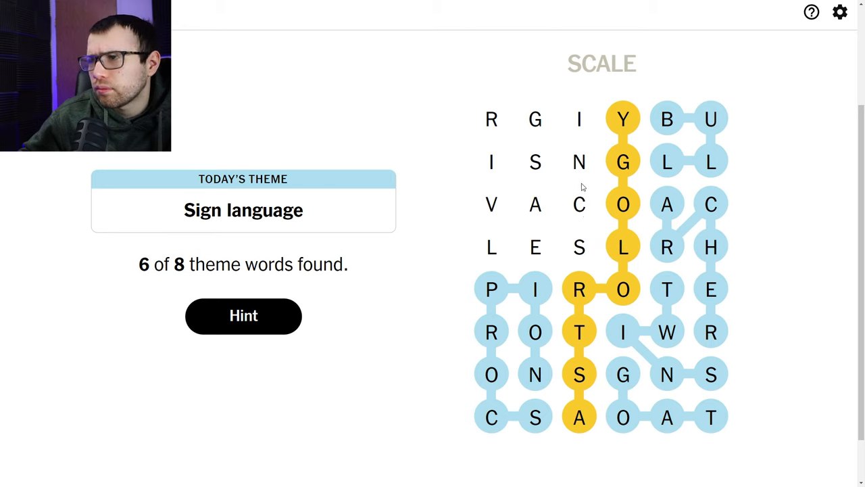
mouse_move(491, 137)
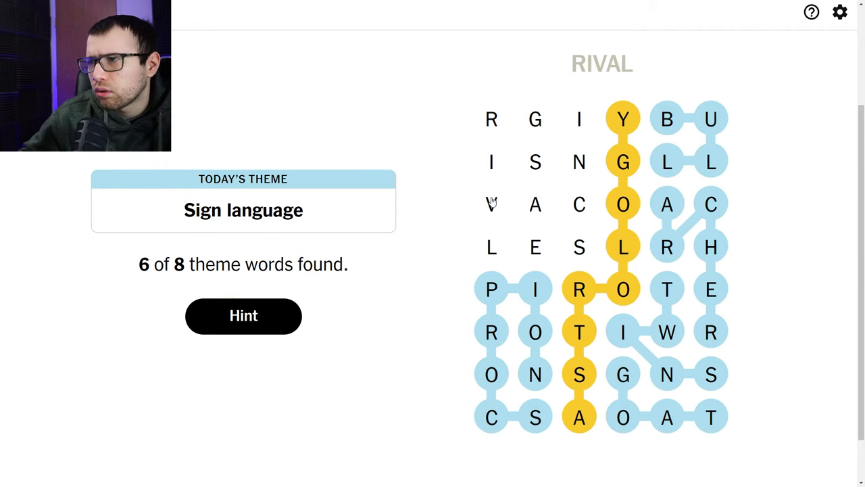
mouse_move(585, 219)
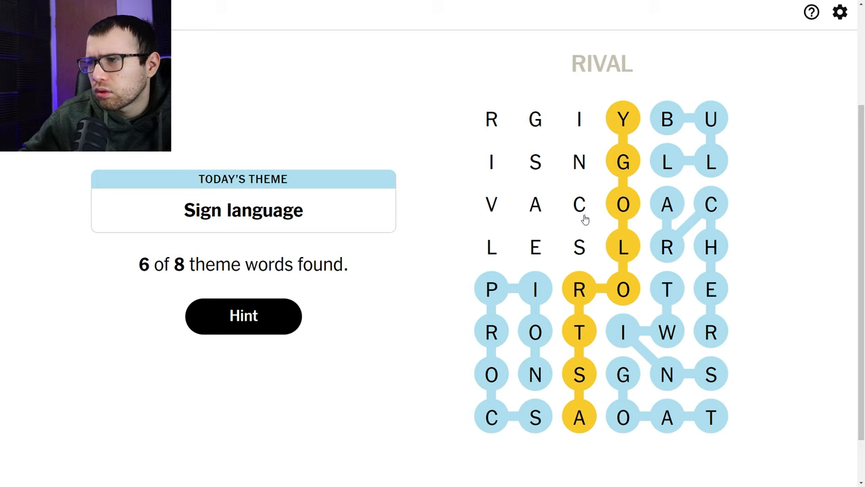
mouse_move(593, 219)
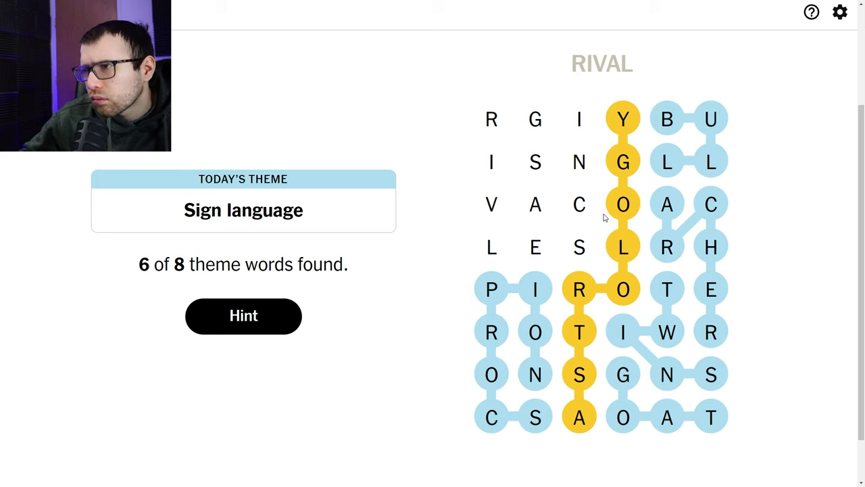
left_click(492, 204)
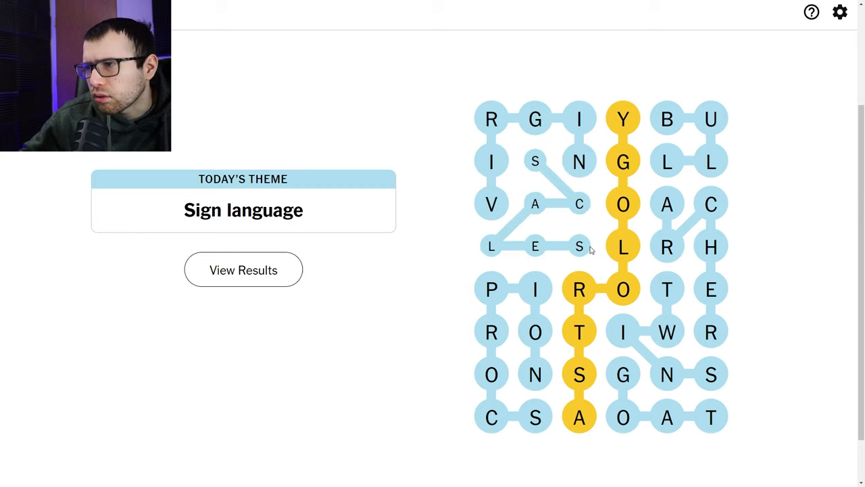
left_click(242, 270)
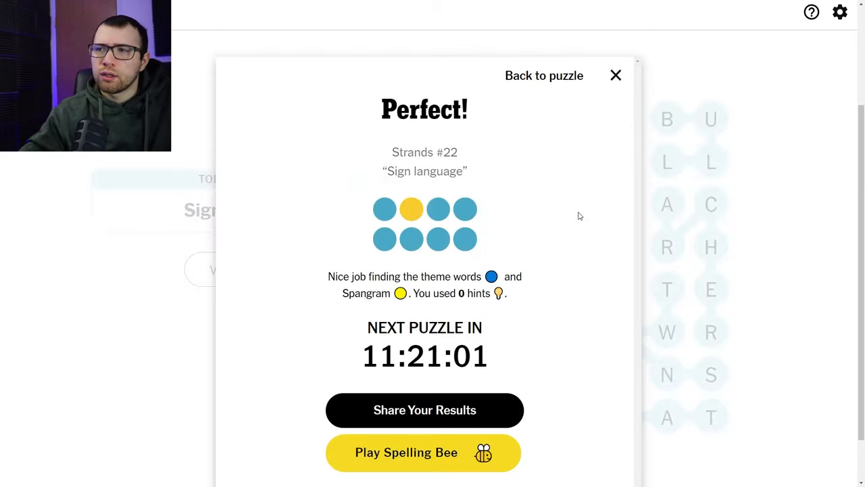
left_click(615, 75)
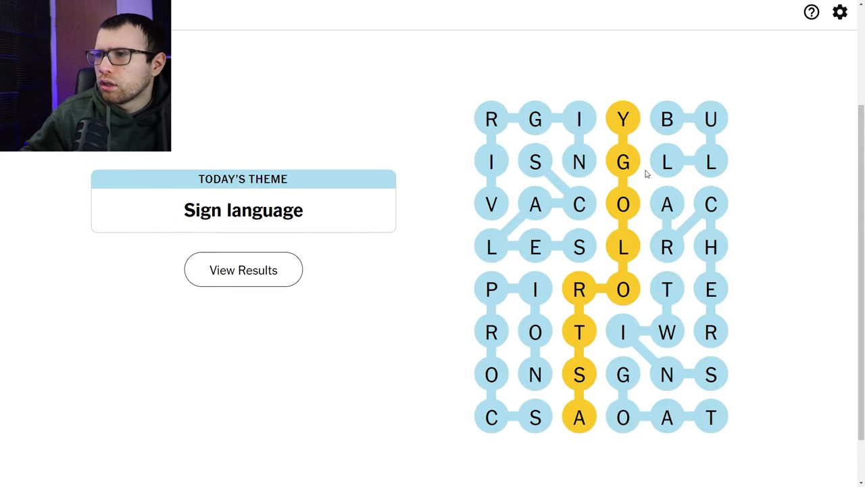